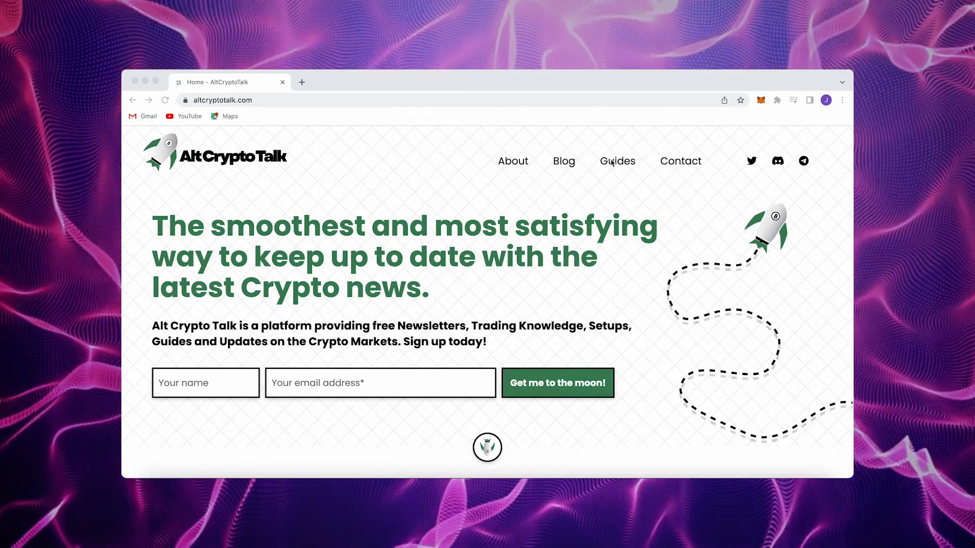
- Show the Chat channels page listing the most recently created channels
left_click(616, 161)
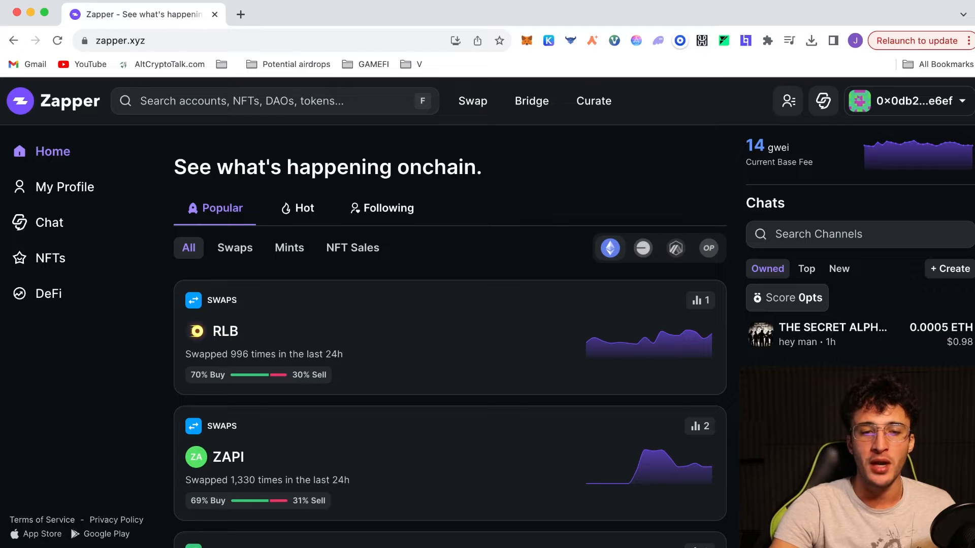
mouse_move(590, 383)
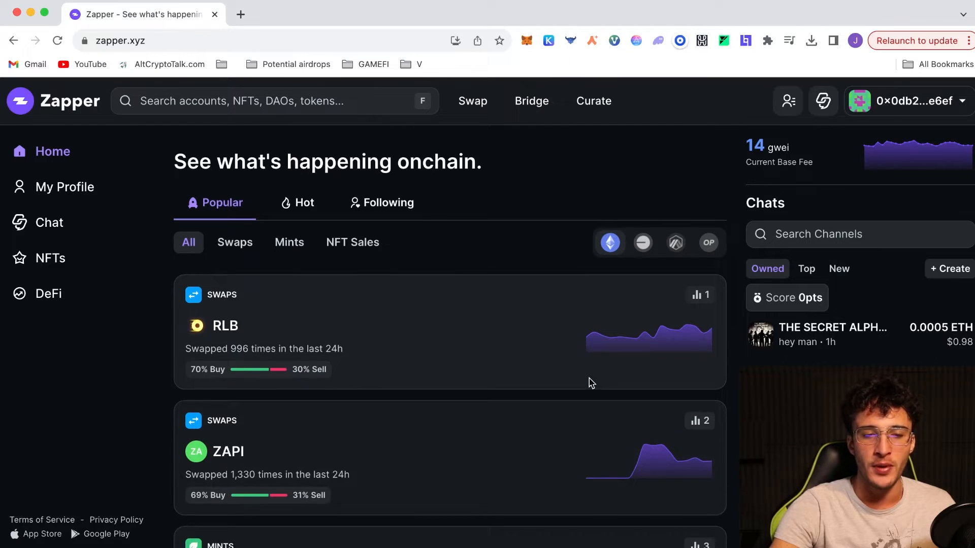
mouse_move(314, 339)
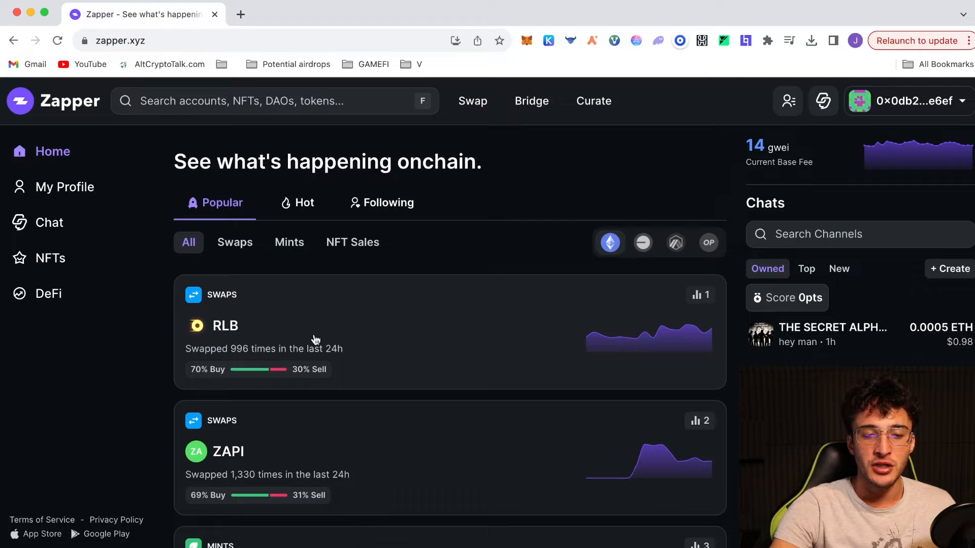
mouse_move(297, 364)
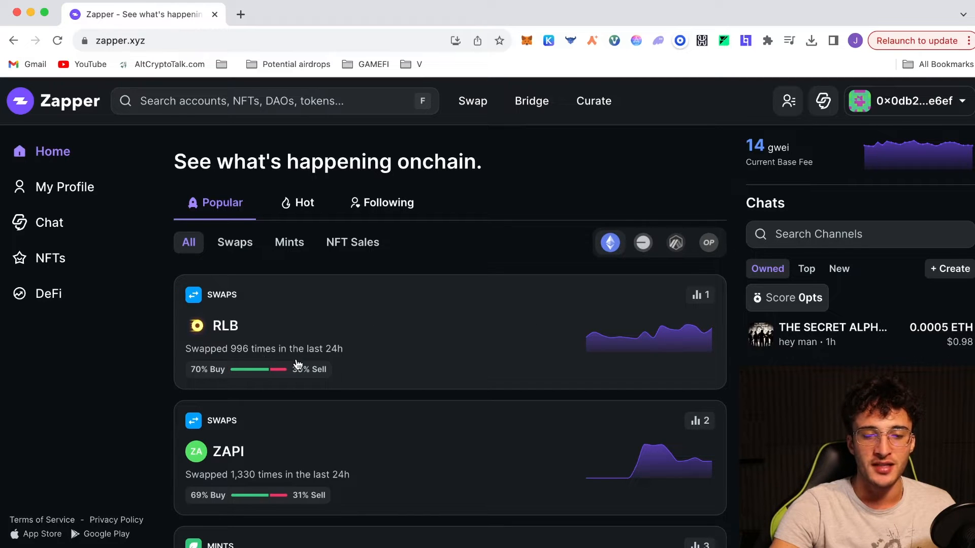
mouse_move(415, 363)
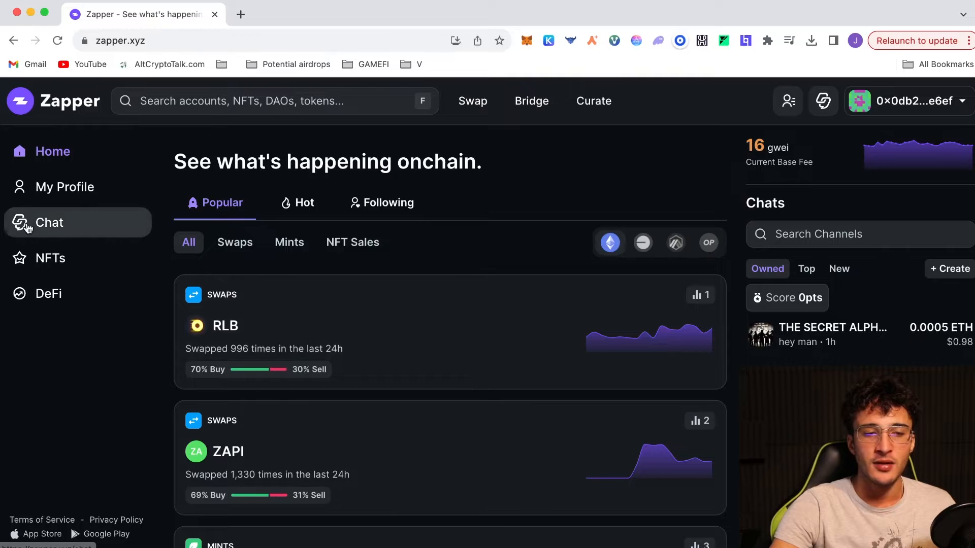
left_click(49, 223)
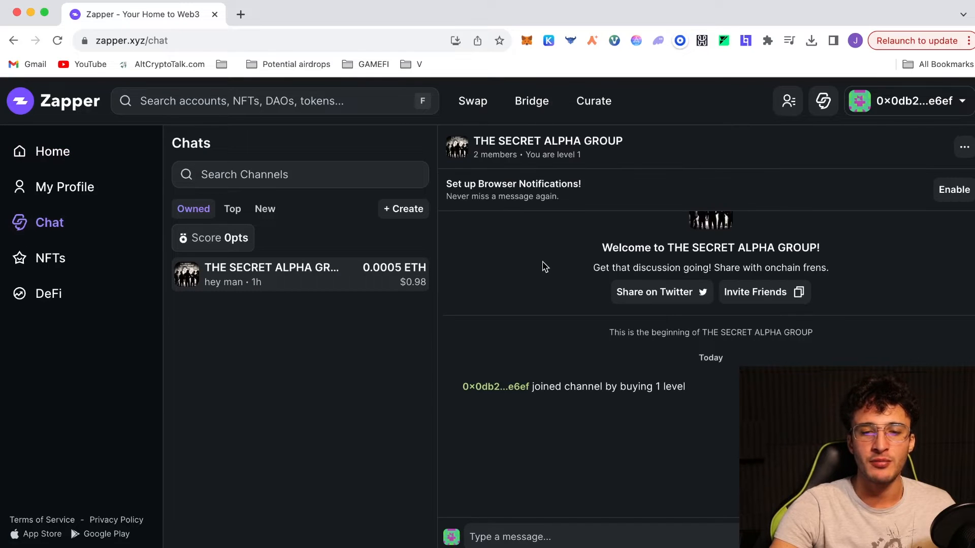
mouse_move(374, 314)
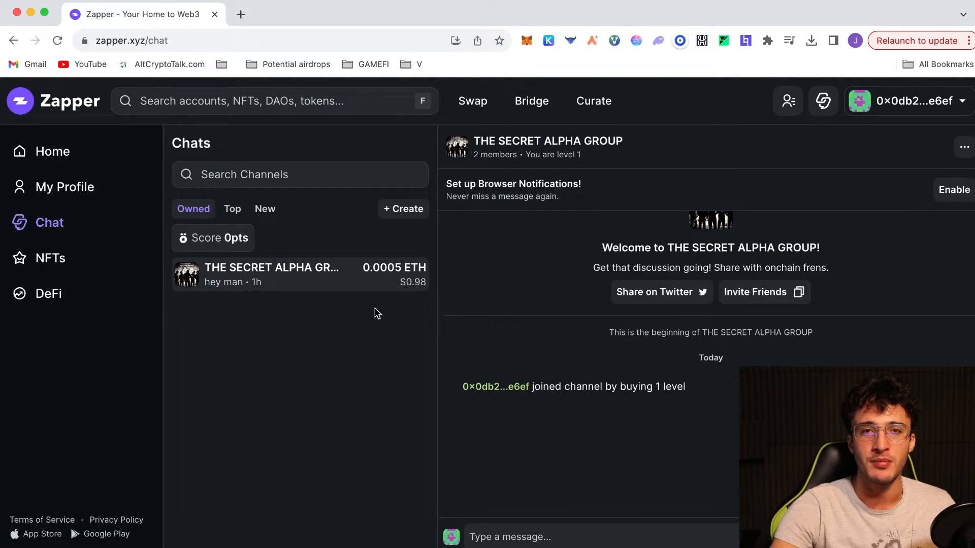
mouse_move(318, 346)
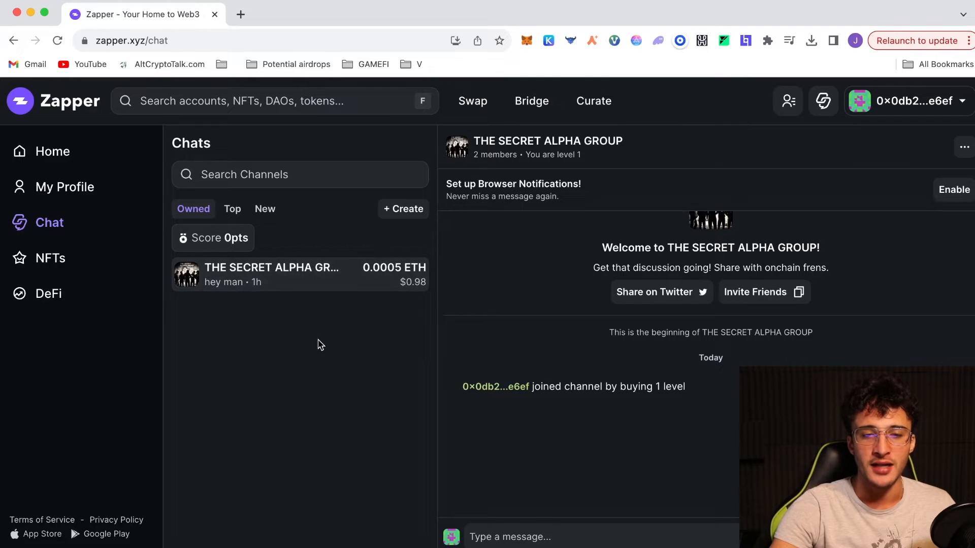
mouse_move(196, 225)
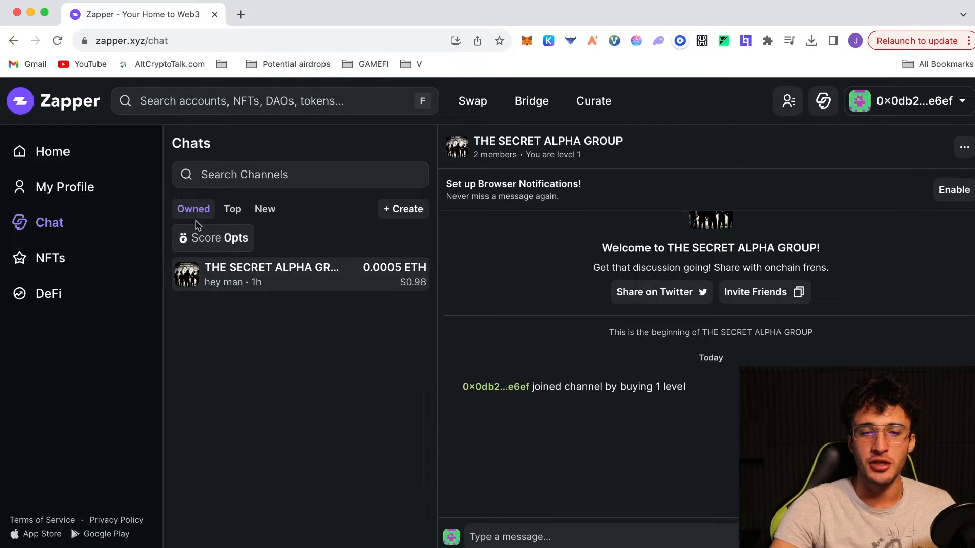
left_click(264, 208)
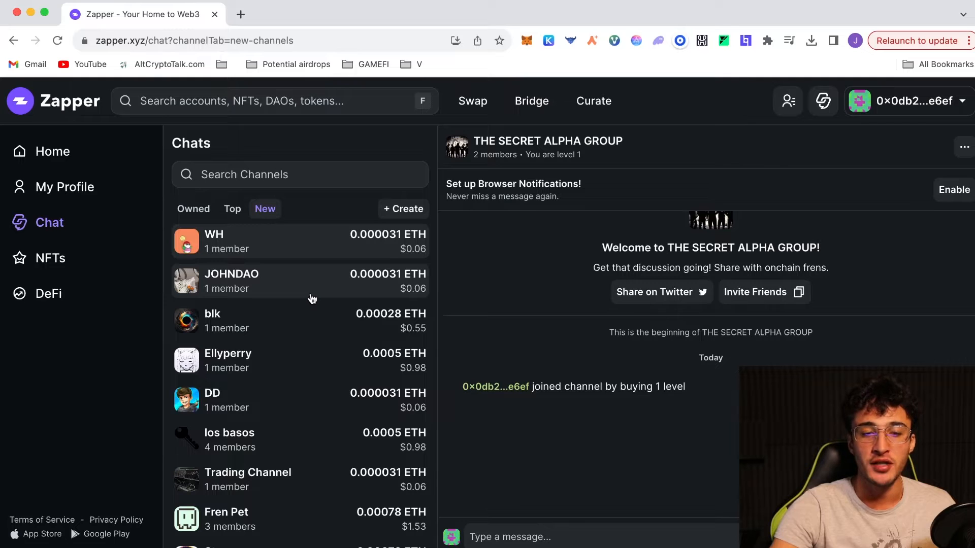
scroll("down", 3)
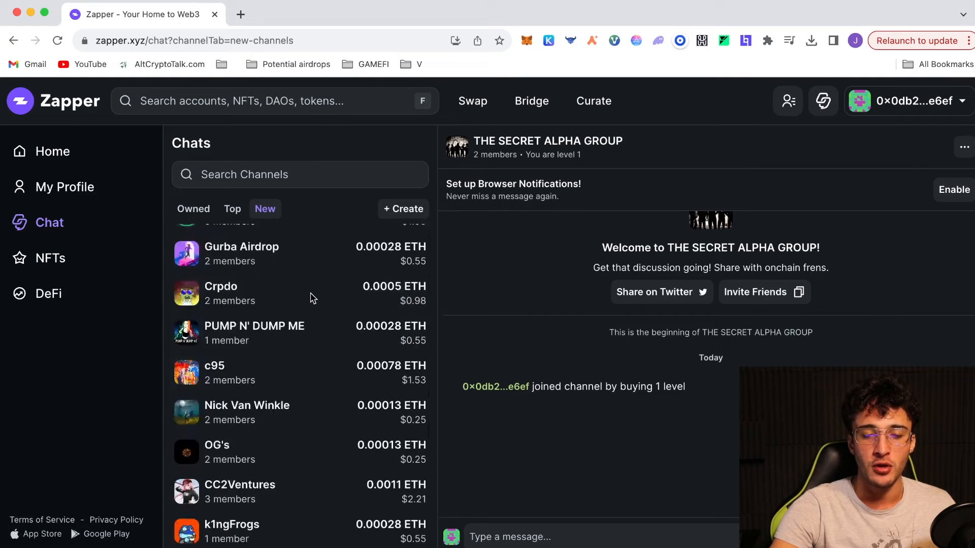
- Browse the top channels, including Genesis at 0.21 ETH, then return to the newest list
left_click(232, 209)
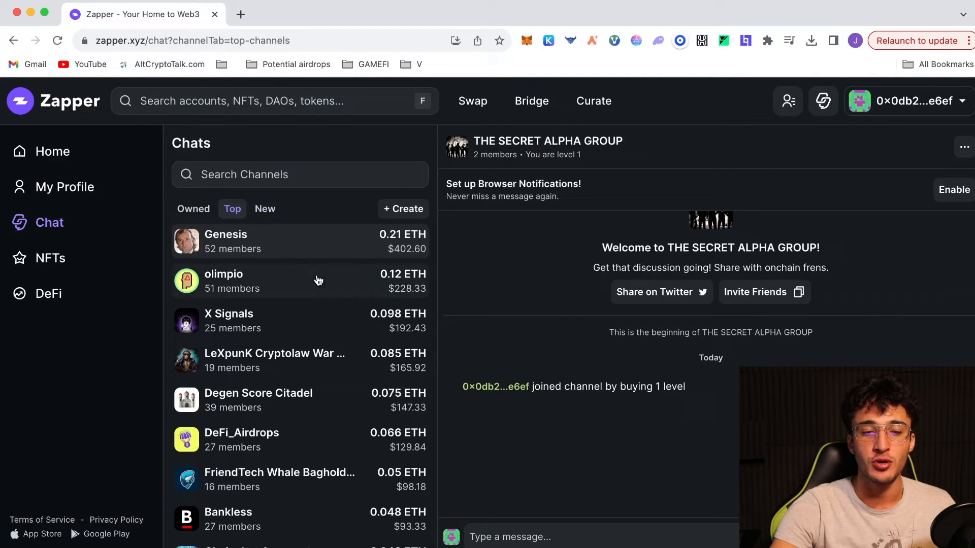
mouse_move(389, 290)
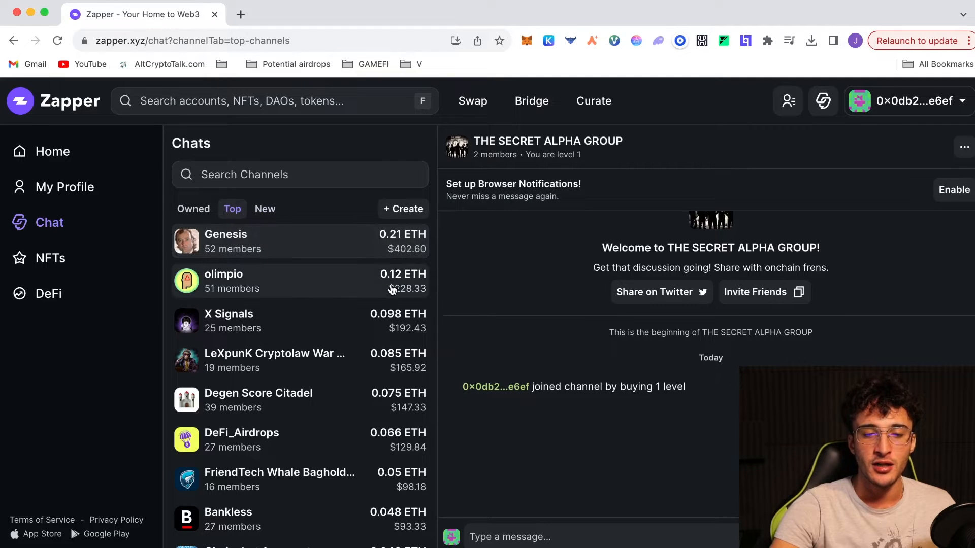
mouse_move(405, 327)
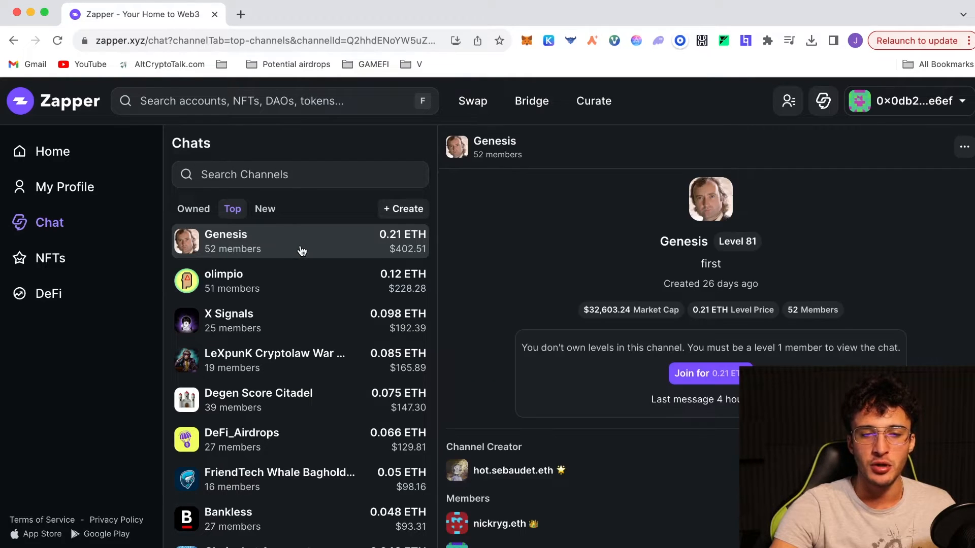
mouse_move(542, 275)
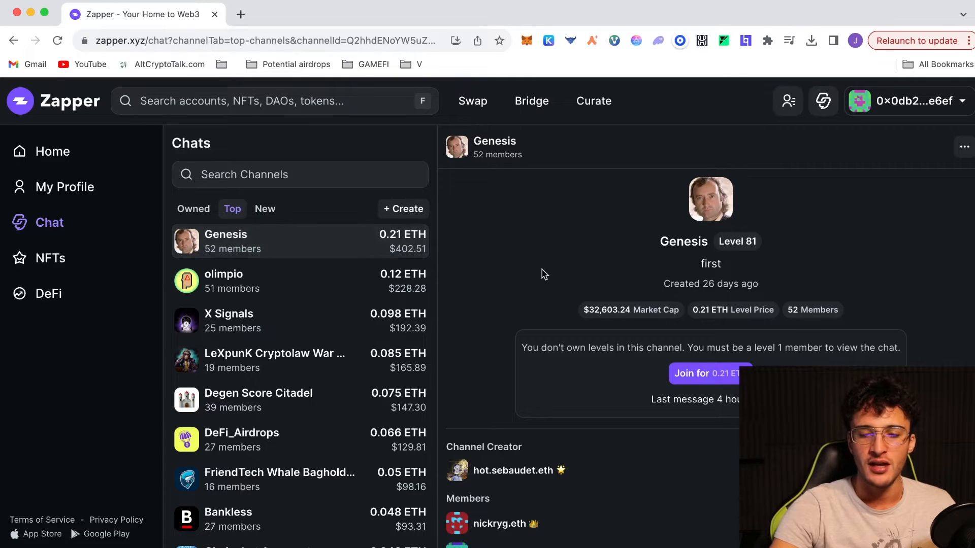
scroll("down", 3)
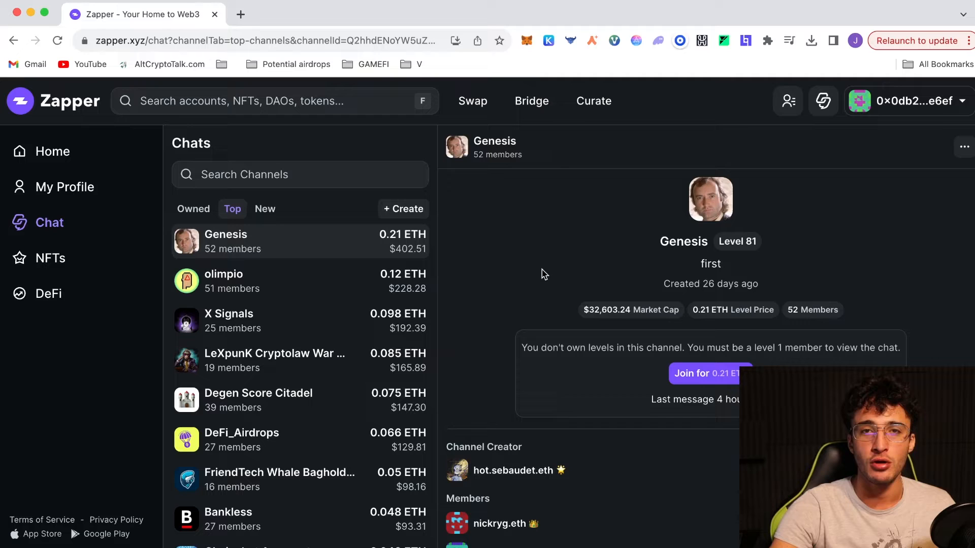
mouse_move(265, 209)
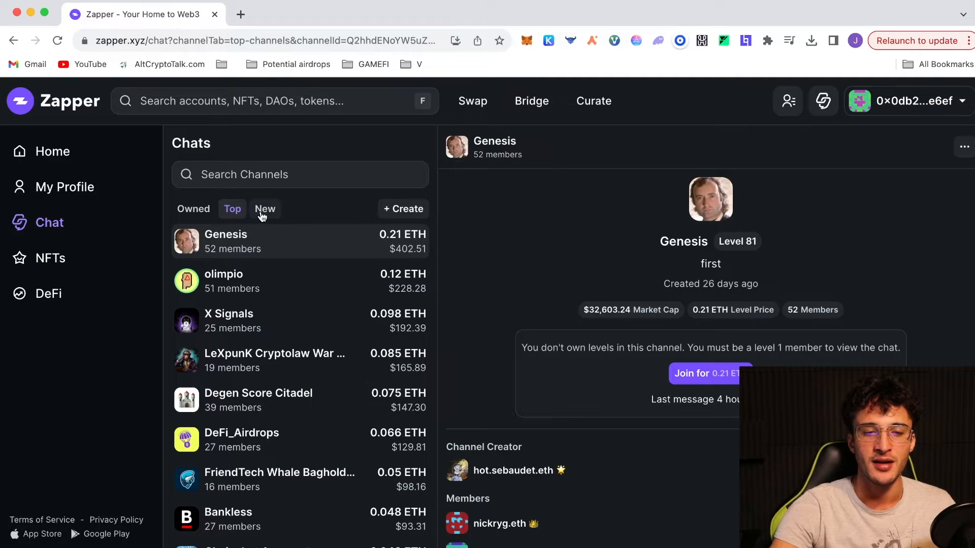
left_click(265, 210)
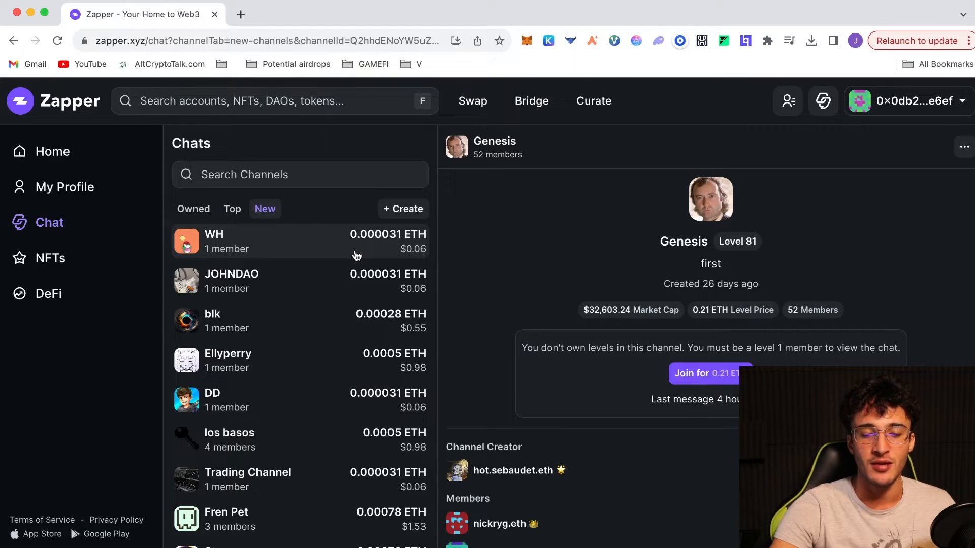
mouse_move(389, 223)
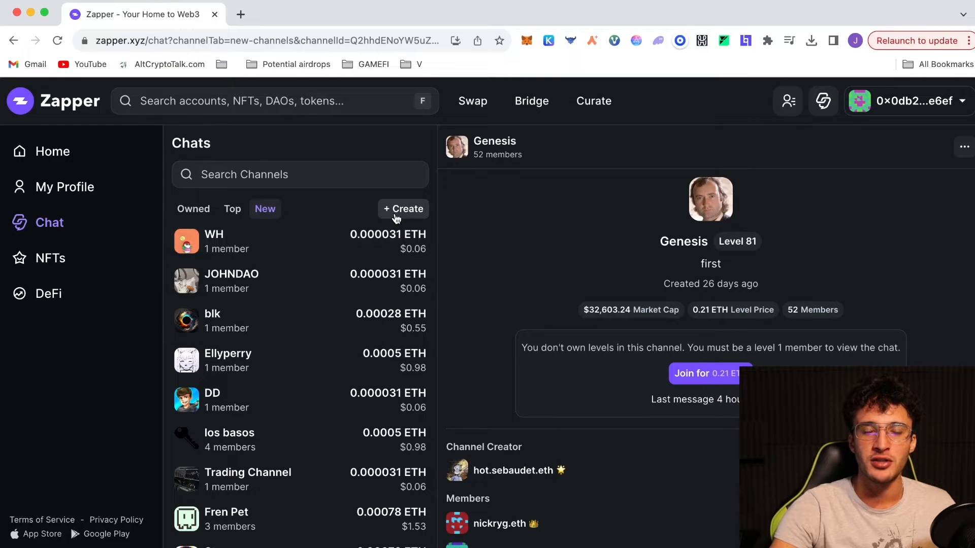
- Create a new channel named AltCryptoTalk with the description 'abc'
left_click(403, 209)
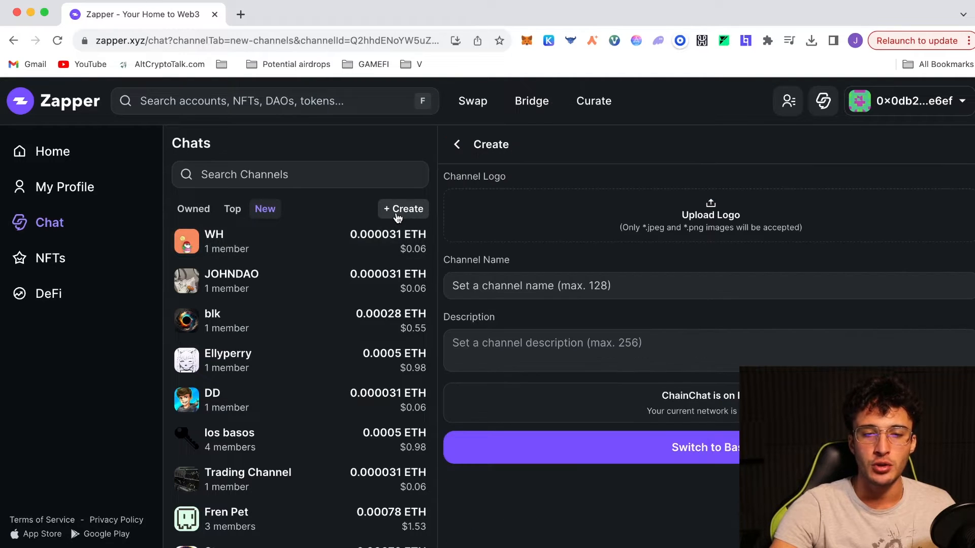
mouse_move(506, 224)
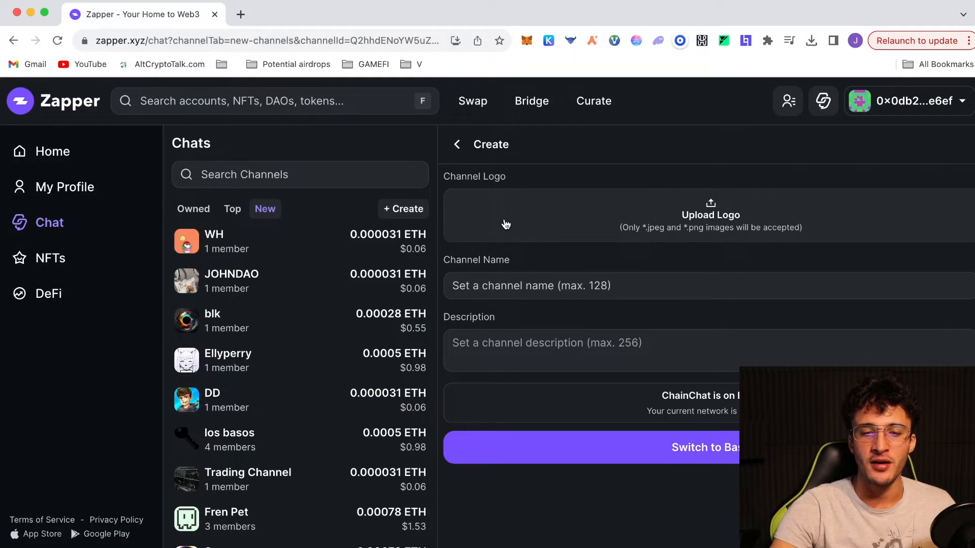
mouse_move(597, 241)
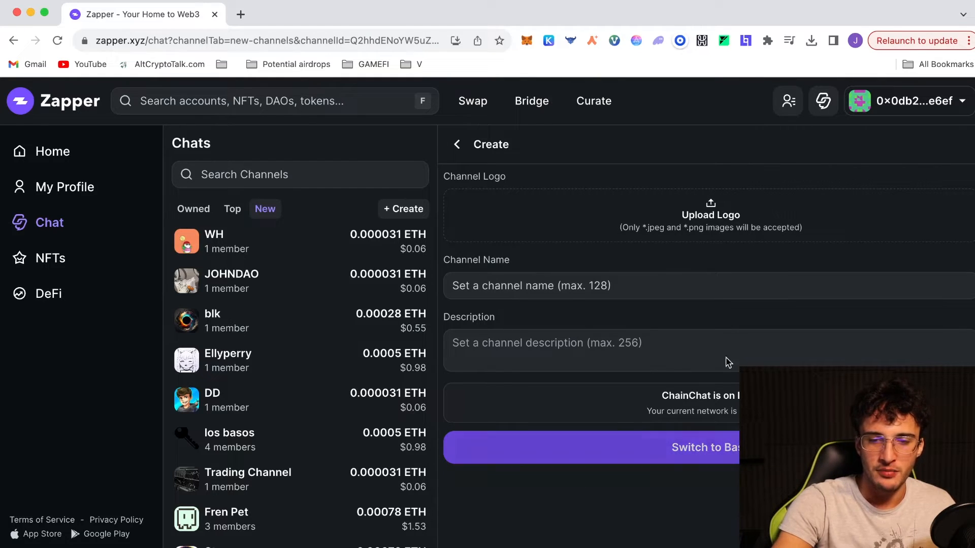
left_click(711, 215)
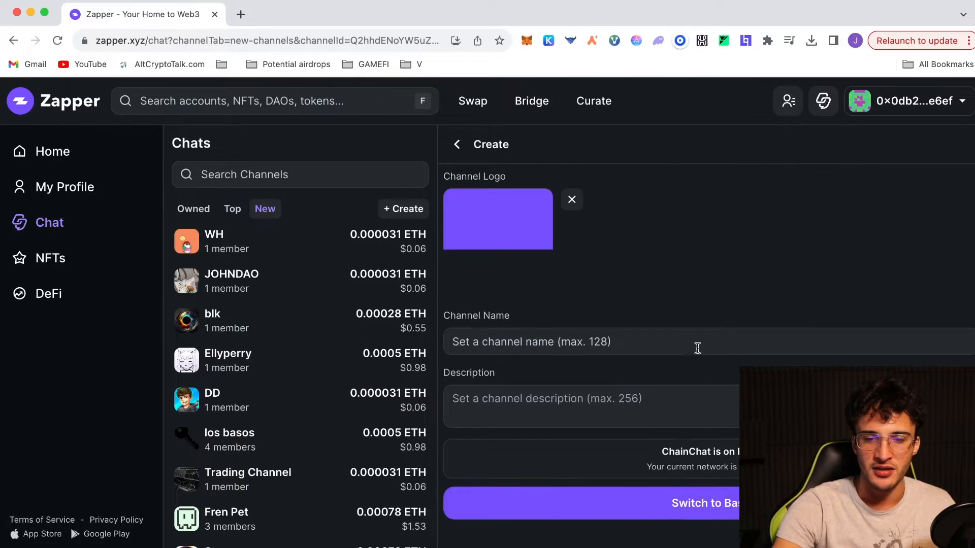
type("A")
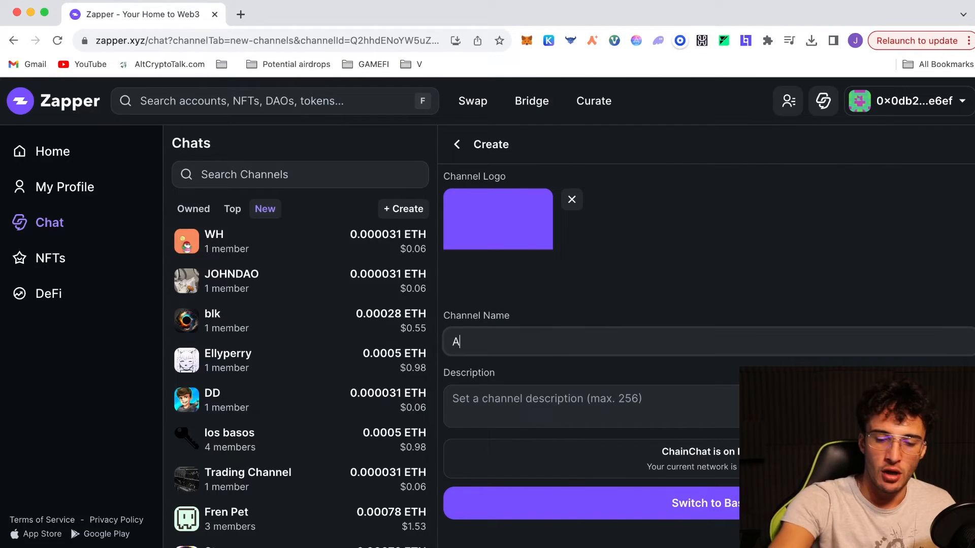
type("ltCryptoTalk")
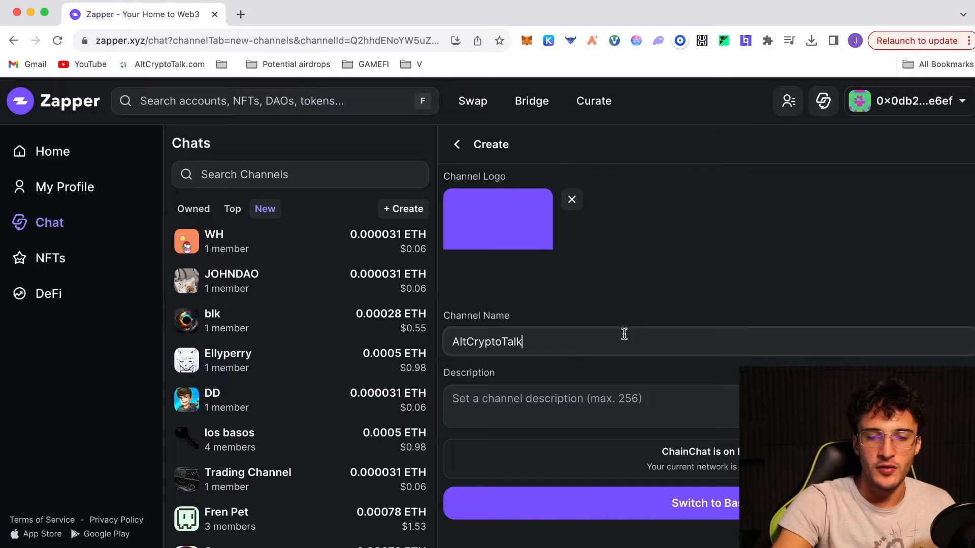
mouse_move(559, 362)
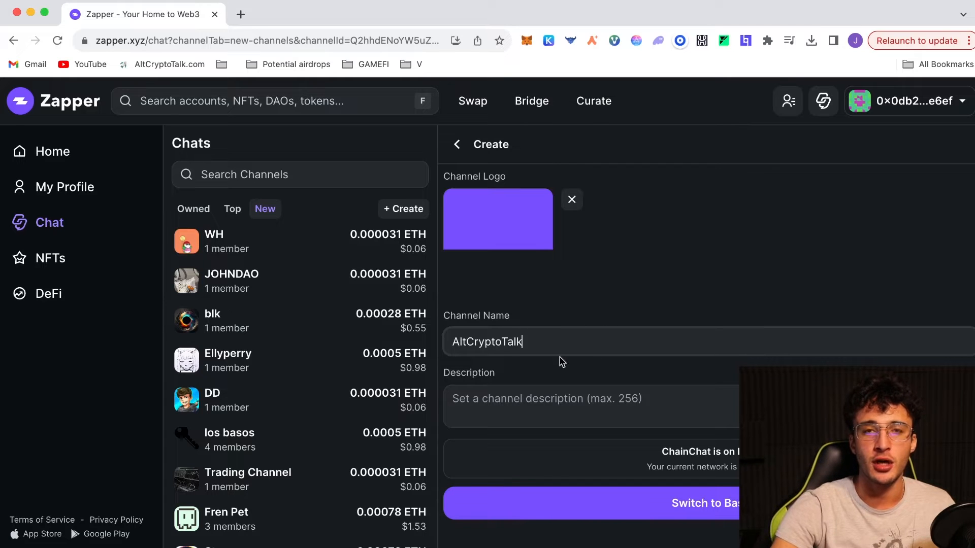
mouse_move(551, 392)
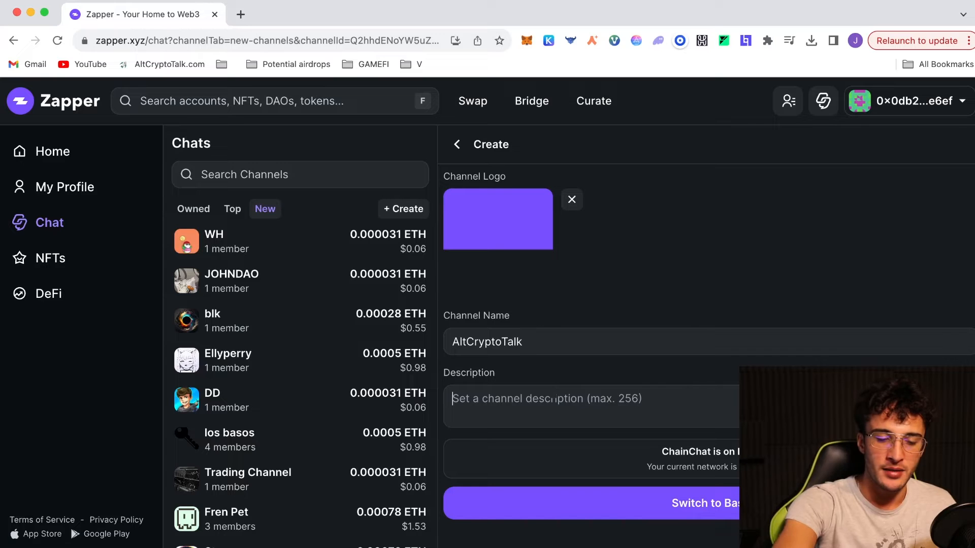
type("abc")
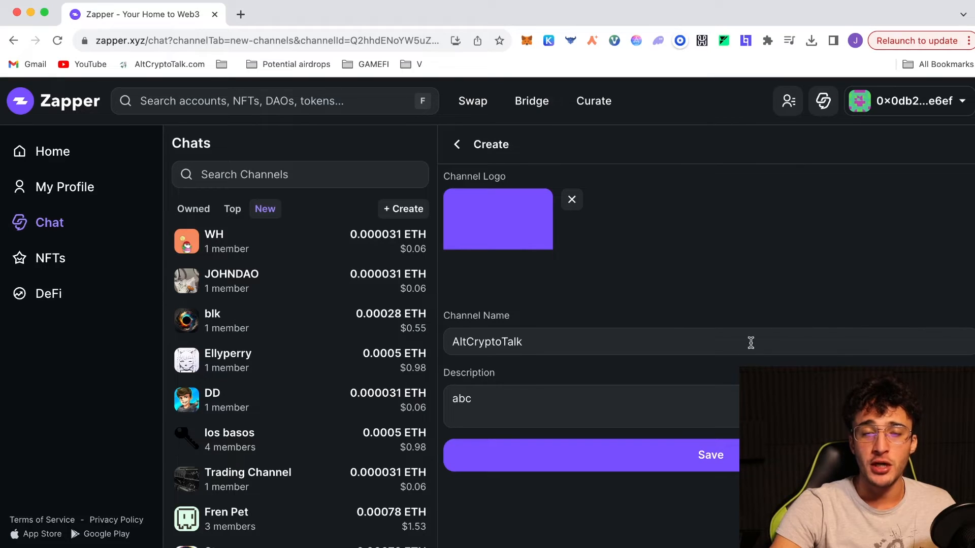
mouse_move(665, 422)
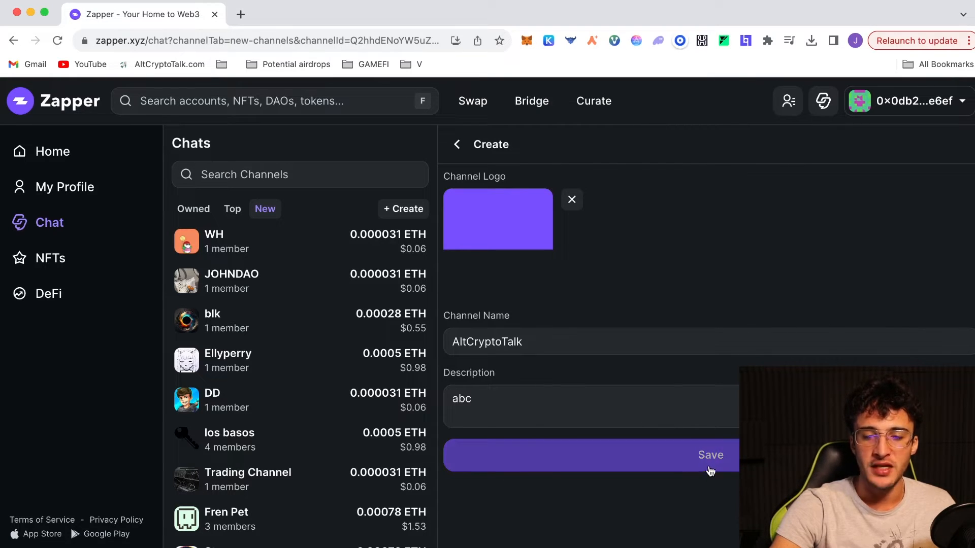
- Buy one level of the AltCryptoTalk channel and approve the purchase transaction
left_click(710, 454)
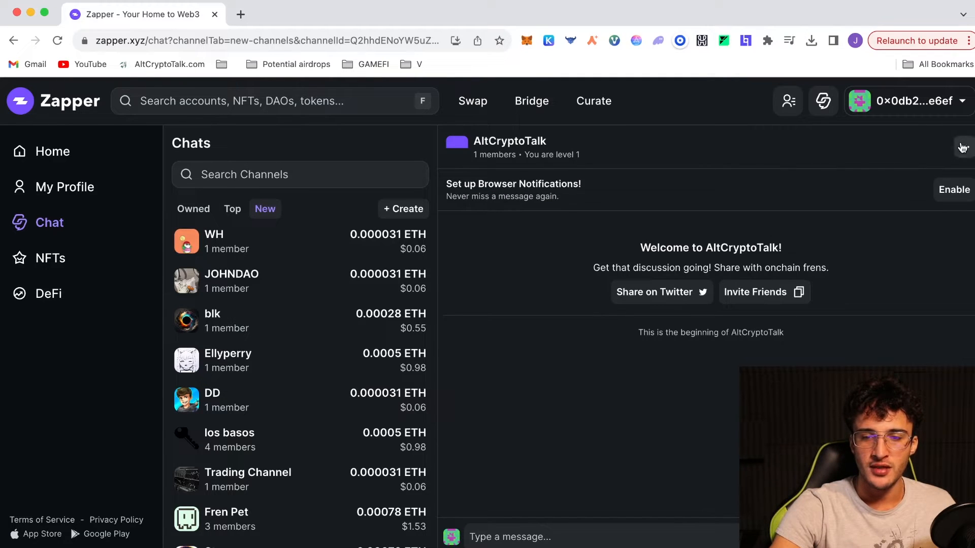
left_click(962, 147)
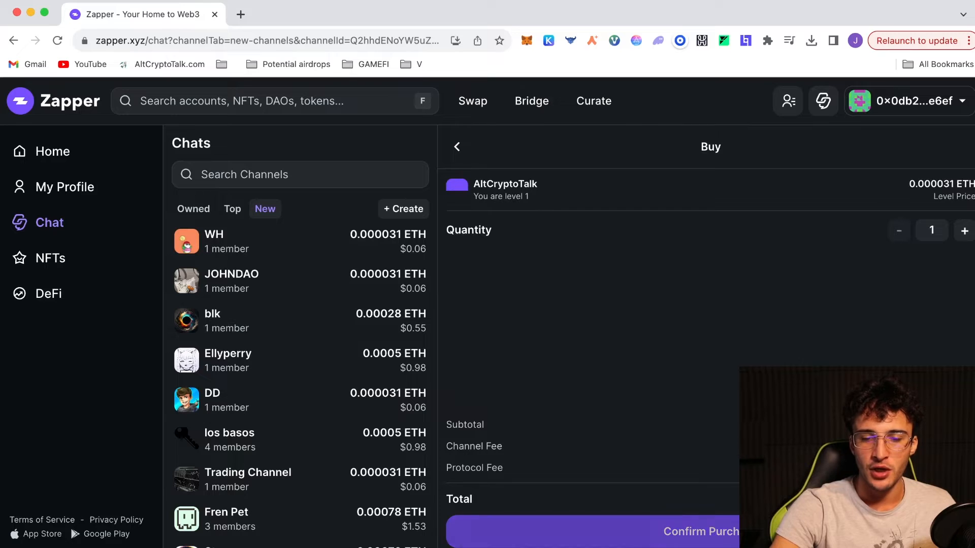
left_click(699, 531)
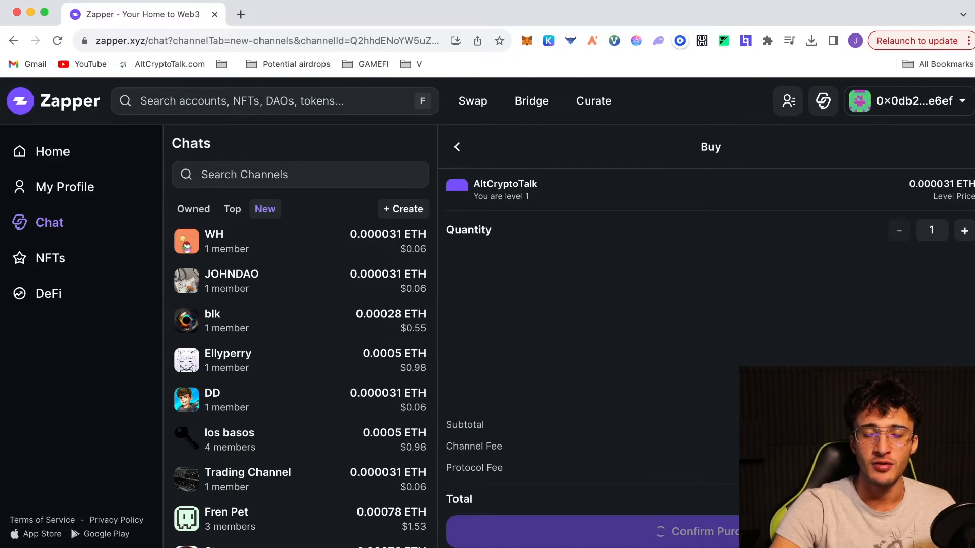
left_click(699, 531)
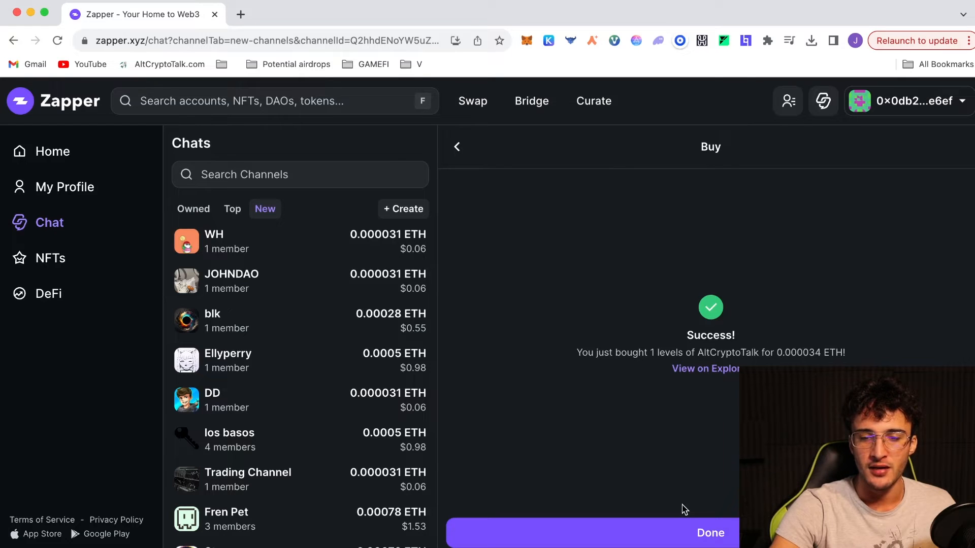
mouse_move(676, 516)
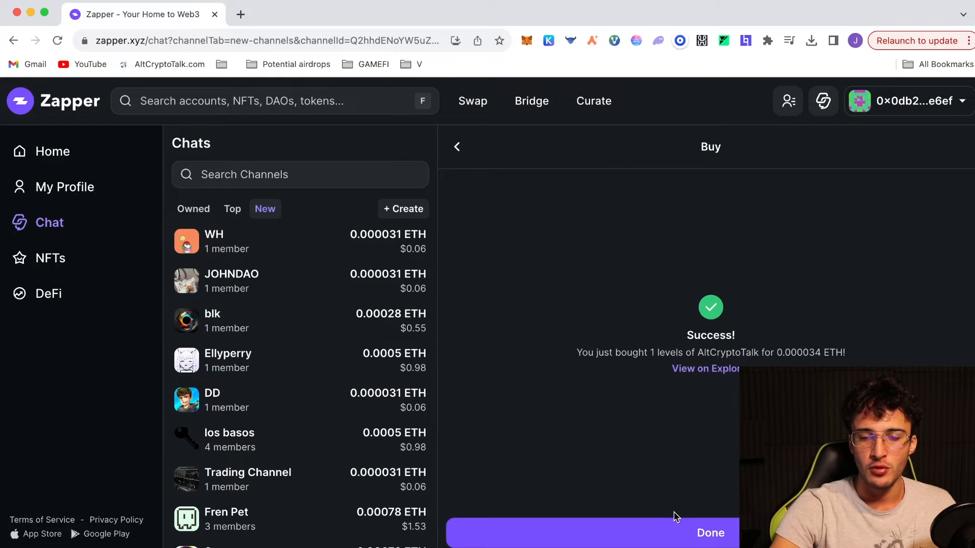
left_click(710, 533)
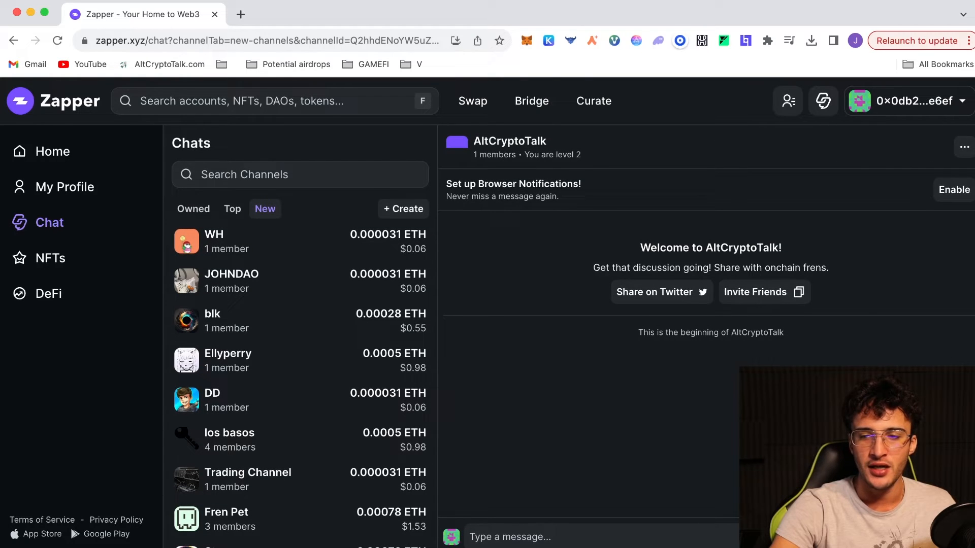
- Post the message 'a' in AltCryptoTalk, check its Channel Info, and return to the chat
left_click(964, 147)
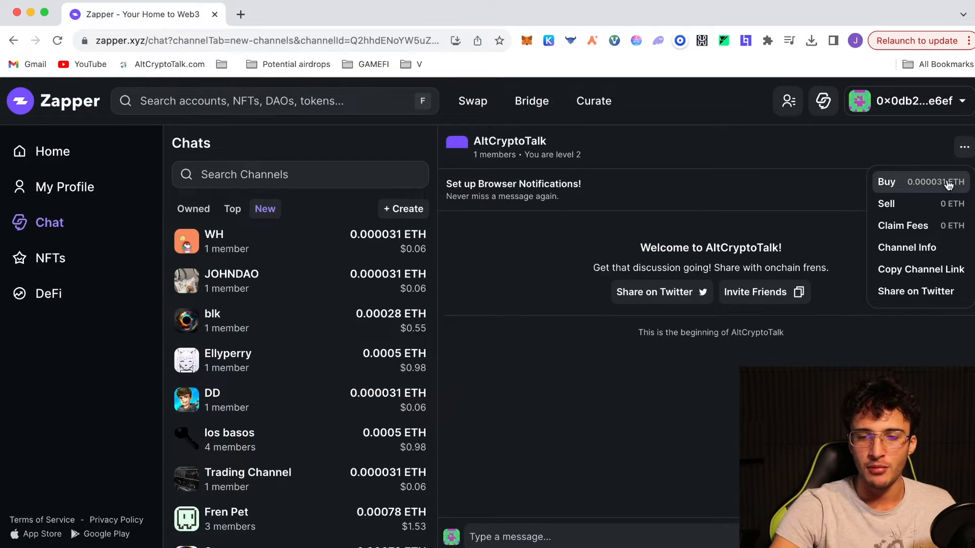
left_click(631, 195)
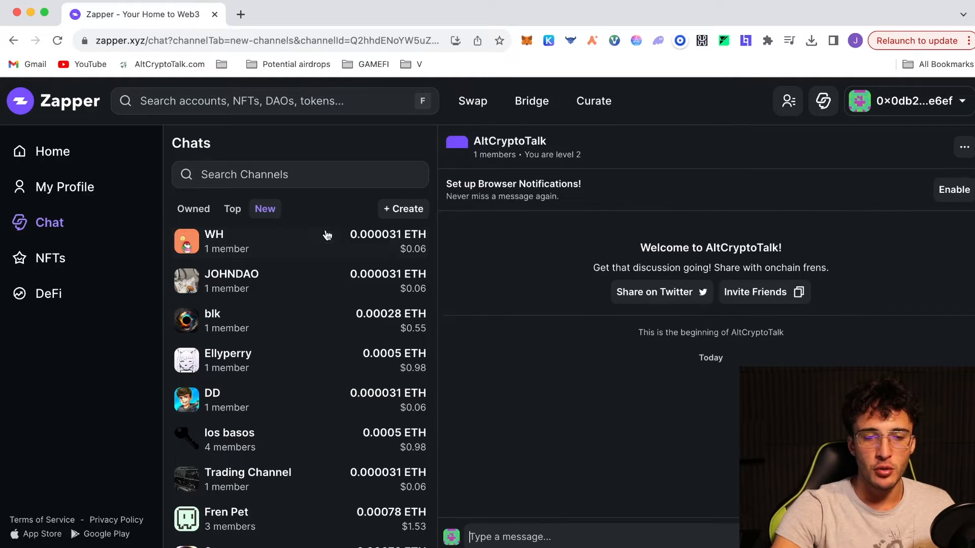
type("a")
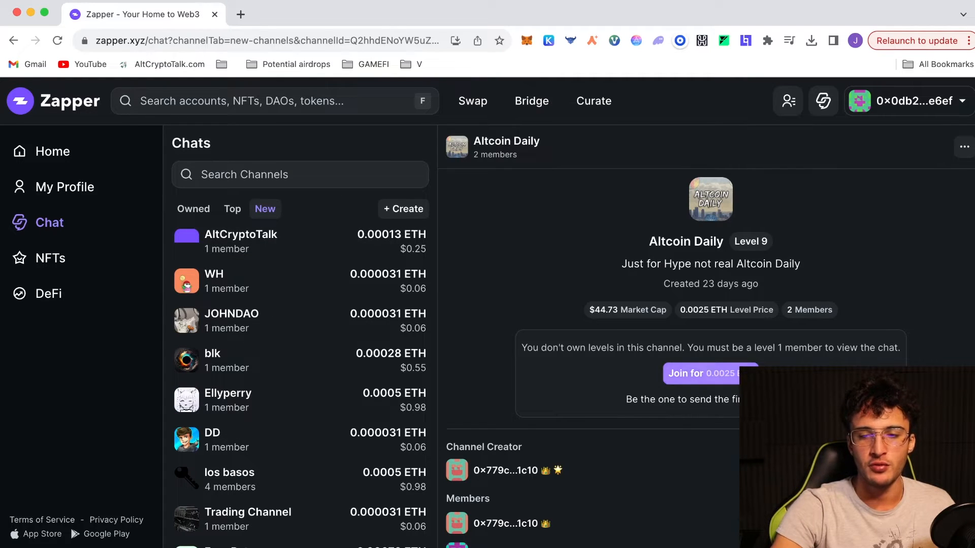
left_click(240, 242)
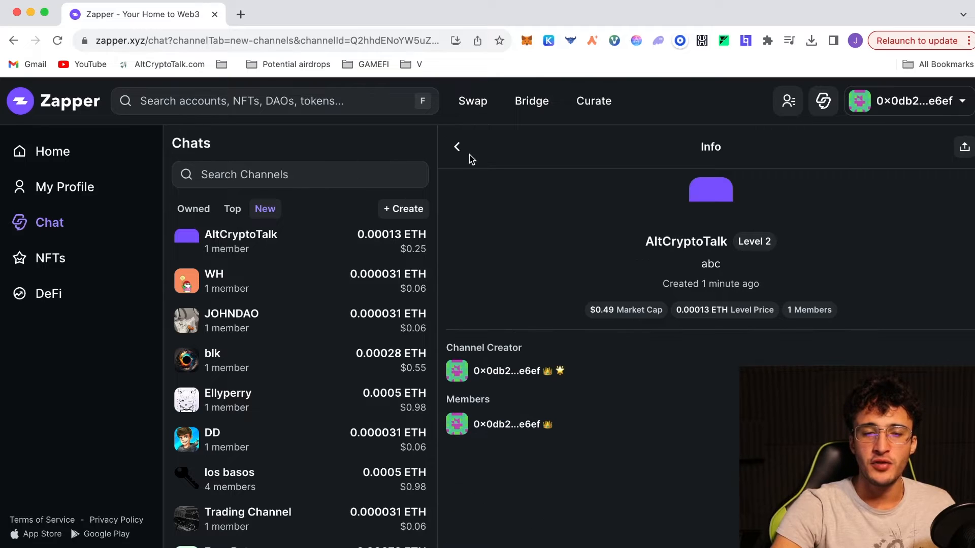
left_click(457, 146)
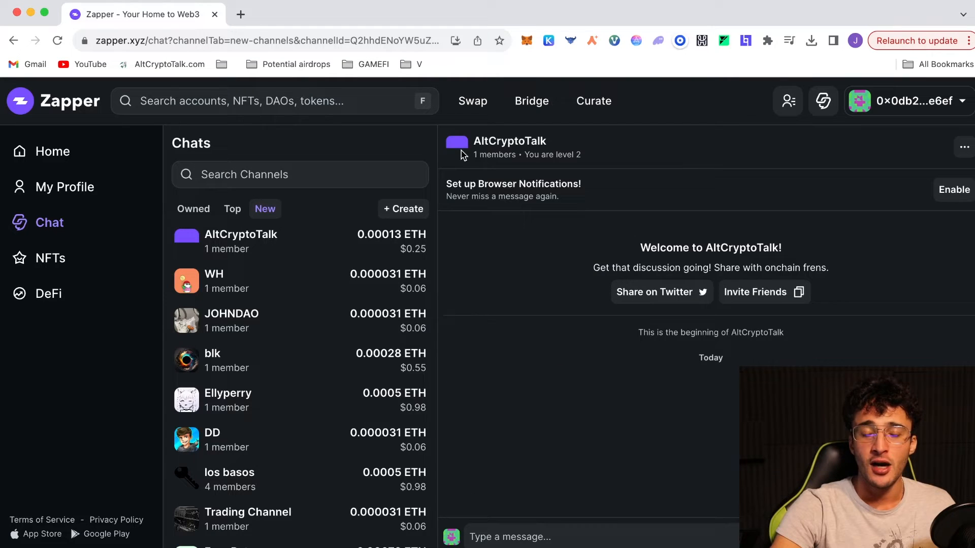
mouse_move(676, 377)
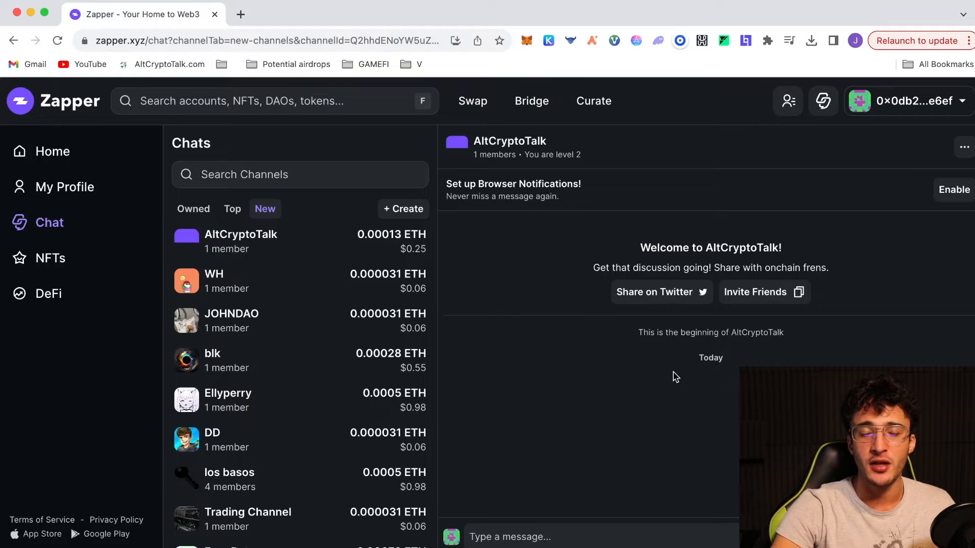
mouse_move(624, 191)
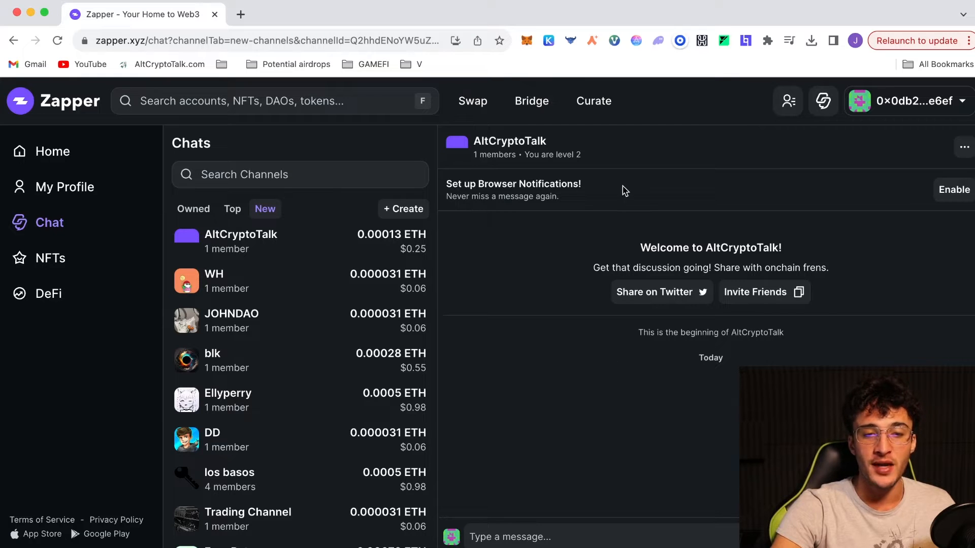
- On the Swap page, cycle through Optimism, Polygon and Avalanche and settle on Base
left_click(472, 101)
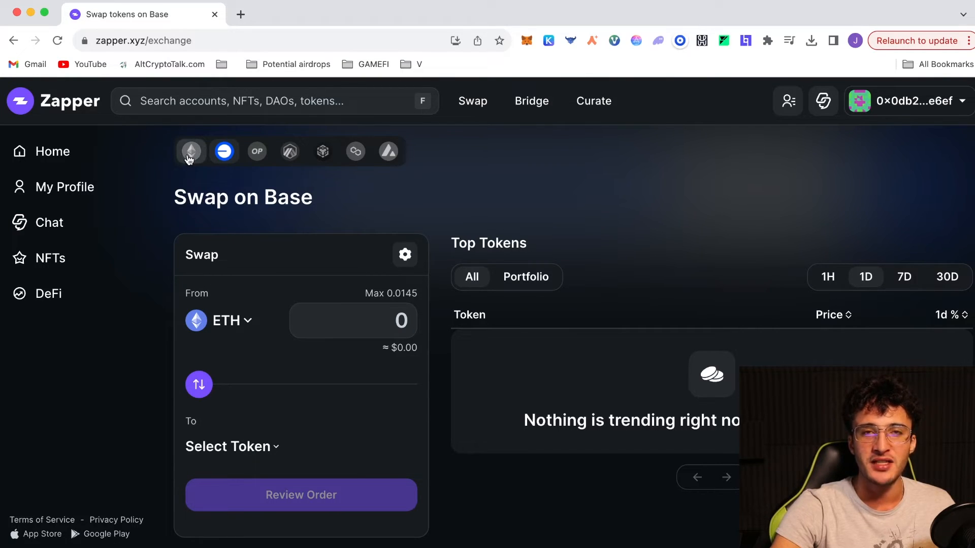
left_click(191, 151)
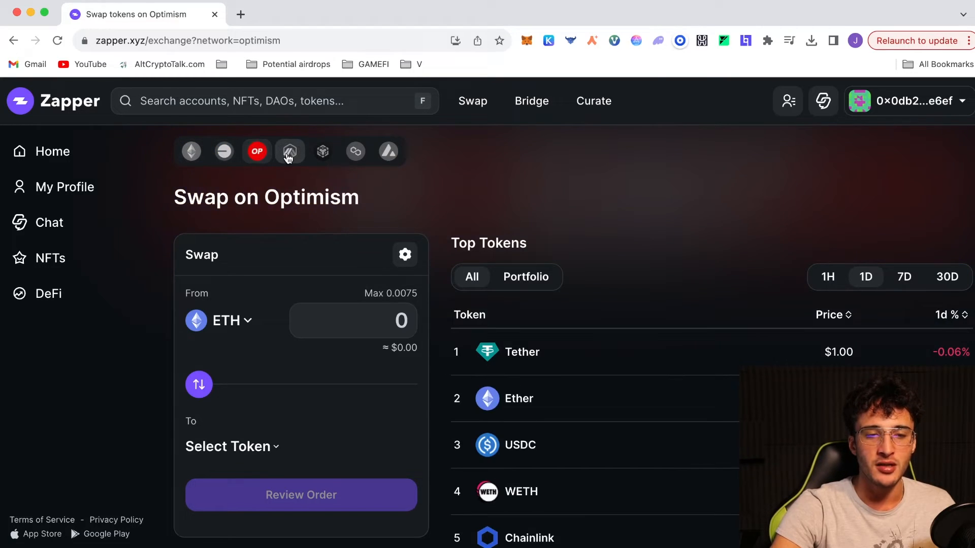
left_click(355, 151)
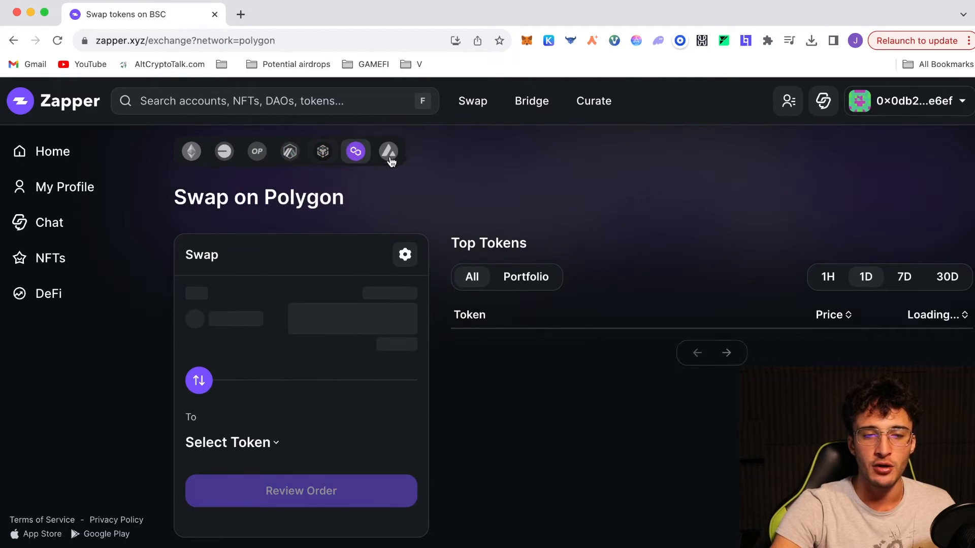
left_click(387, 151)
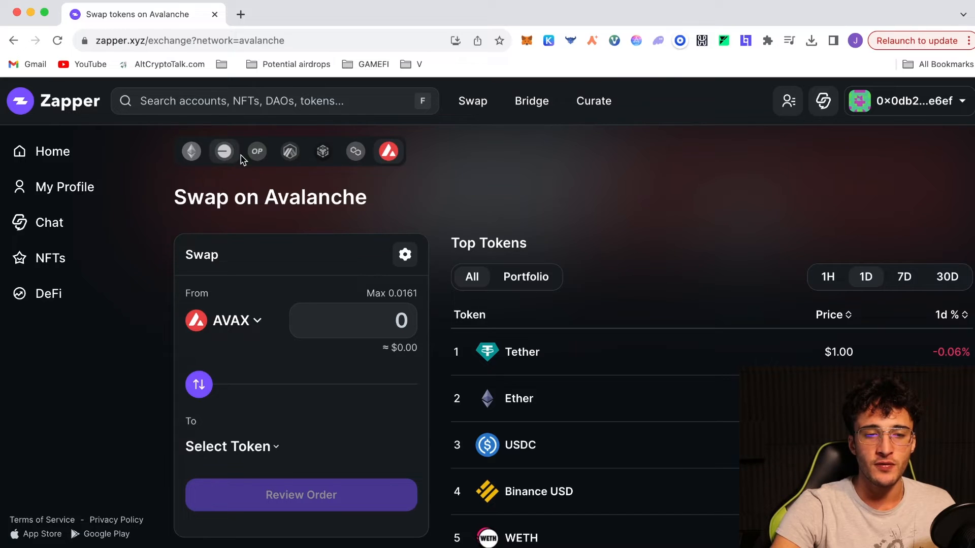
left_click(223, 151)
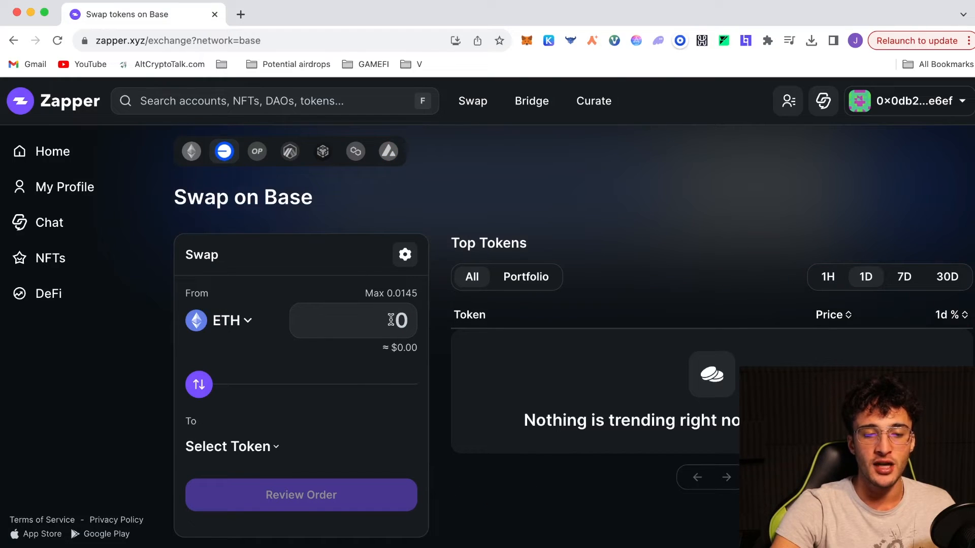
- Set up a swap of 0.00369 ETH to USDC on Base and review the order
type("0.00369")
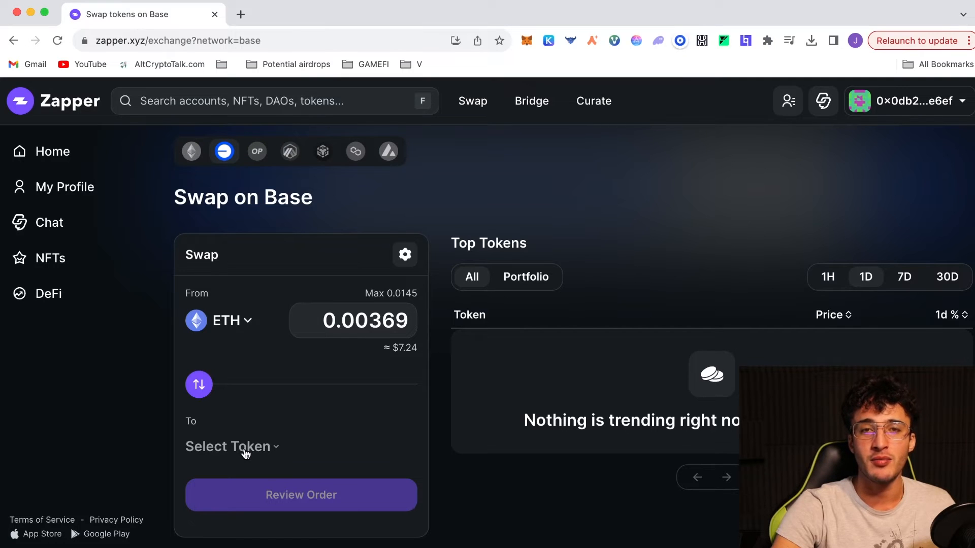
left_click(232, 446)
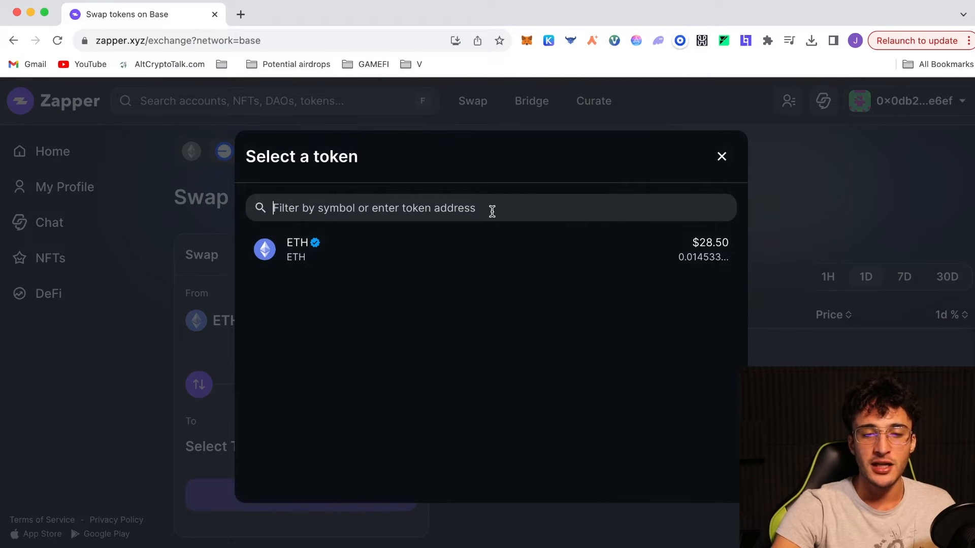
left_click(720, 156)
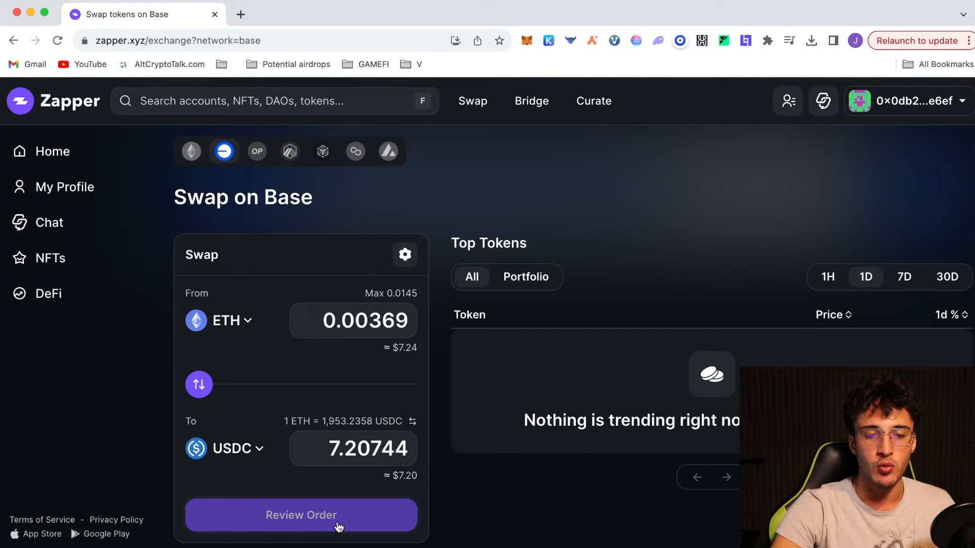
left_click(300, 515)
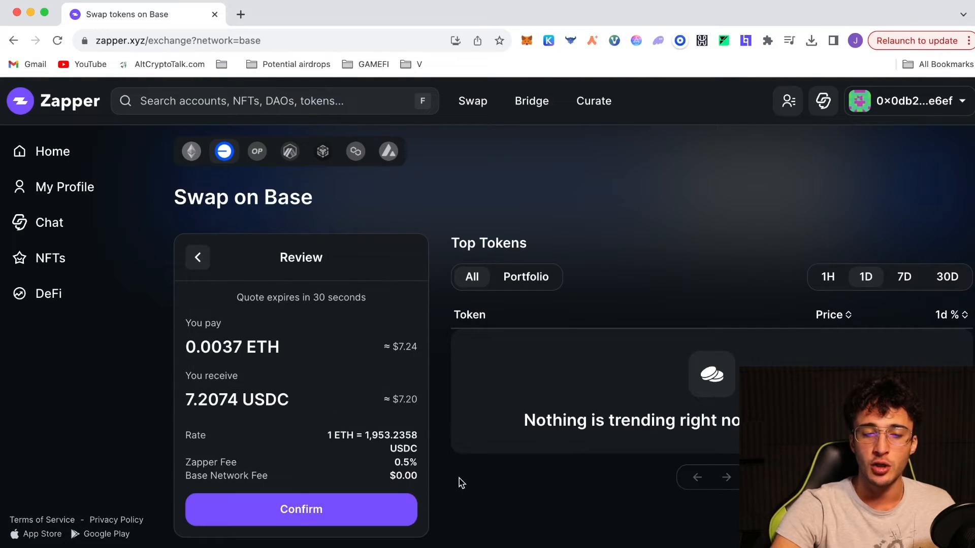
- Attempt to confirm the swap, check the MetaMask ETH balance, and leave the expired quote review
left_click(301, 508)
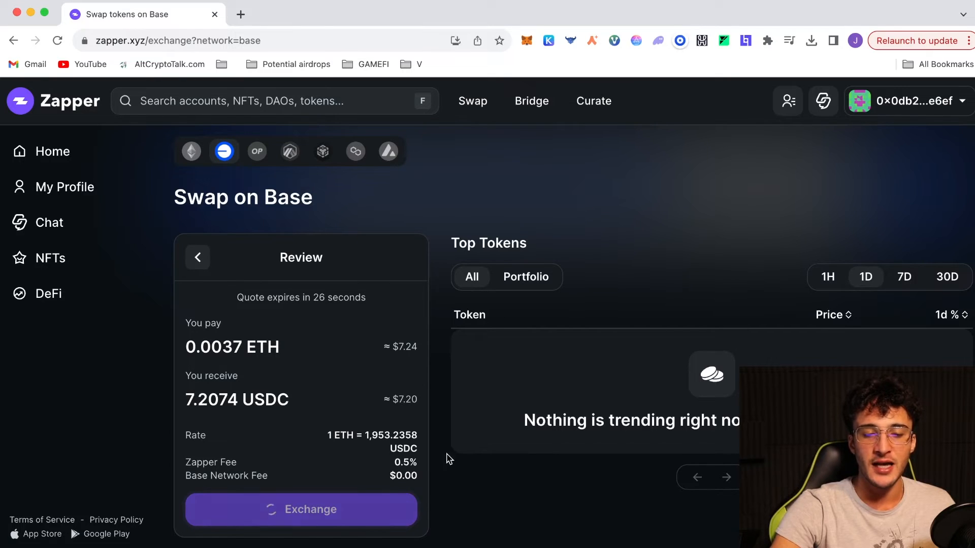
left_click(300, 508)
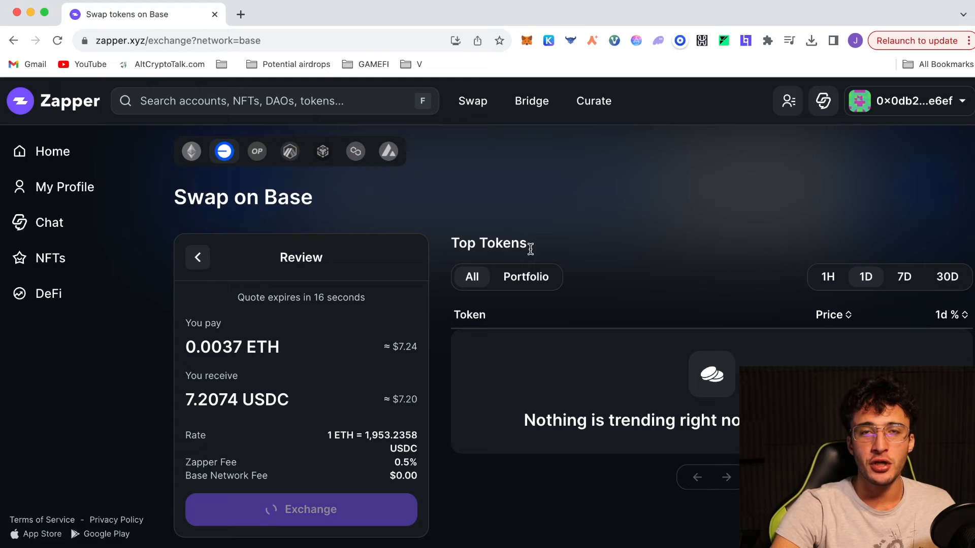
mouse_move(252, 226)
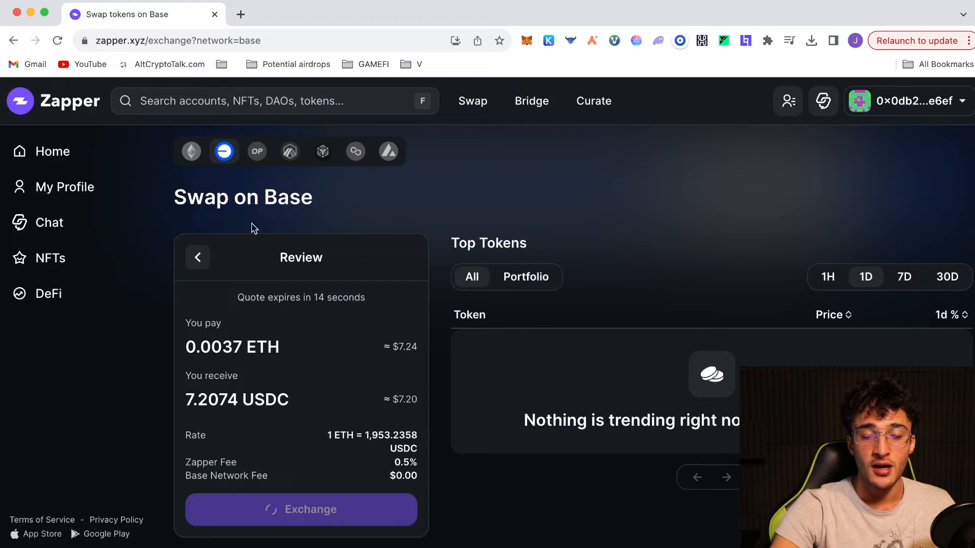
mouse_move(352, 234)
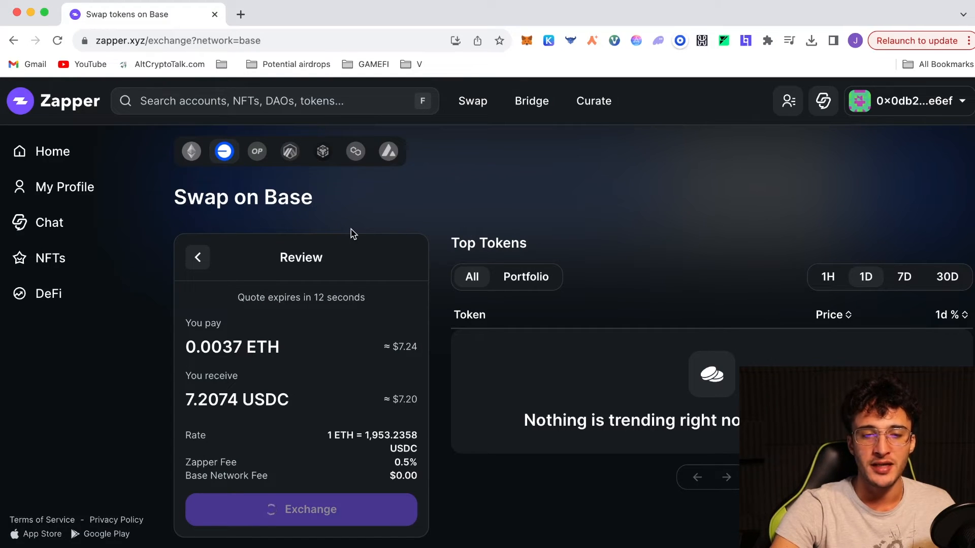
mouse_move(478, 177)
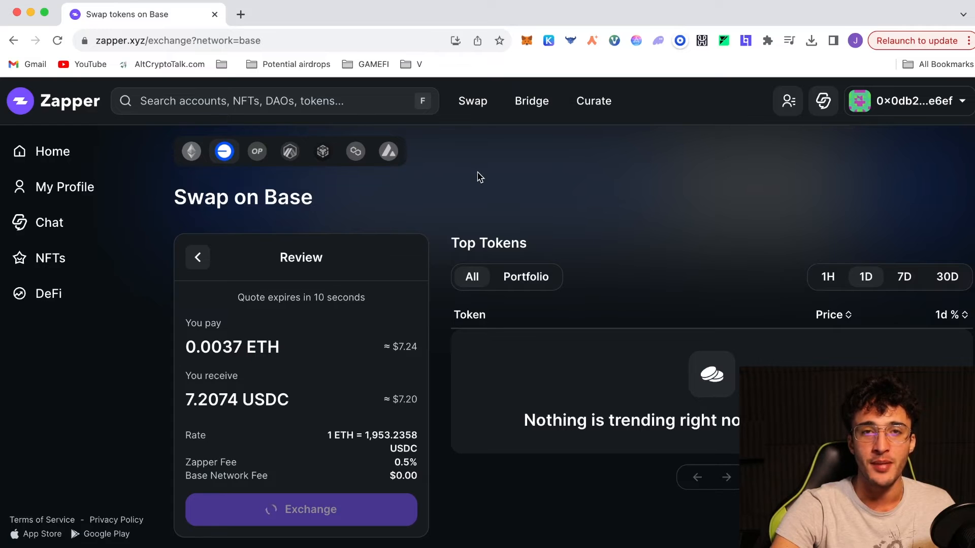
mouse_move(436, 162)
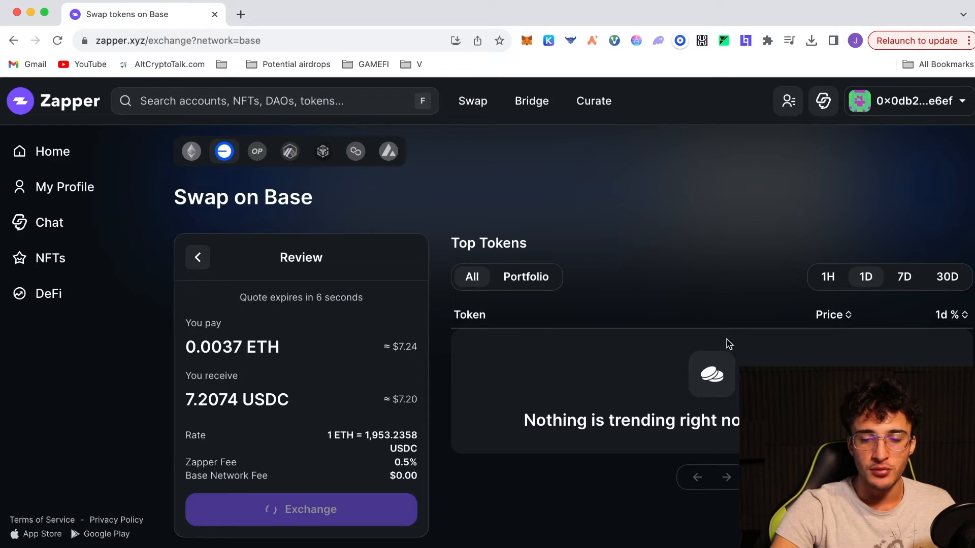
left_click(300, 509)
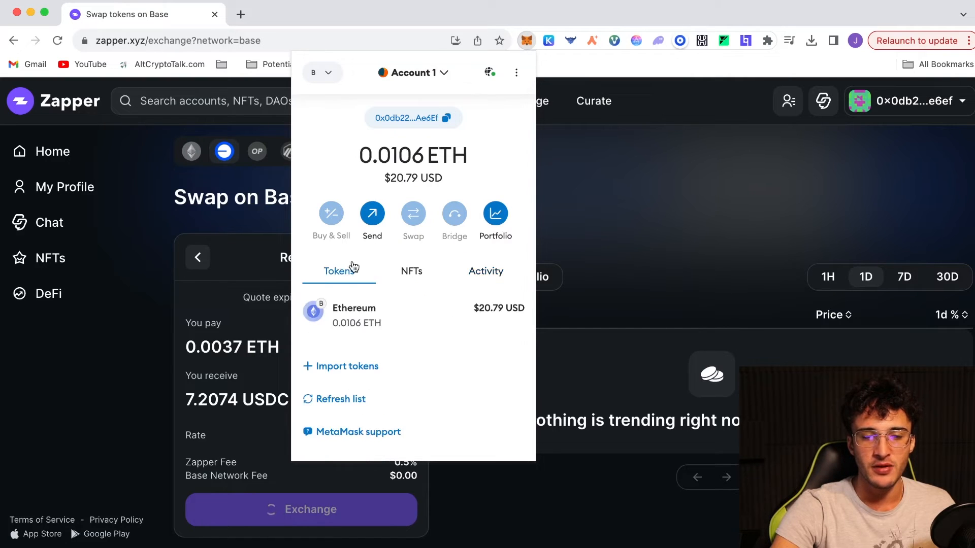
left_click(439, 204)
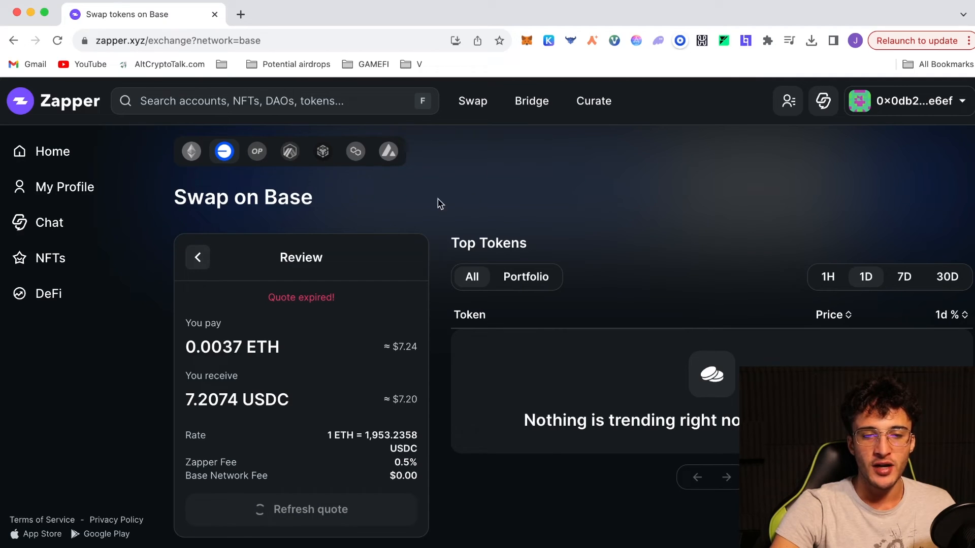
mouse_move(465, 179)
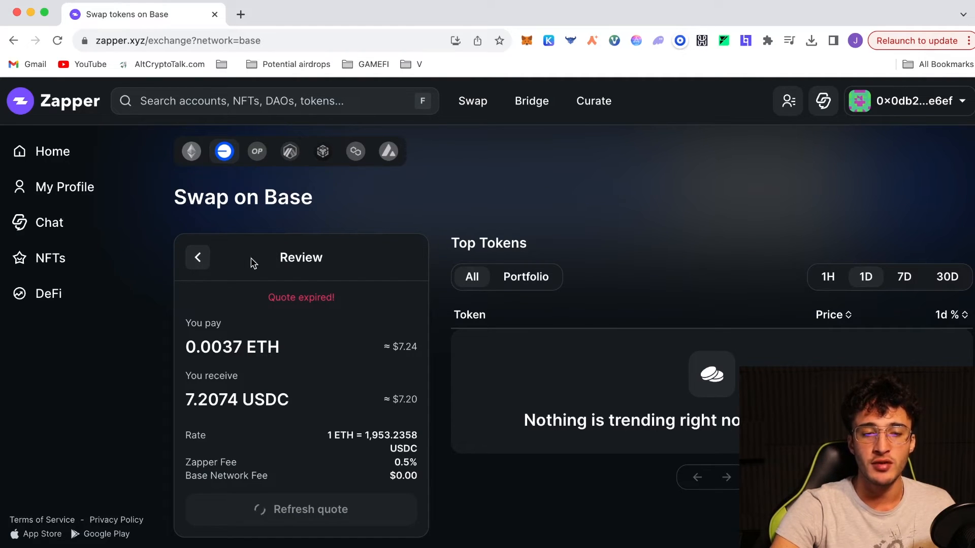
left_click(197, 257)
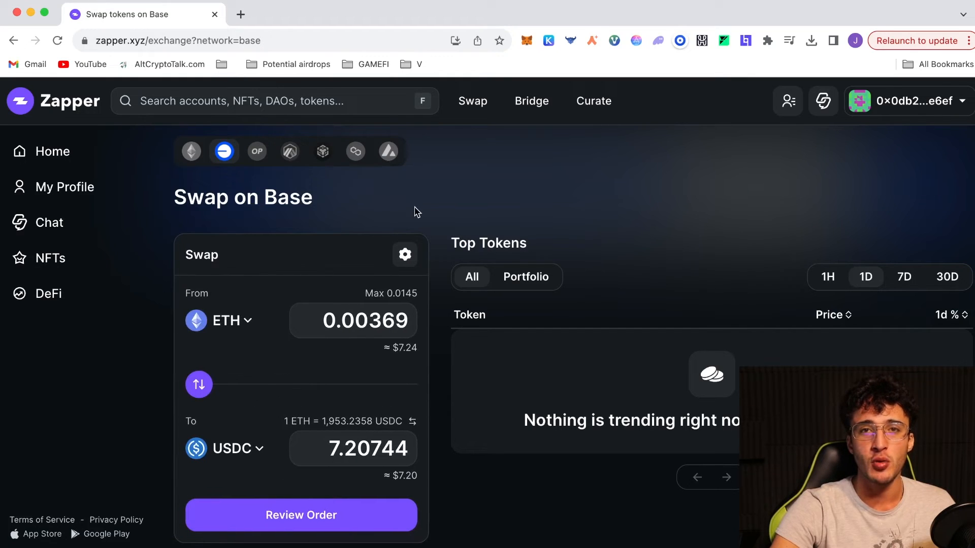
mouse_move(384, 244)
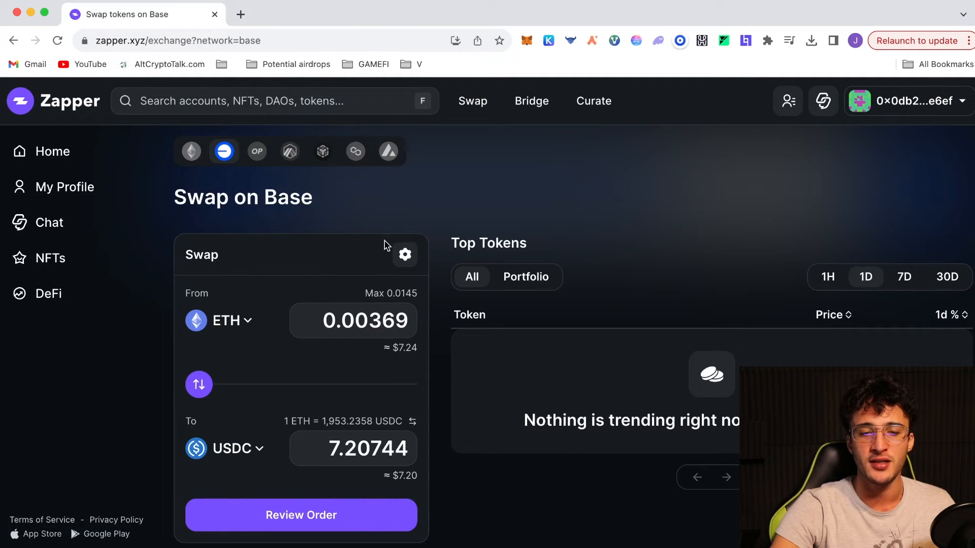
mouse_move(309, 275)
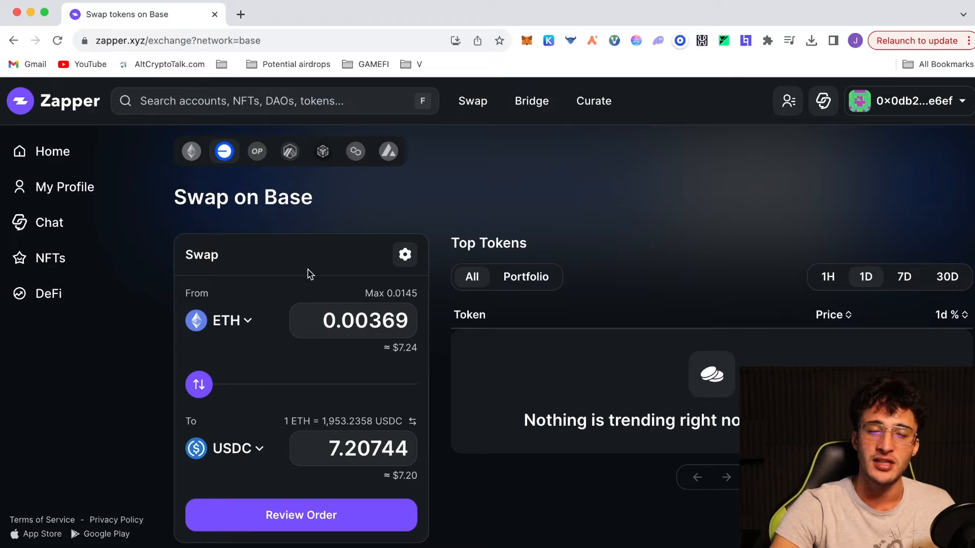
mouse_move(515, 207)
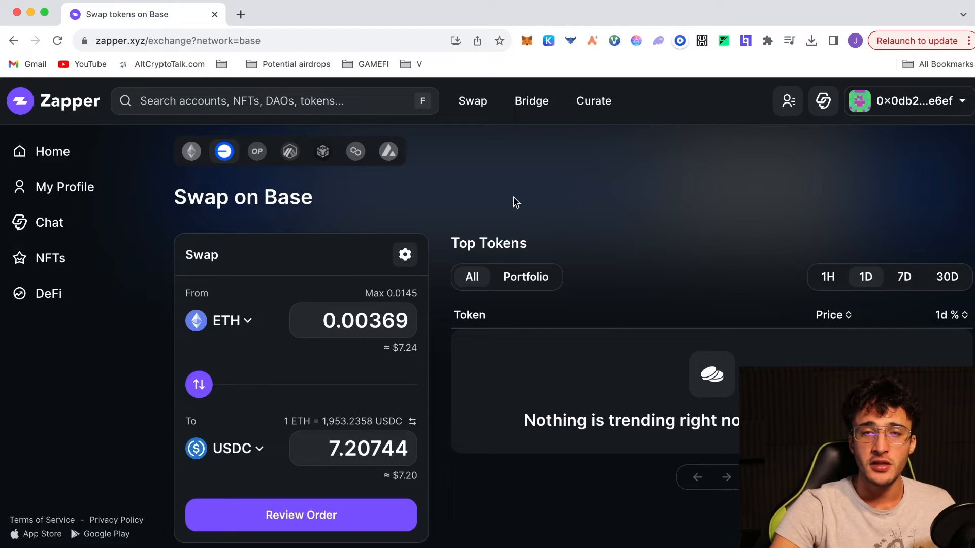
mouse_move(557, 145)
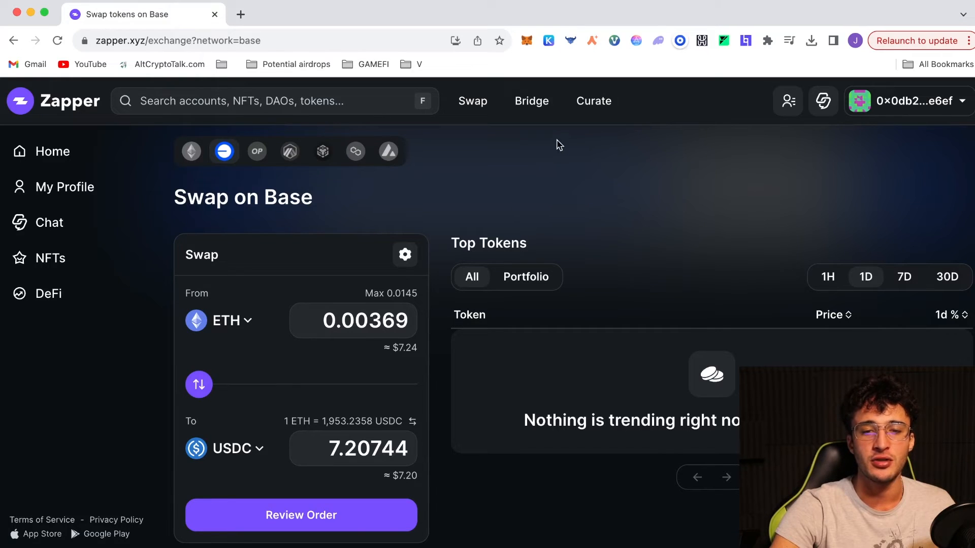
- Go to the Bridge Tokens page with its transfer history
left_click(531, 100)
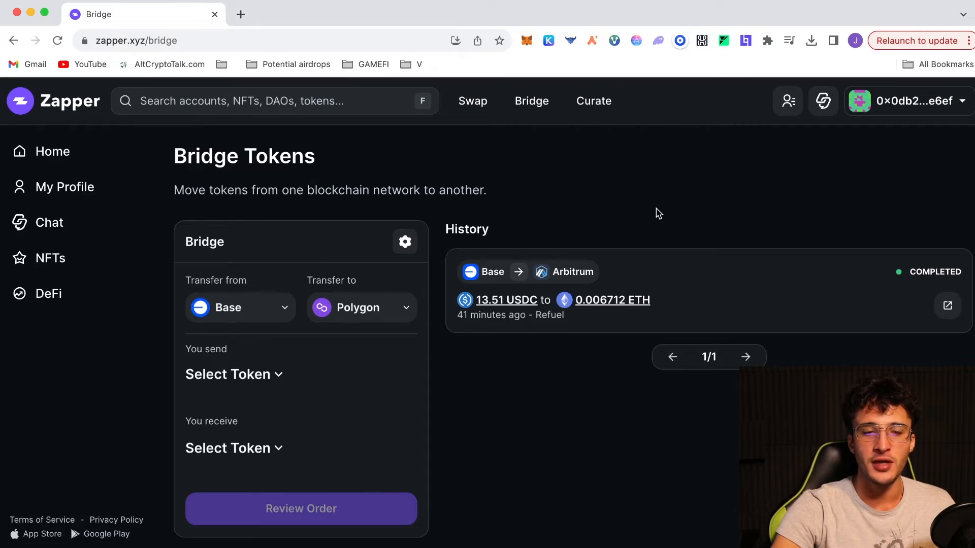
- Set up a bridge of 0.003 ETH from Arbitrum to USDC on Base and review the order
left_click(240, 307)
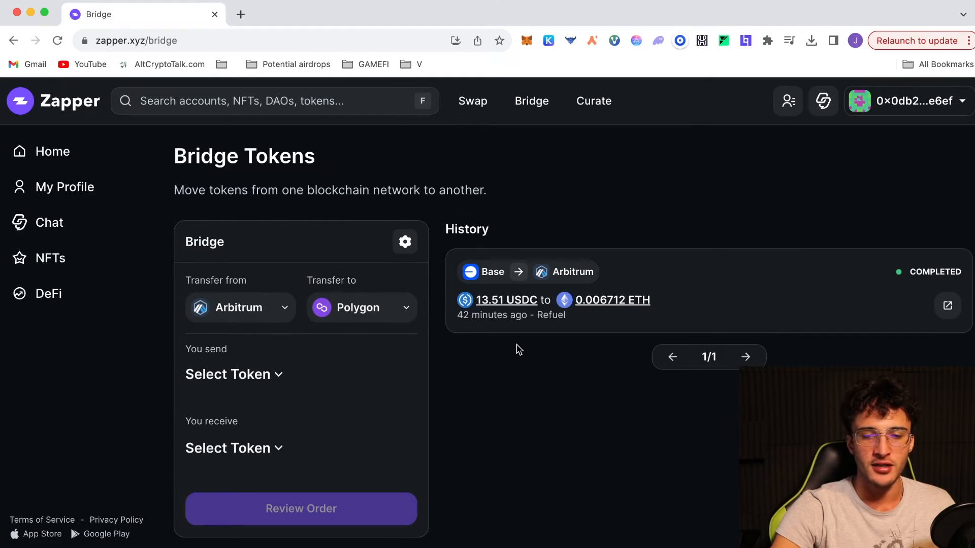
left_click(361, 307)
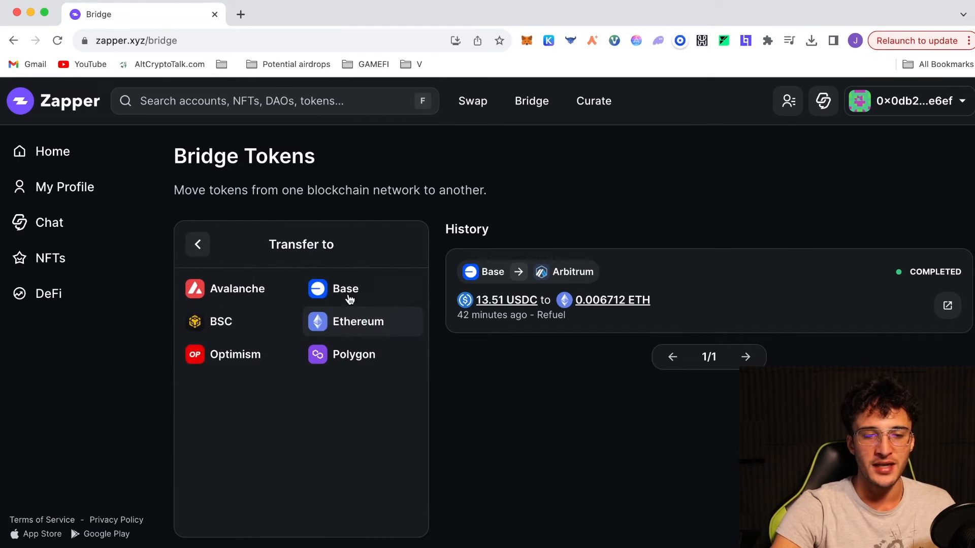
left_click(359, 322)
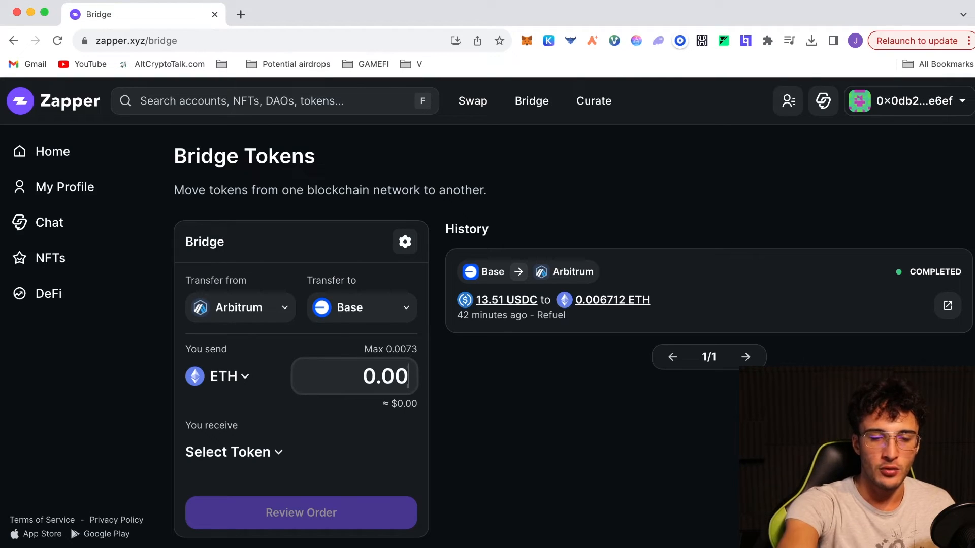
type("3")
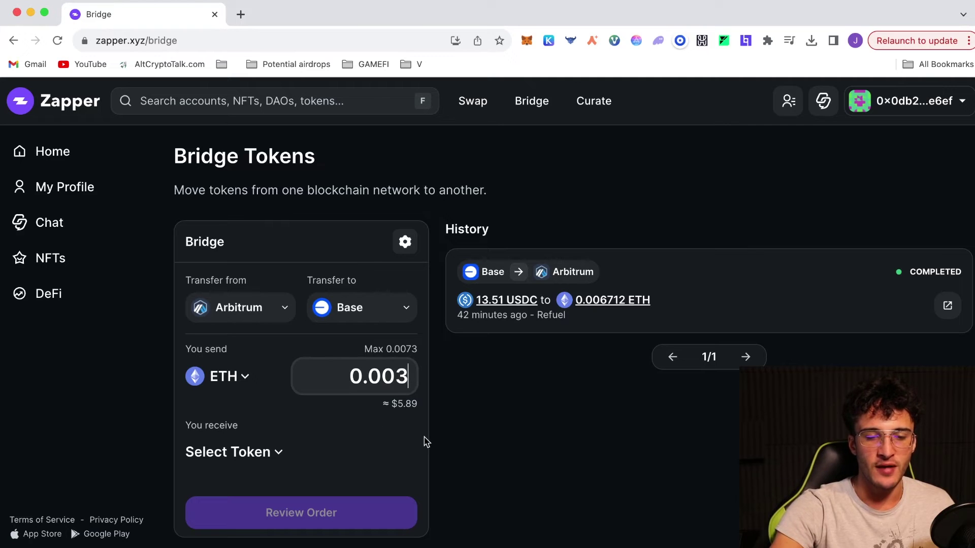
left_click(233, 452)
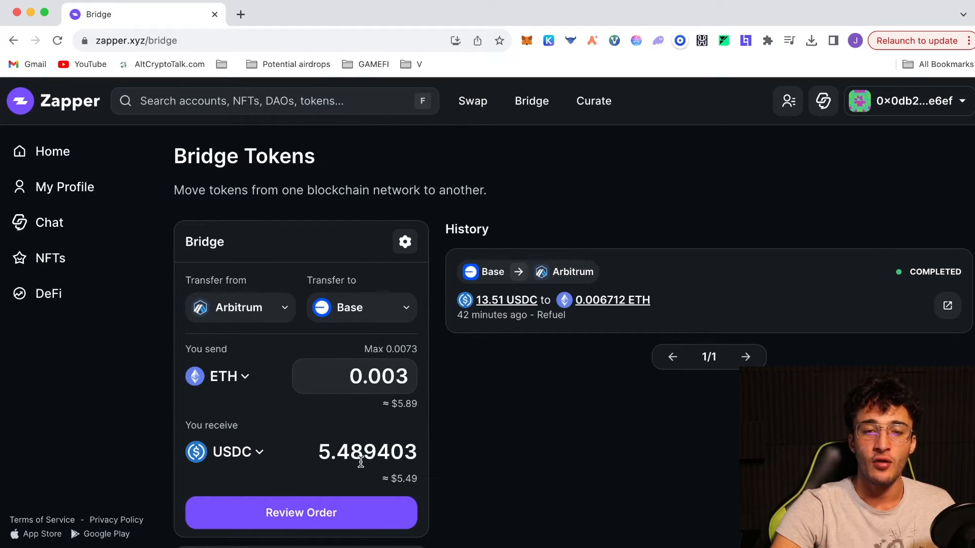
mouse_move(506, 356)
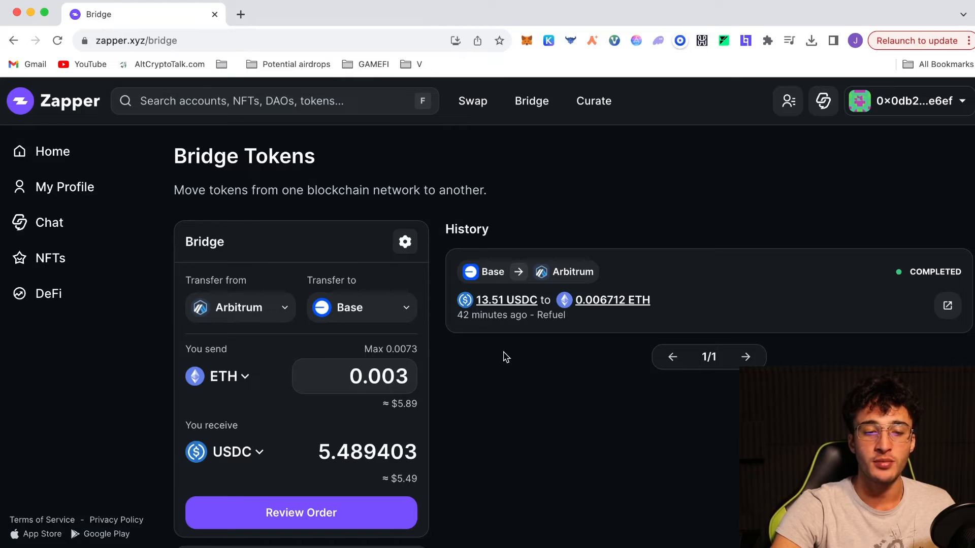
mouse_move(254, 435)
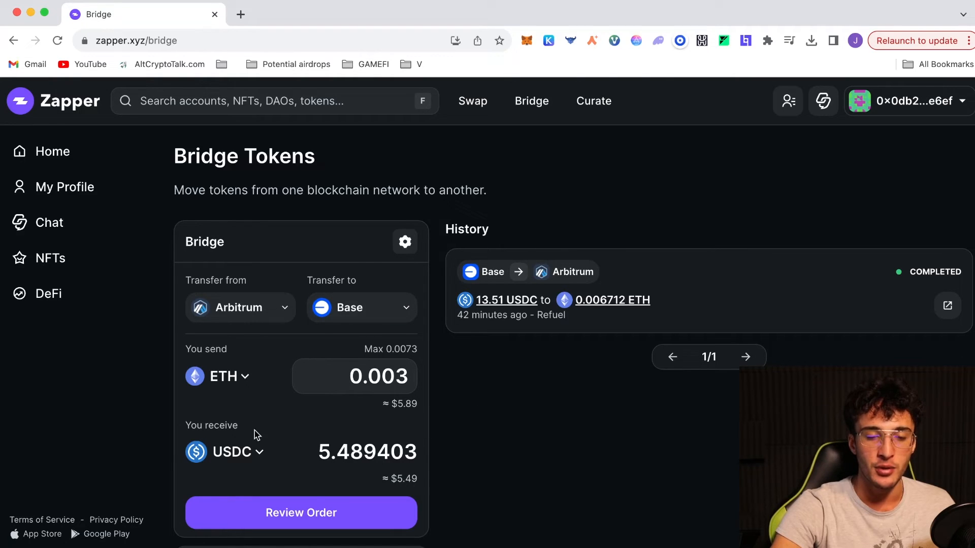
left_click(301, 512)
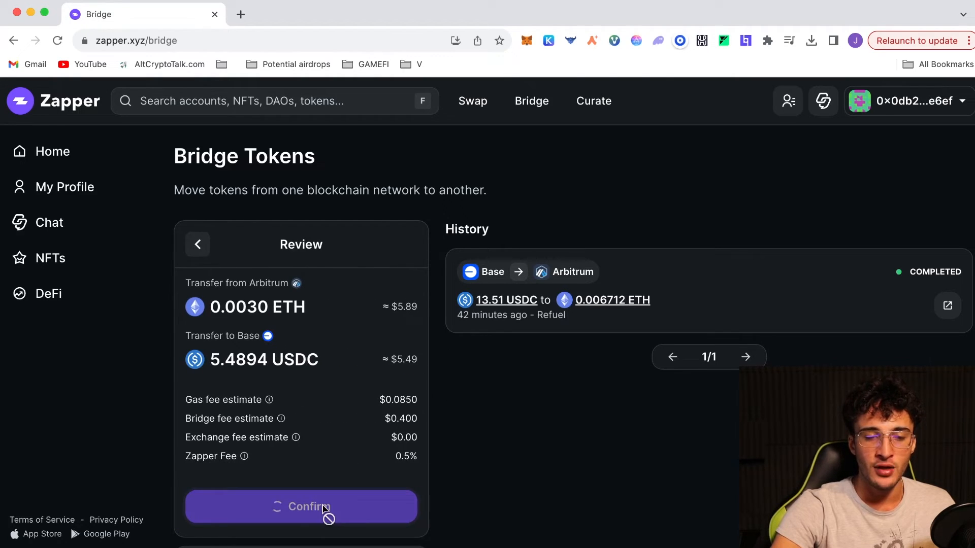
- Confirm and submit the Arbitrum-to-Base bridge transaction in the wallet
left_click(301, 506)
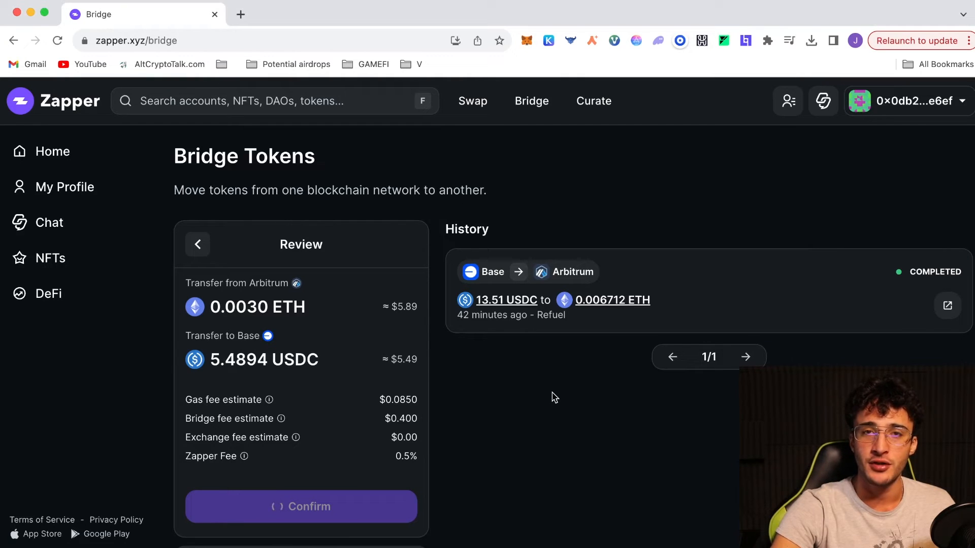
left_click(300, 505)
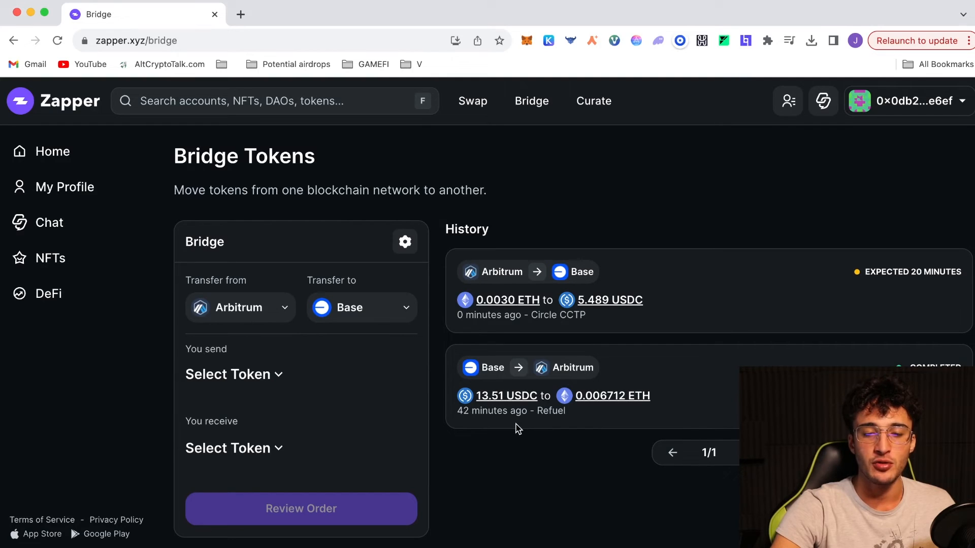
mouse_move(517, 466)
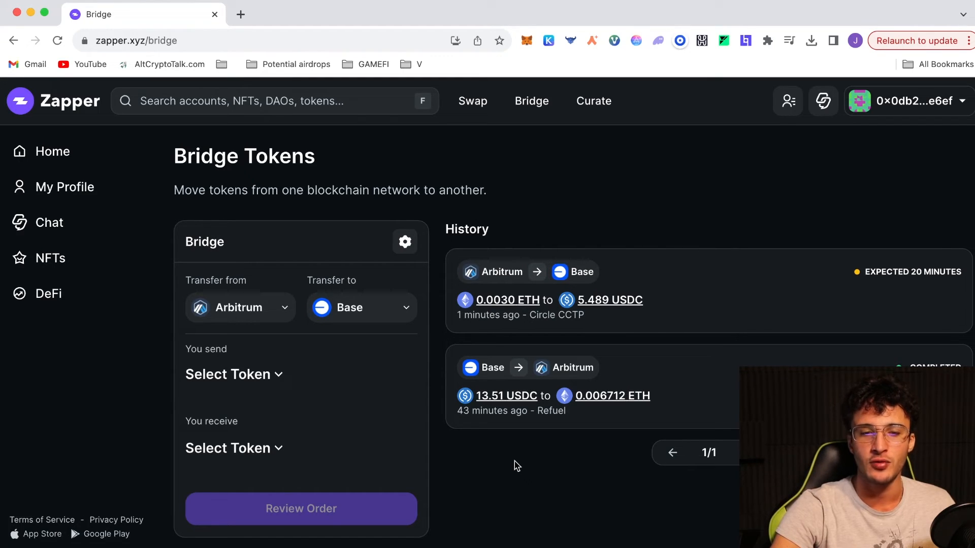
mouse_move(386, 349)
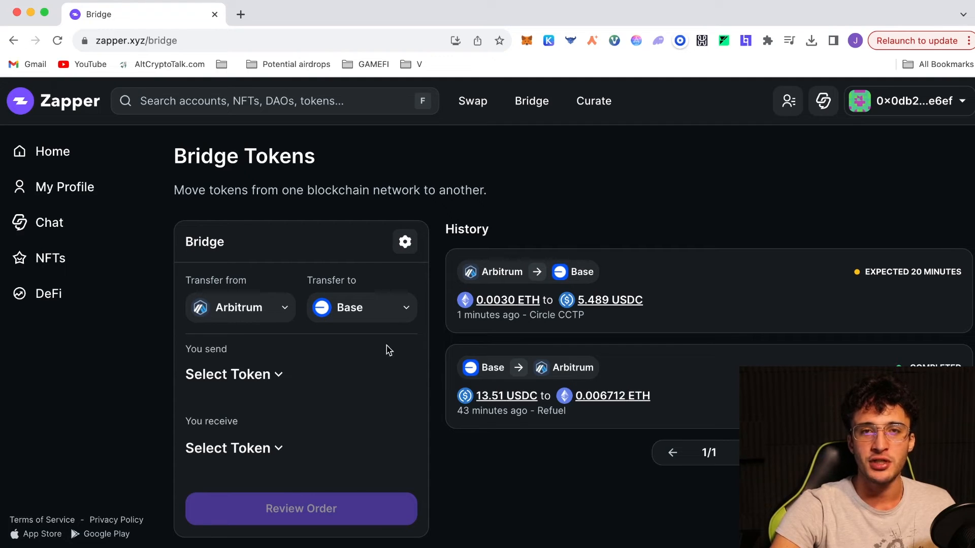
mouse_move(571, 459)
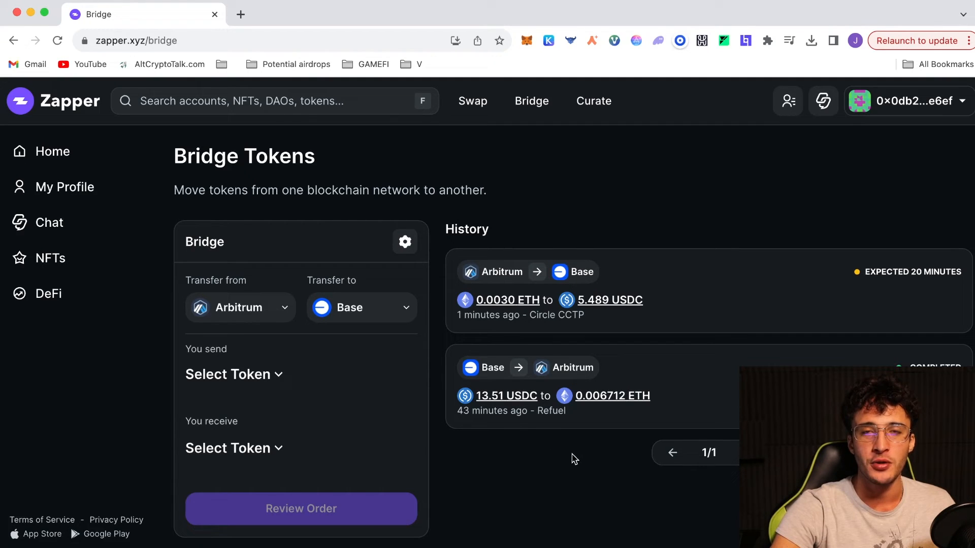
left_click(49, 292)
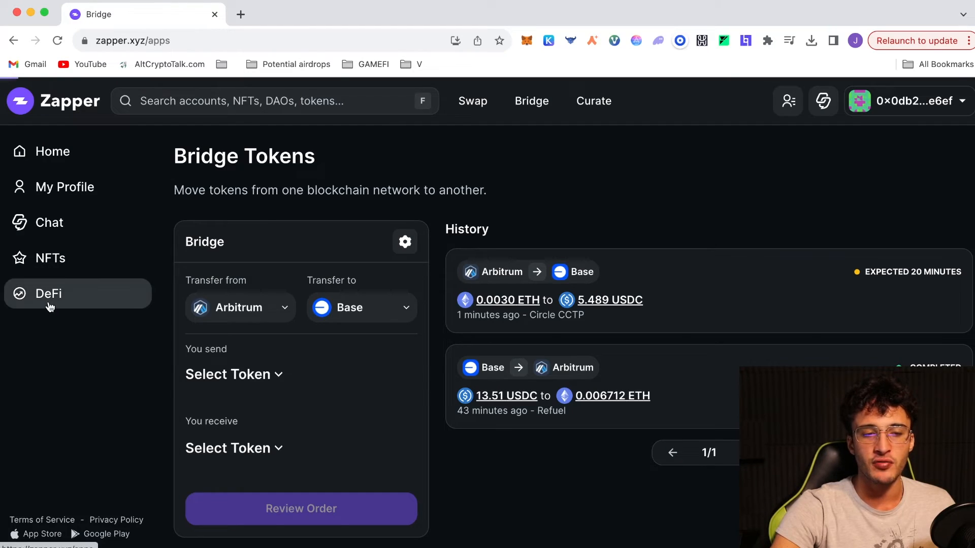
- Open Lido's website from the DeFi TIV Rankings
left_click(49, 293)
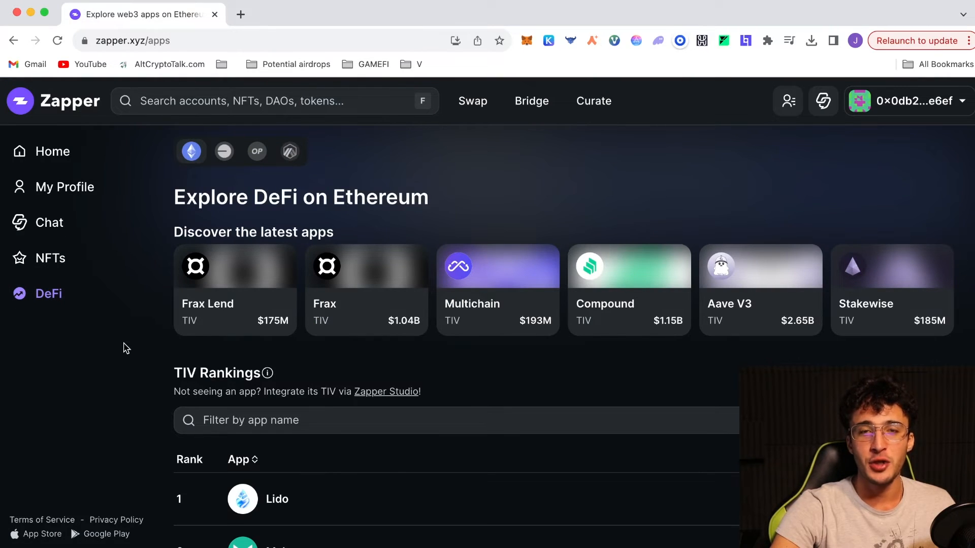
scroll("down", 3)
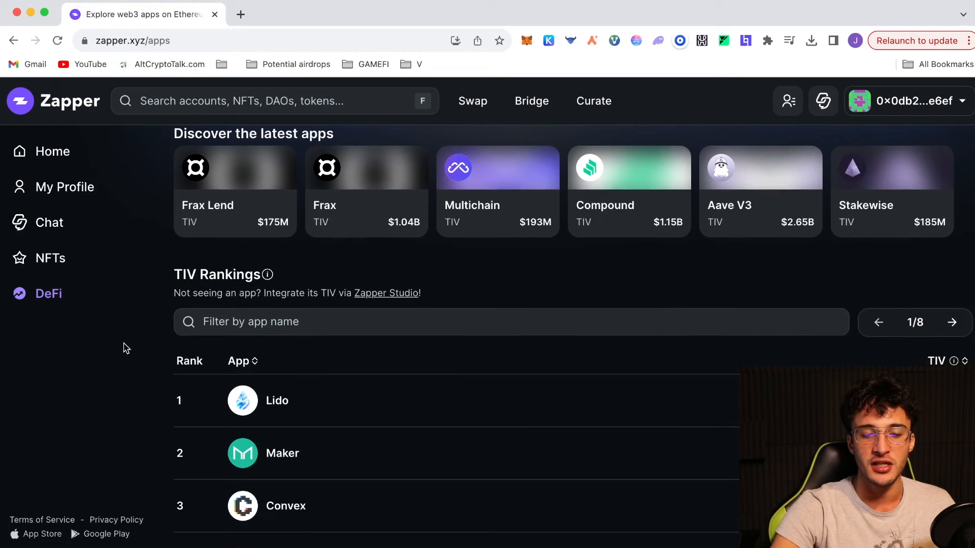
scroll("down", 3)
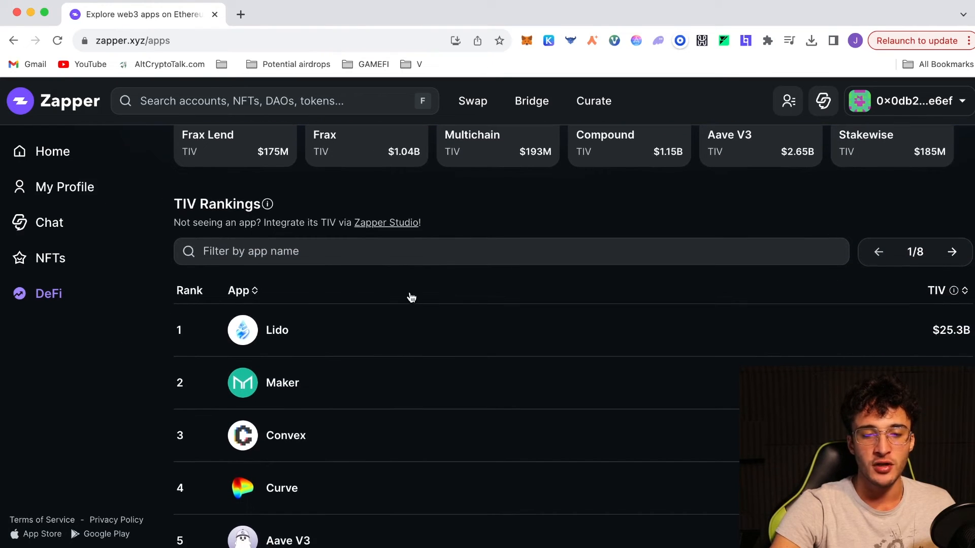
mouse_move(323, 334)
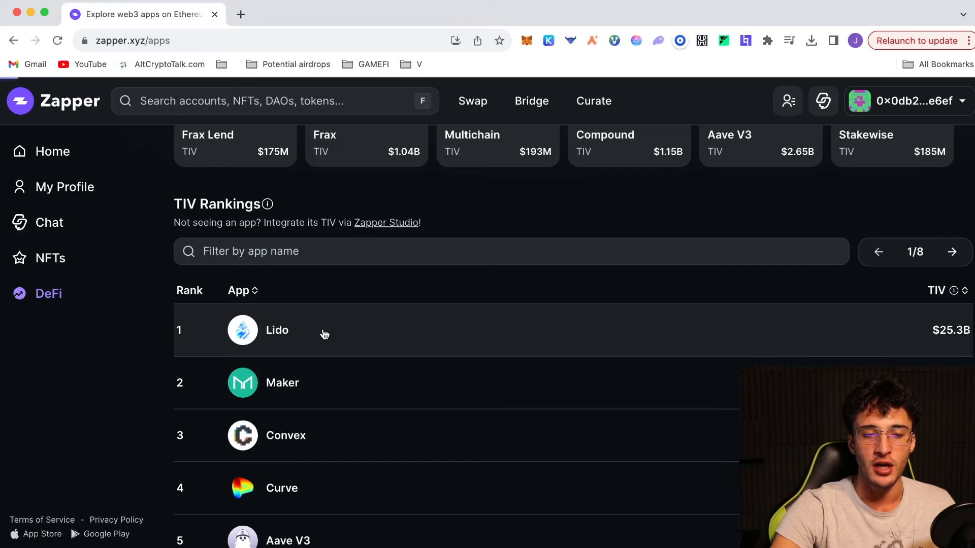
left_click(277, 330)
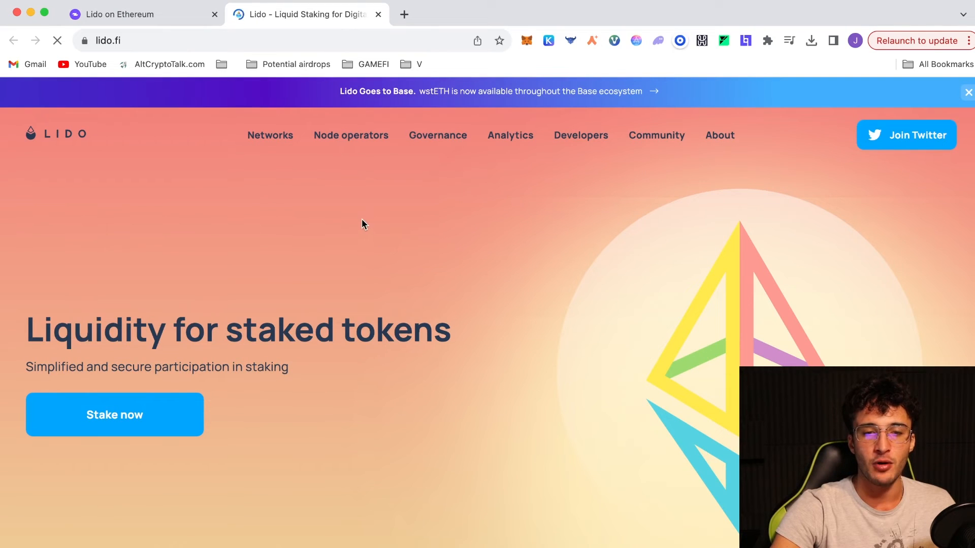
- Return to the Zapper DeFi explore page, then switch to exploring NFTs on Ethereum
left_click(143, 13)
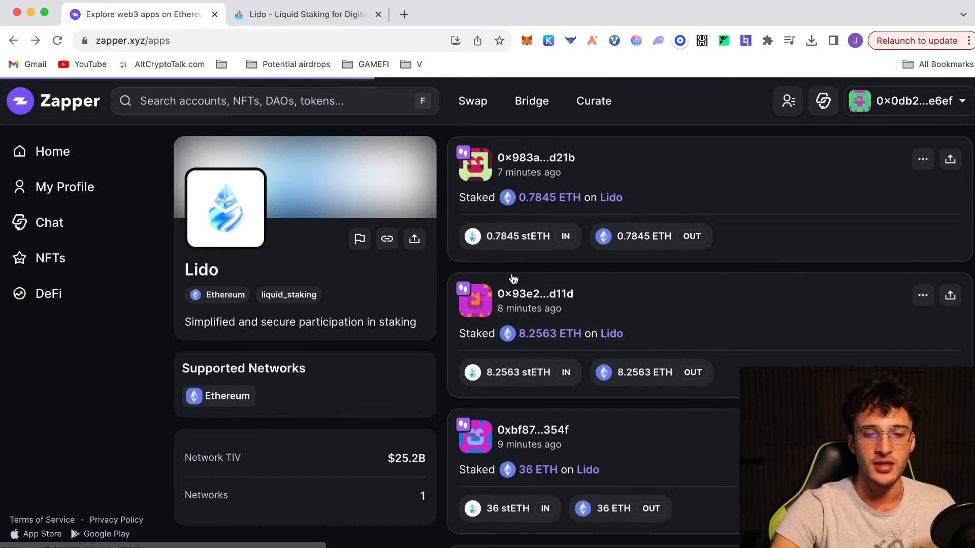
left_click(47, 292)
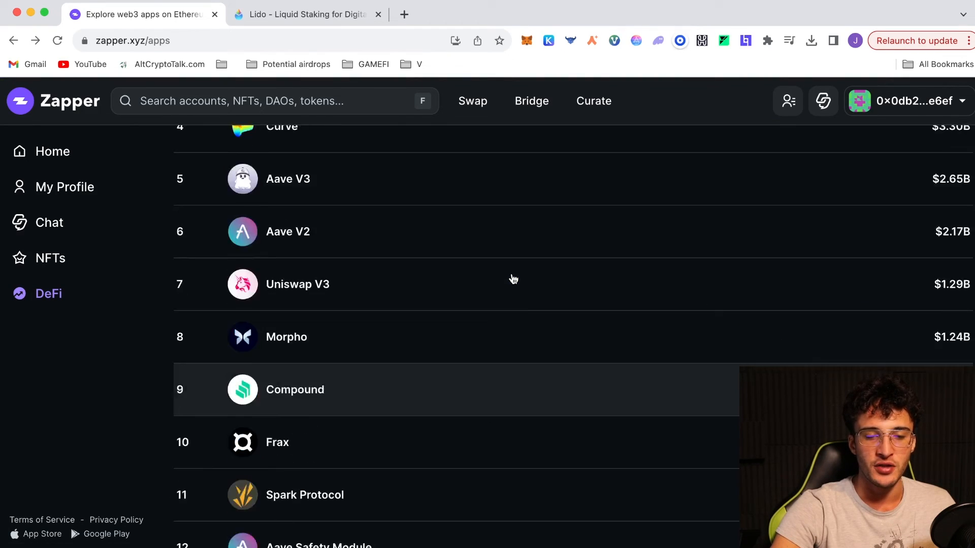
scroll("up", 3)
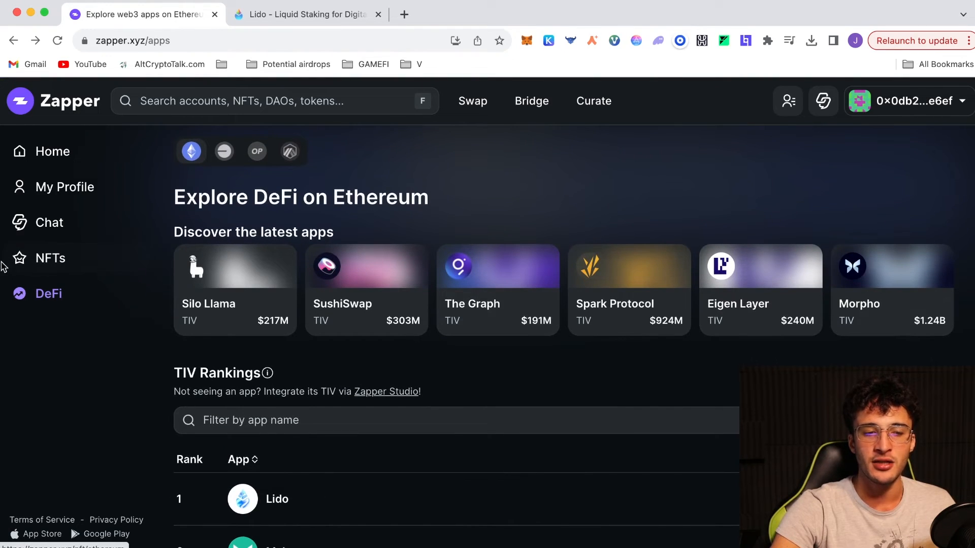
left_click(50, 258)
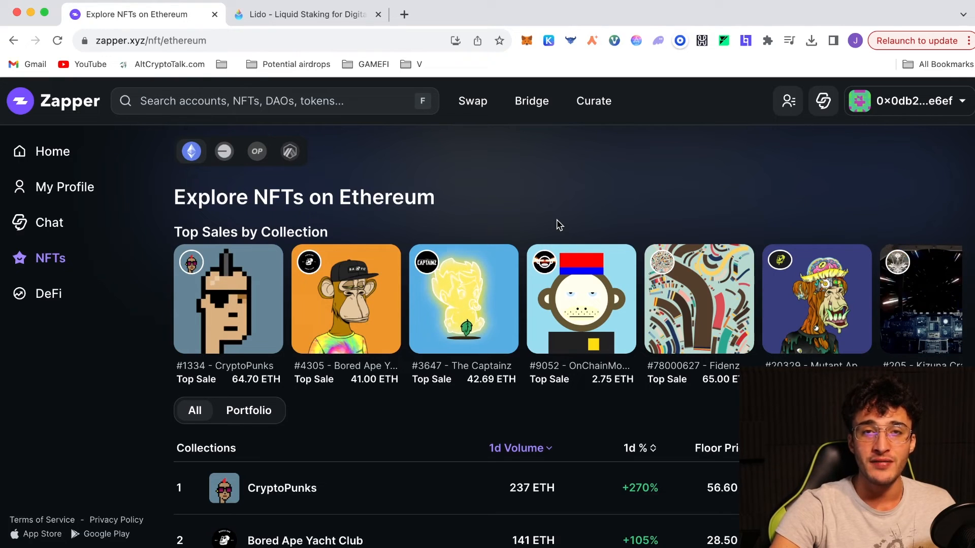
mouse_move(637, 184)
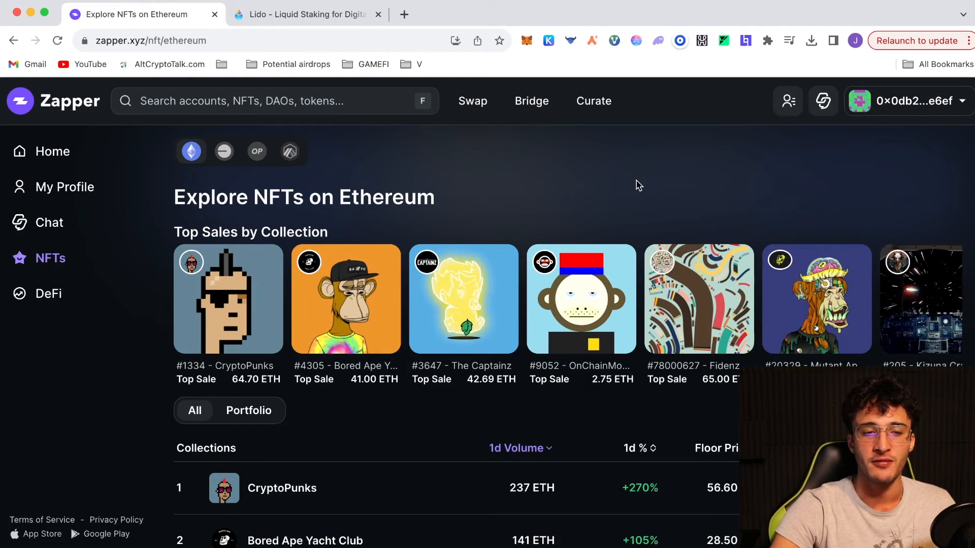
- Review My Profile's Overview: $596.17 net worth, $145.26 wallet and recent bridge and swap activity
left_click(65, 186)
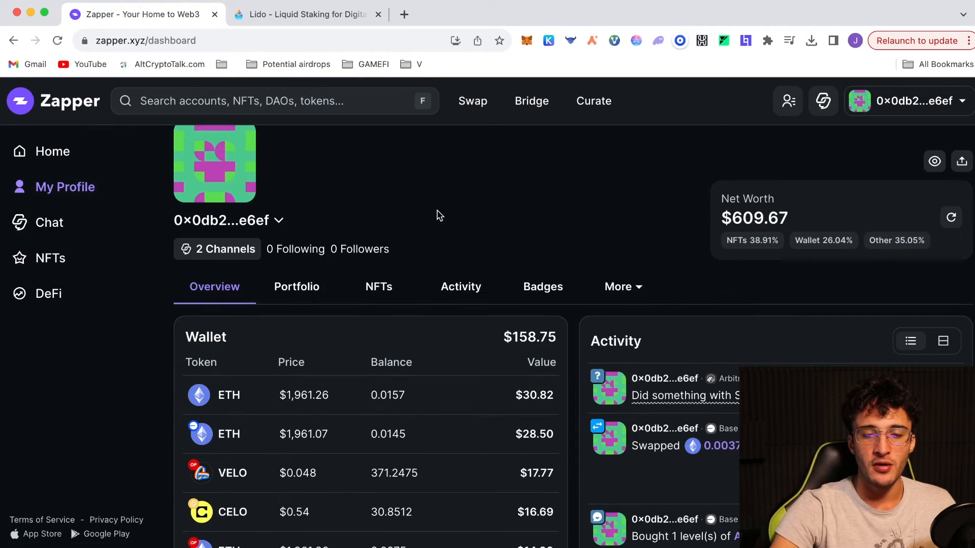
scroll("down", 3)
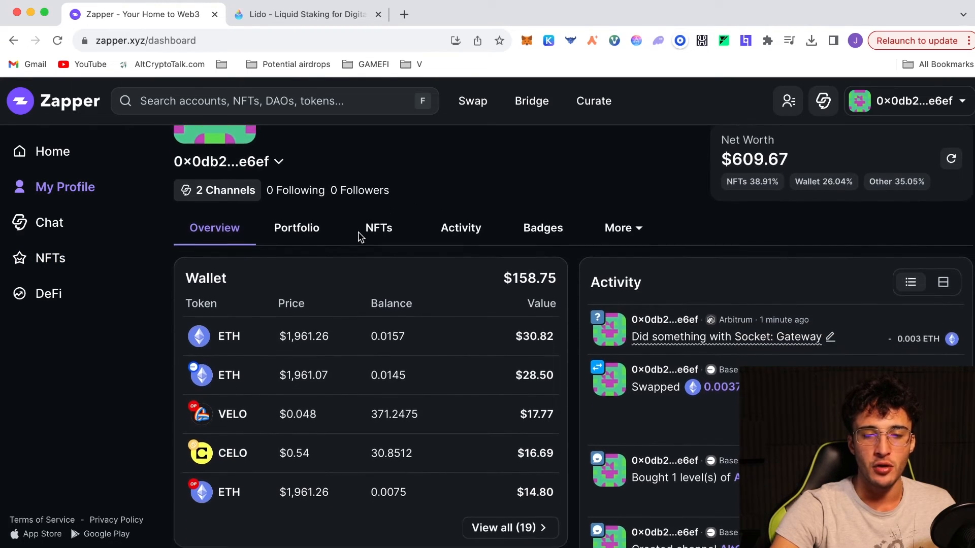
scroll("down", 3)
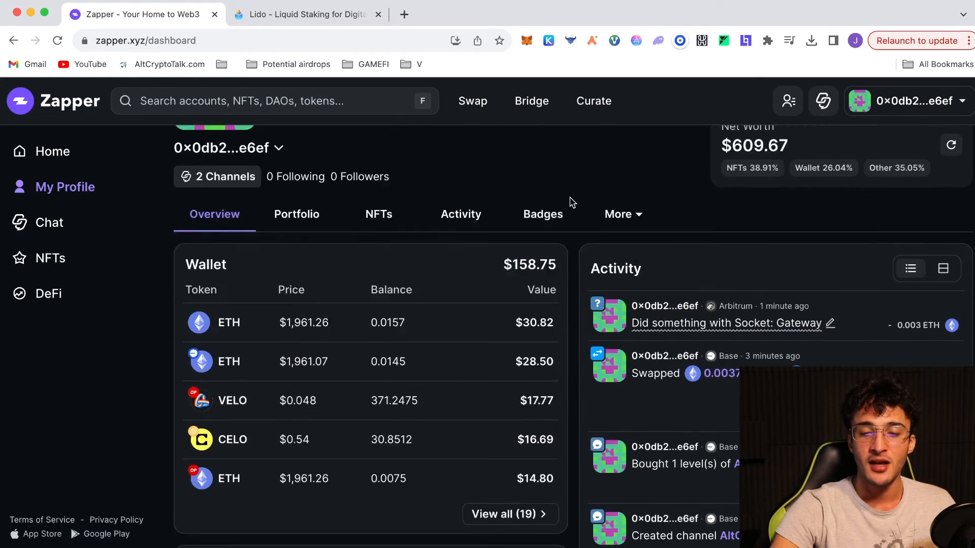
scroll("up", 3)
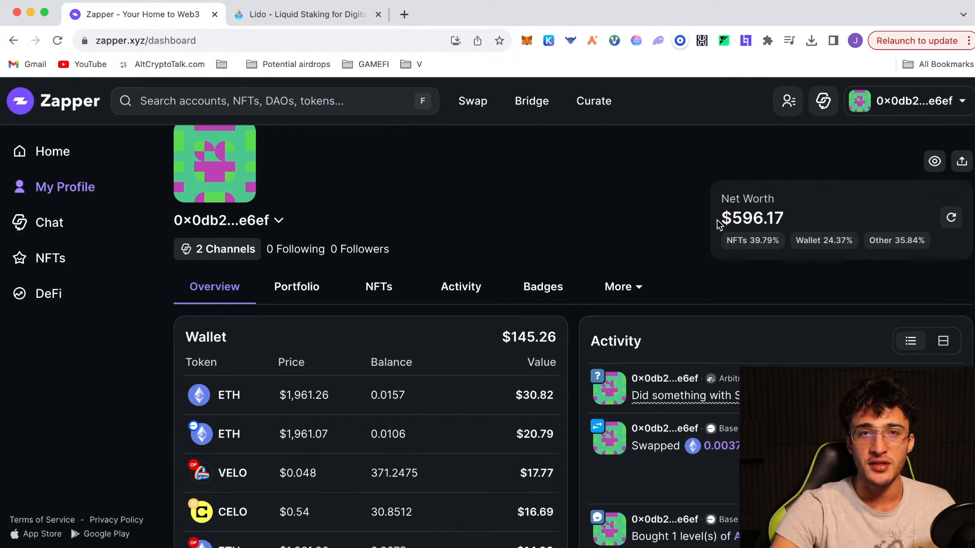
mouse_move(571, 265)
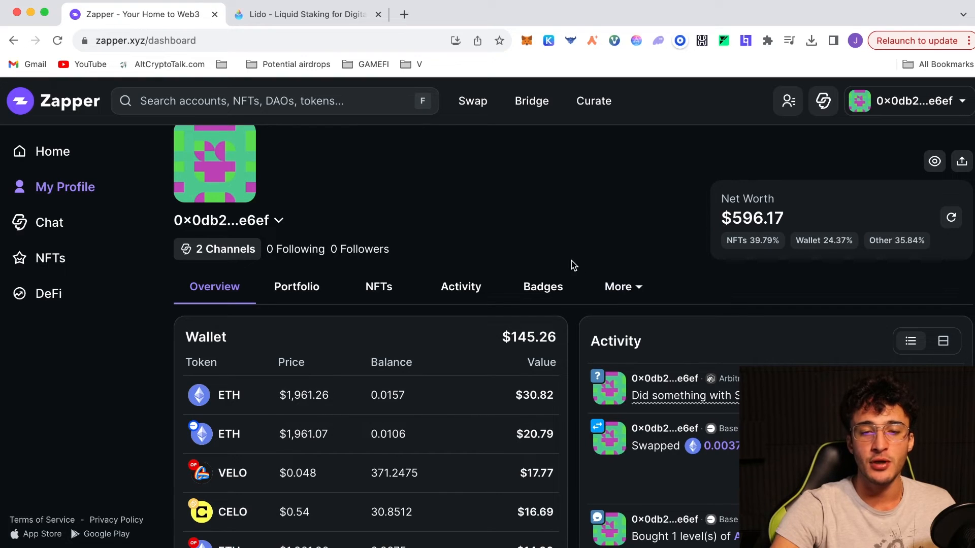
mouse_move(486, 223)
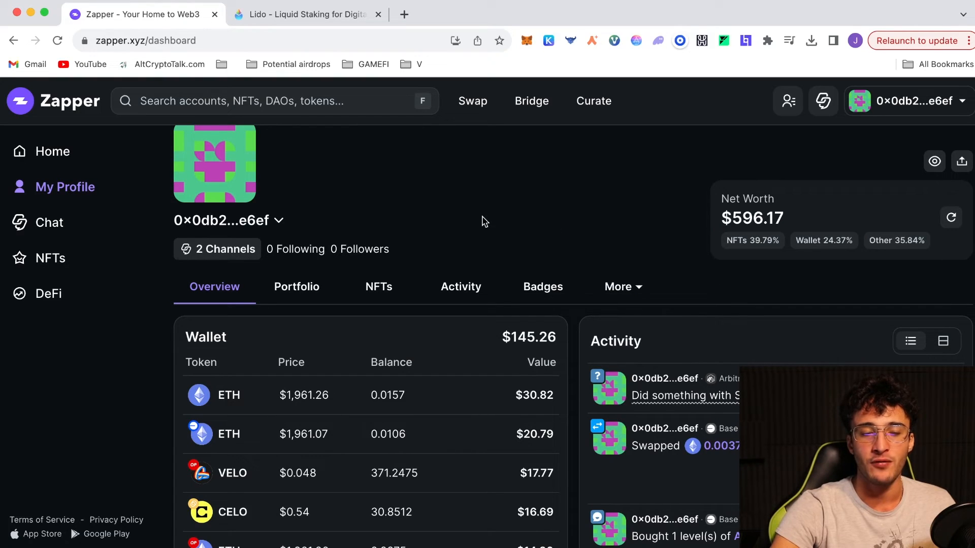
mouse_move(701, 264)
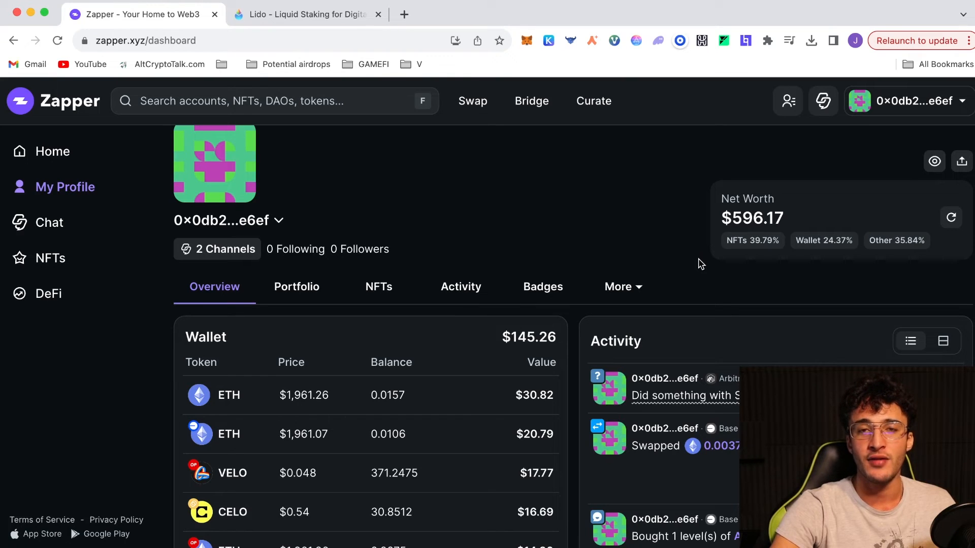
mouse_move(506, 266)
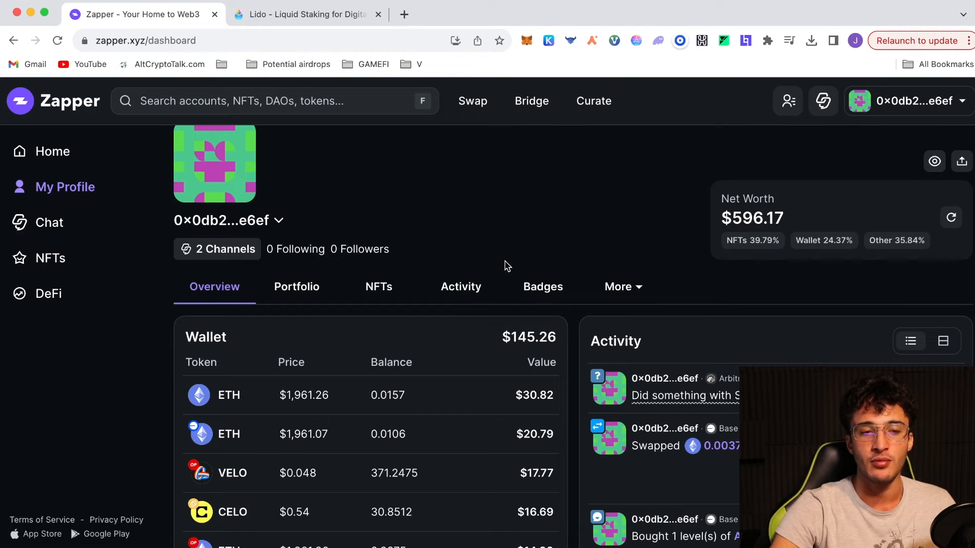
mouse_move(531, 257)
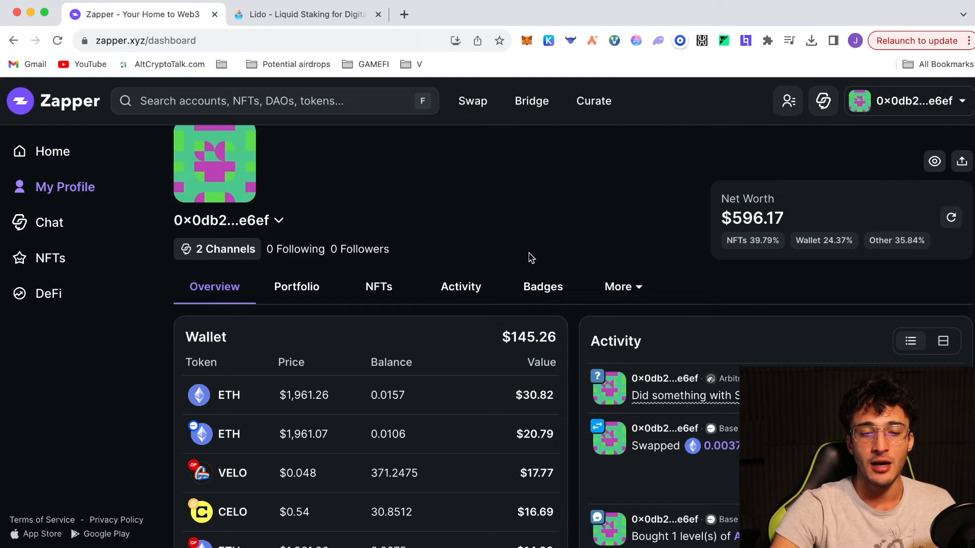
scroll("down", 3)
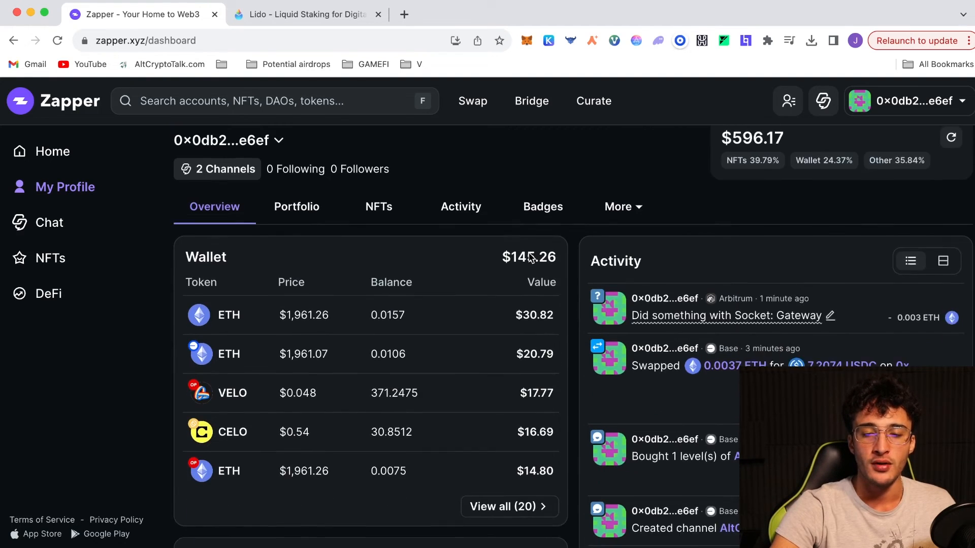
- Review the NFTs panel ($237.13) and App Holdings ($213.67) across Radiant, Stargate, Lido and Aave
scroll("down", 3)
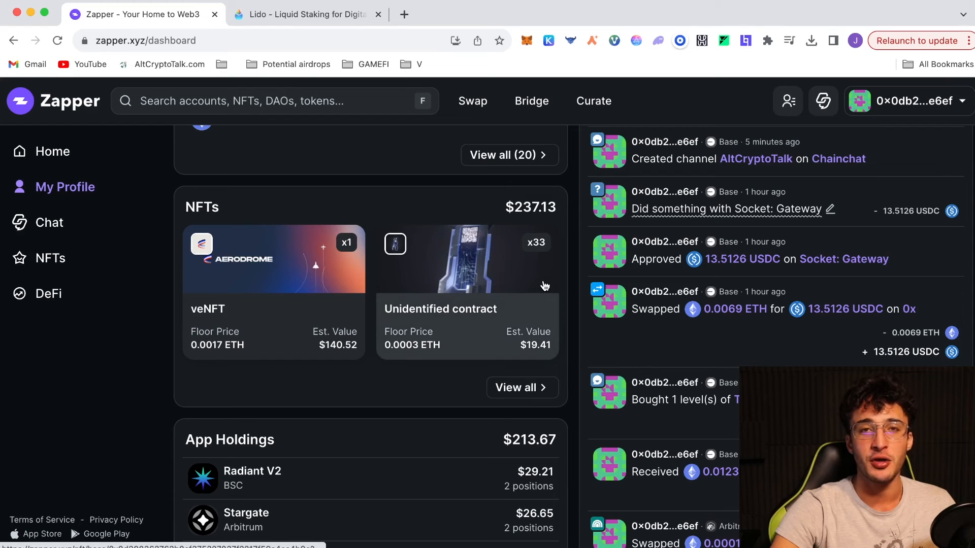
mouse_move(334, 394)
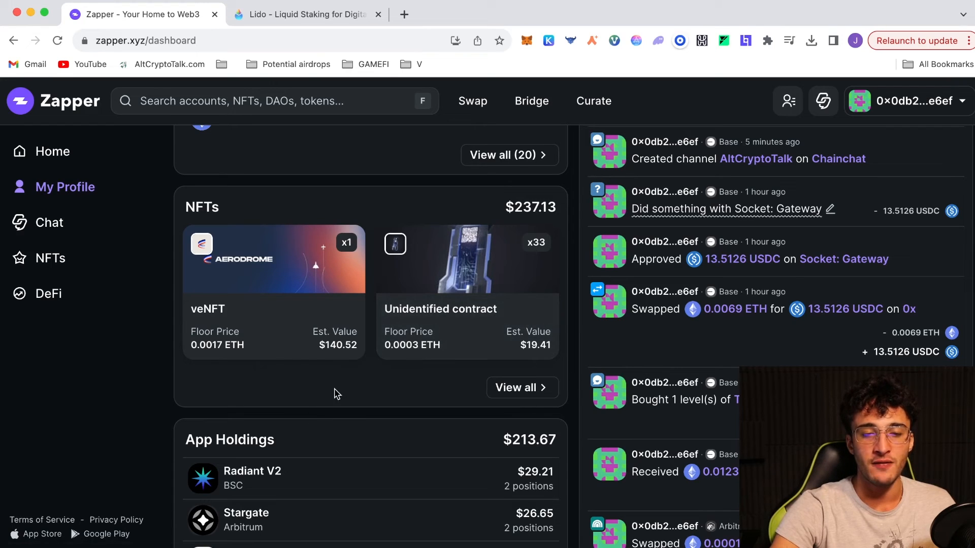
mouse_move(545, 403)
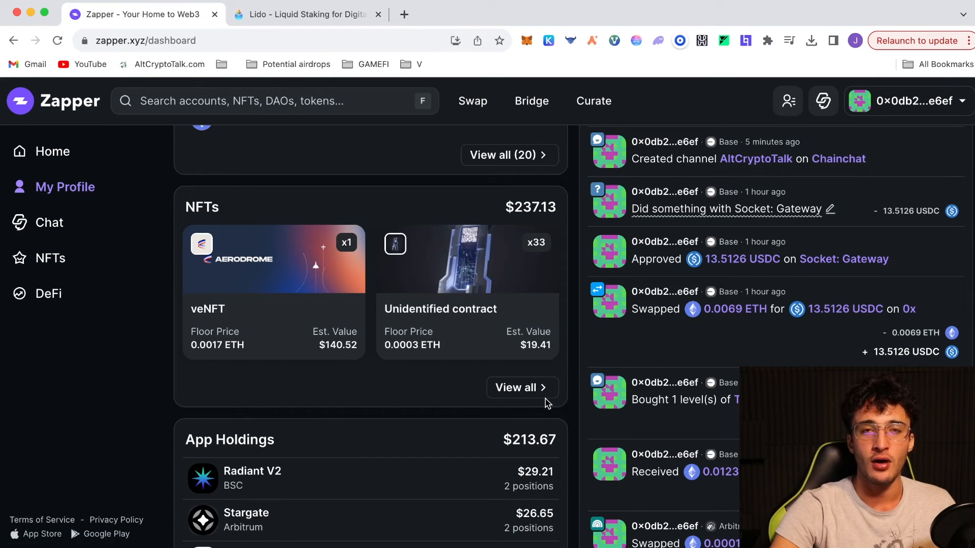
scroll("down", 3)
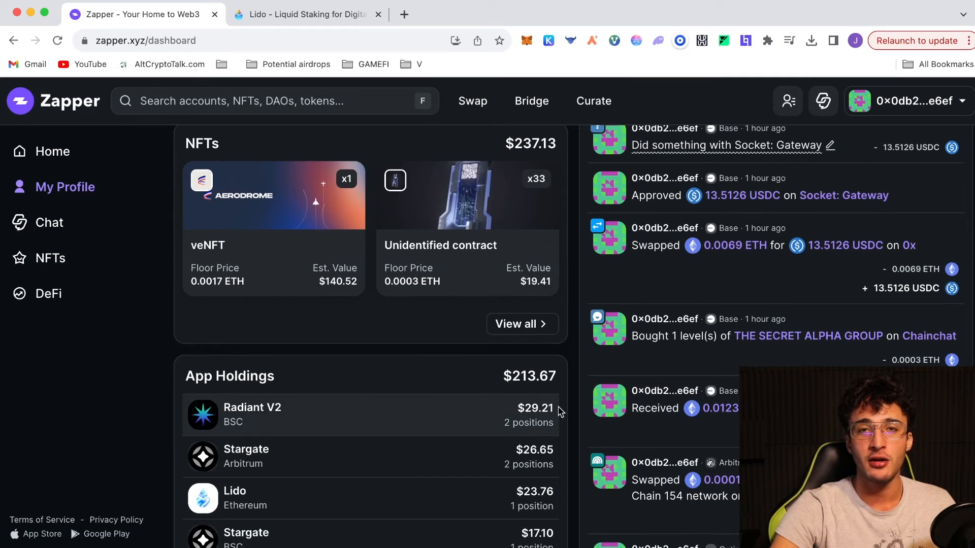
scroll("down", 3)
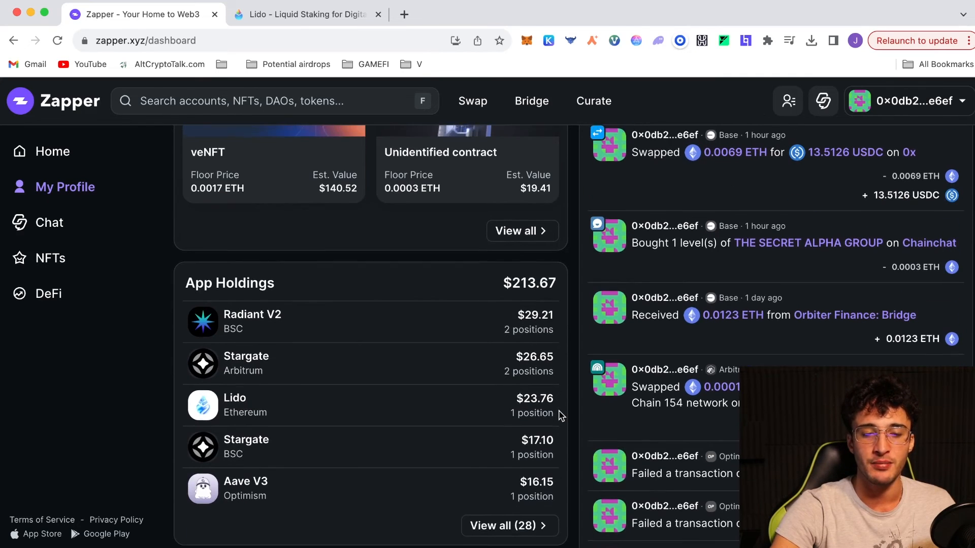
scroll("down", 3)
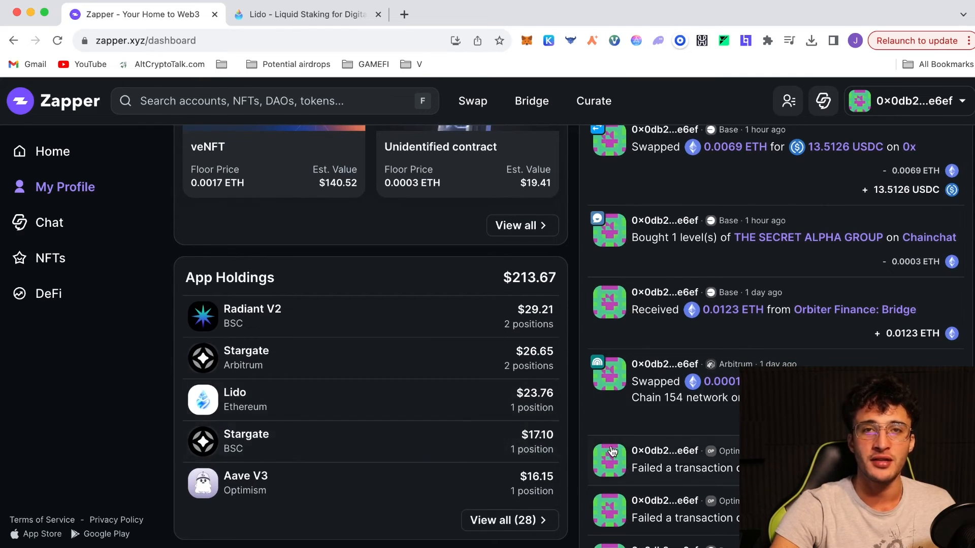
mouse_move(527, 297)
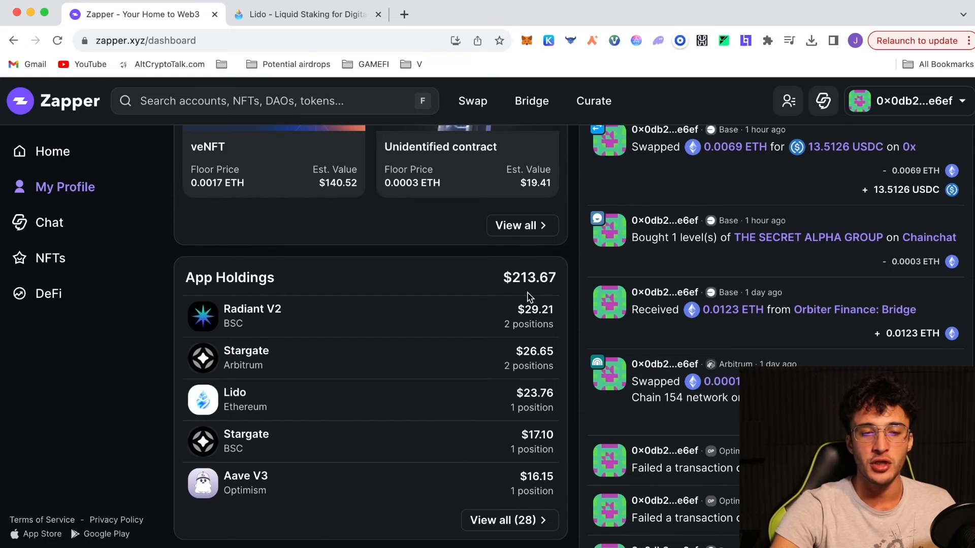
mouse_move(567, 391)
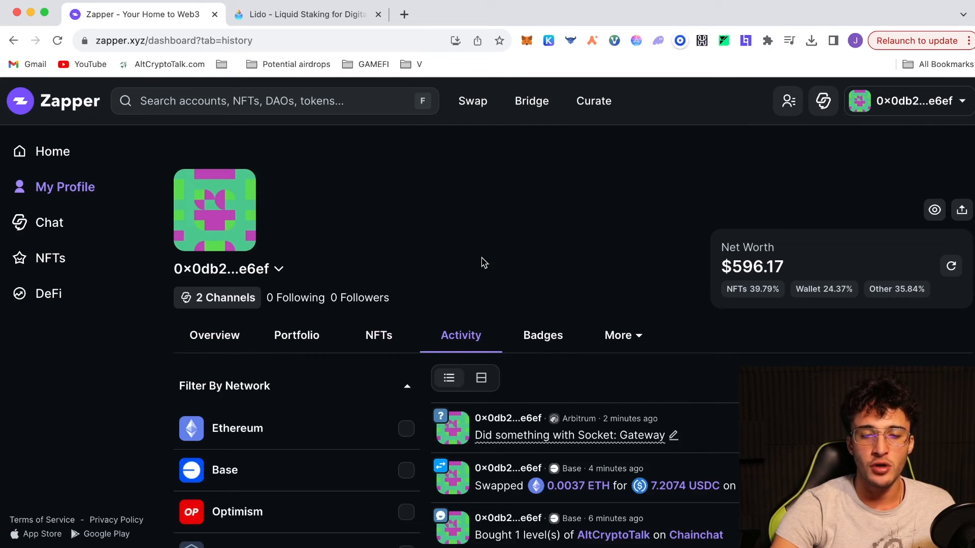
mouse_move(516, 284)
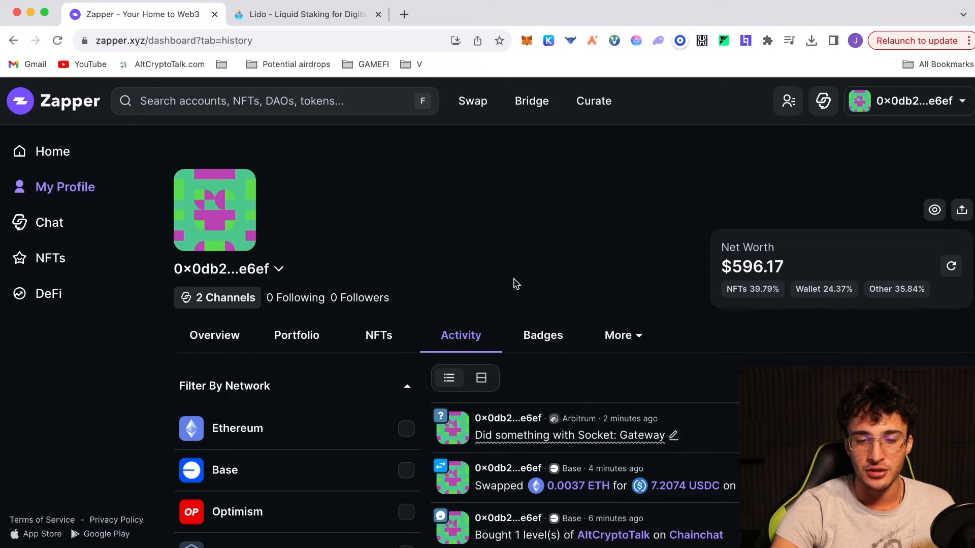
- Check the profile's Badges section (zero results), then return to the Zapper home feed
left_click(542, 335)
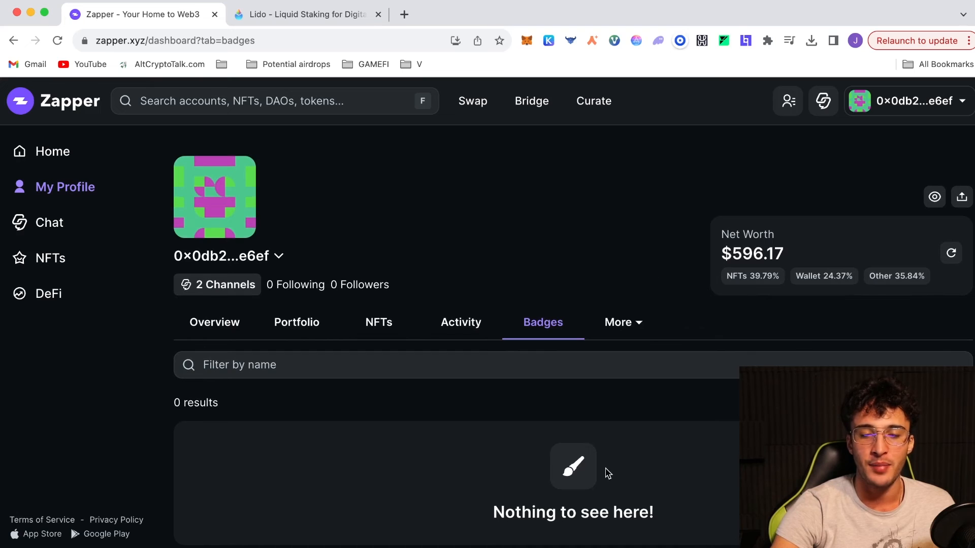
mouse_move(633, 427)
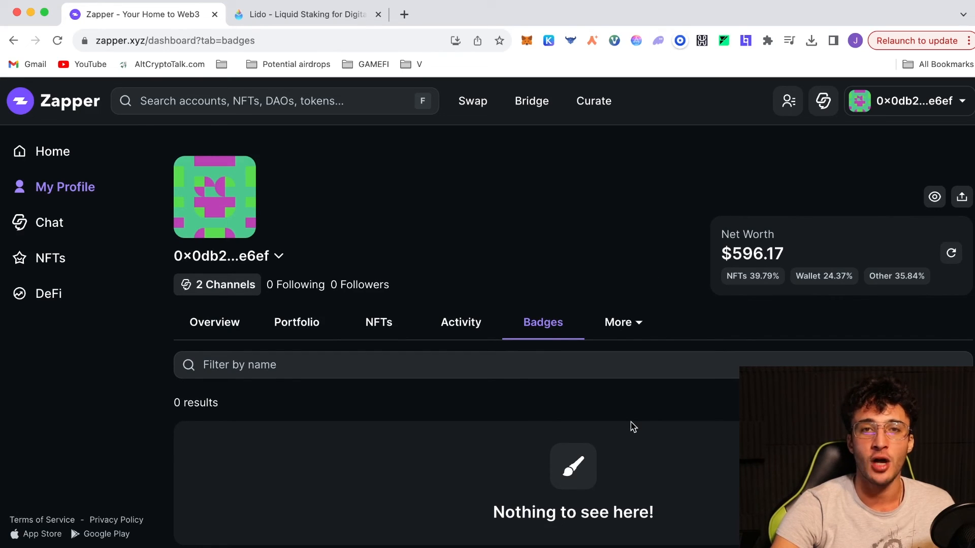
mouse_move(688, 441)
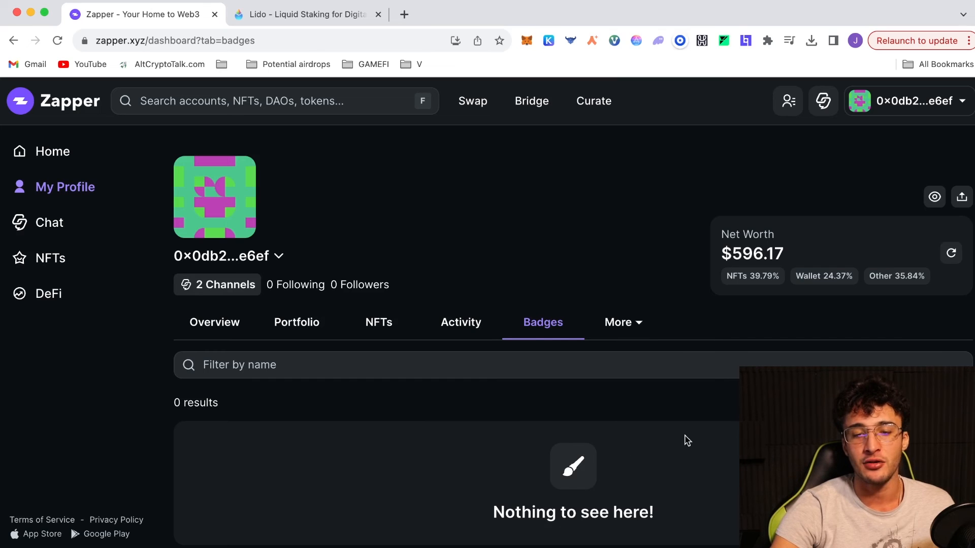
mouse_move(693, 448)
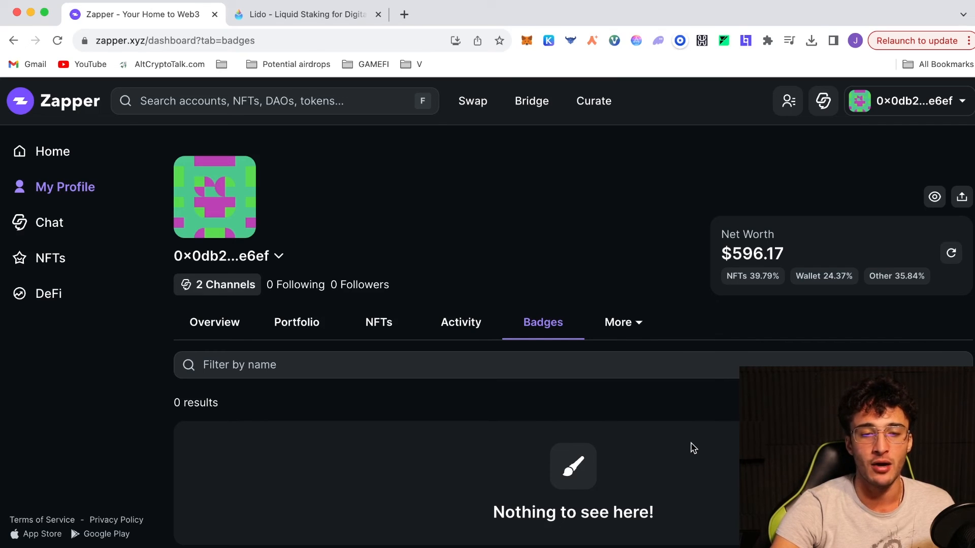
left_click(52, 151)
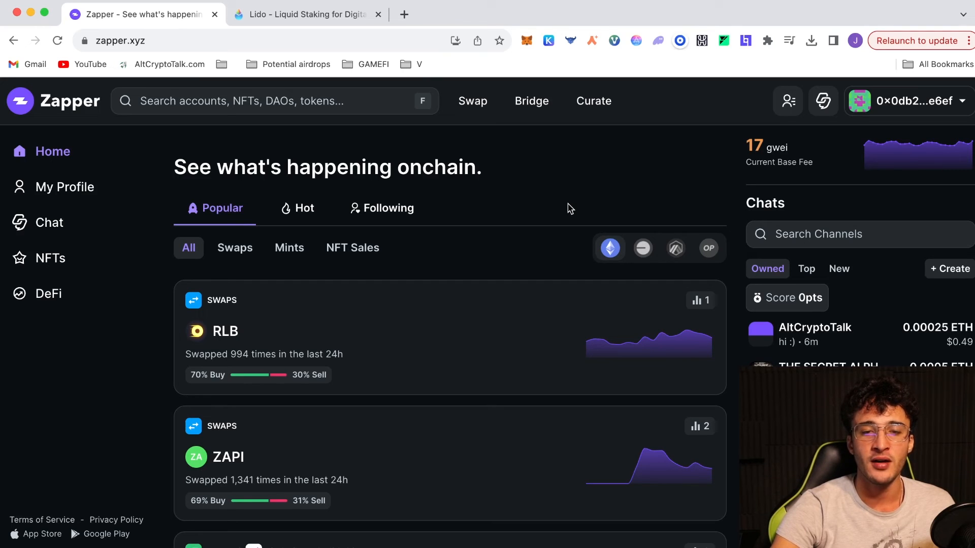
mouse_move(540, 195)
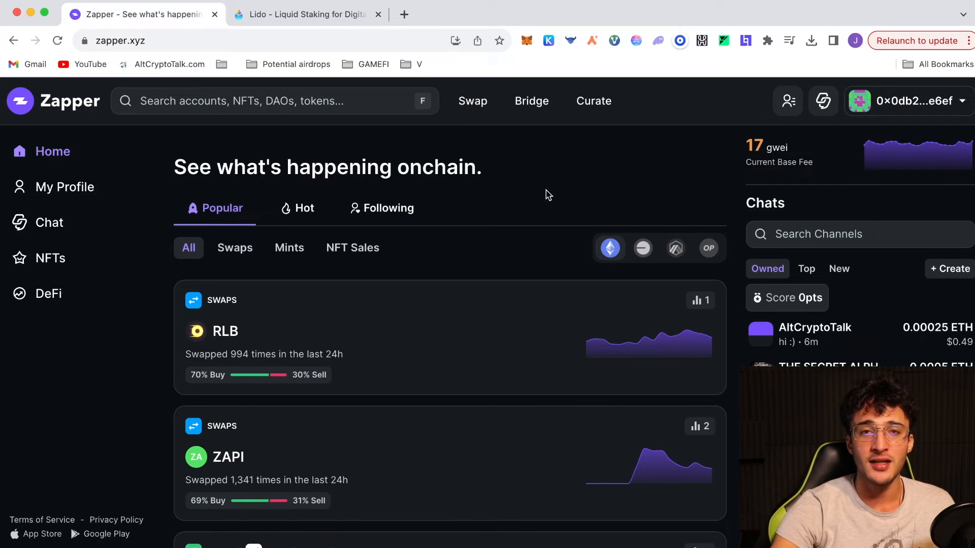
- Bring up the Alt Crypto Gems channel's Crypto Airdrop Guides playlist of 56 tutorials on YouTube
left_click(304, 13)
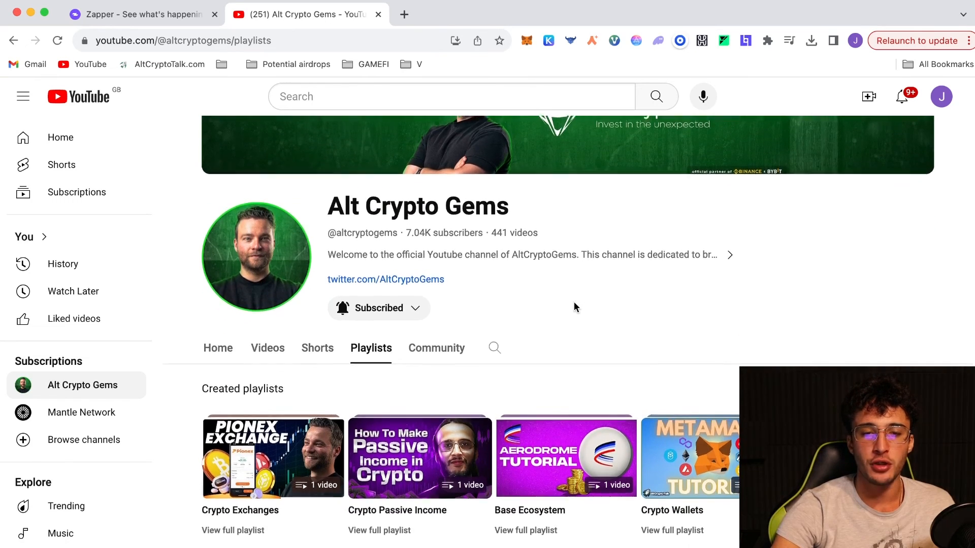
scroll("down", 3)
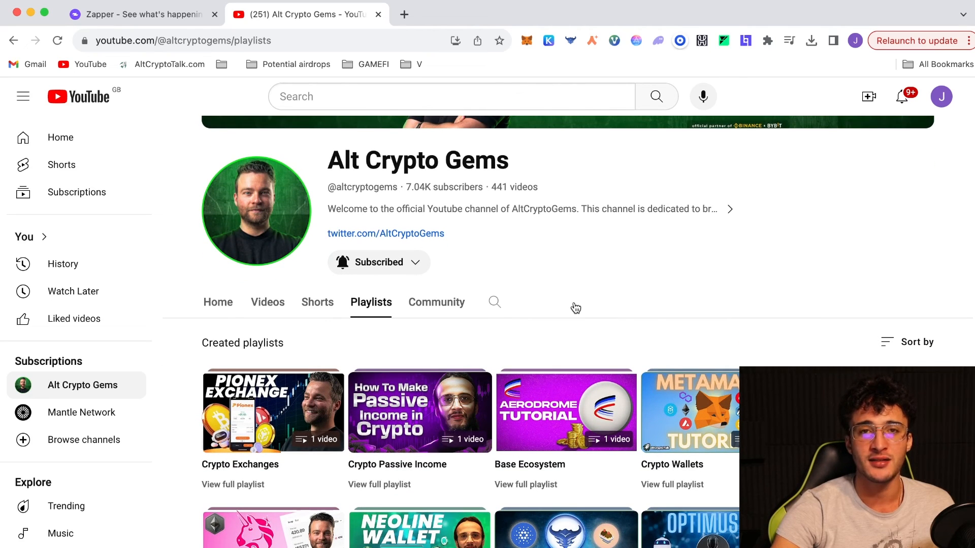
scroll("down", 3)
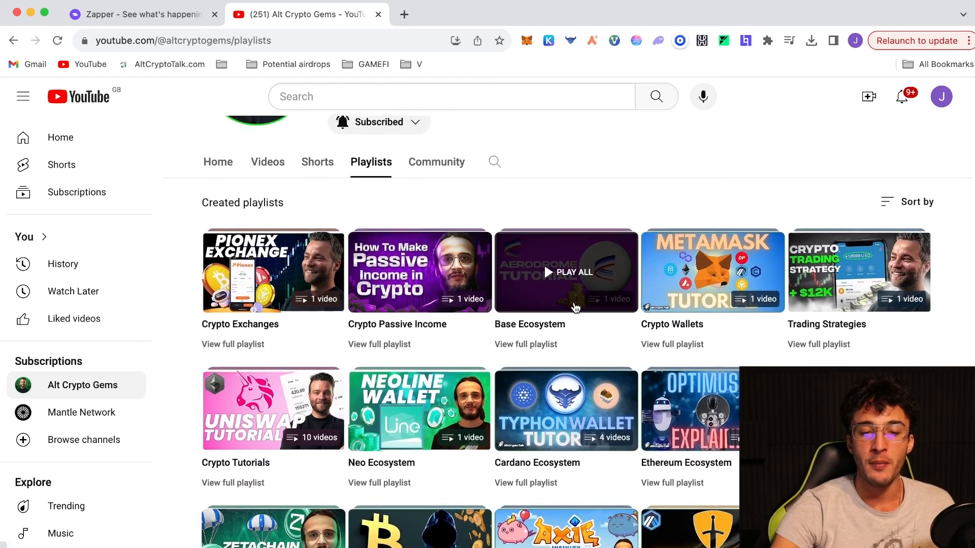
left_click(273, 527)
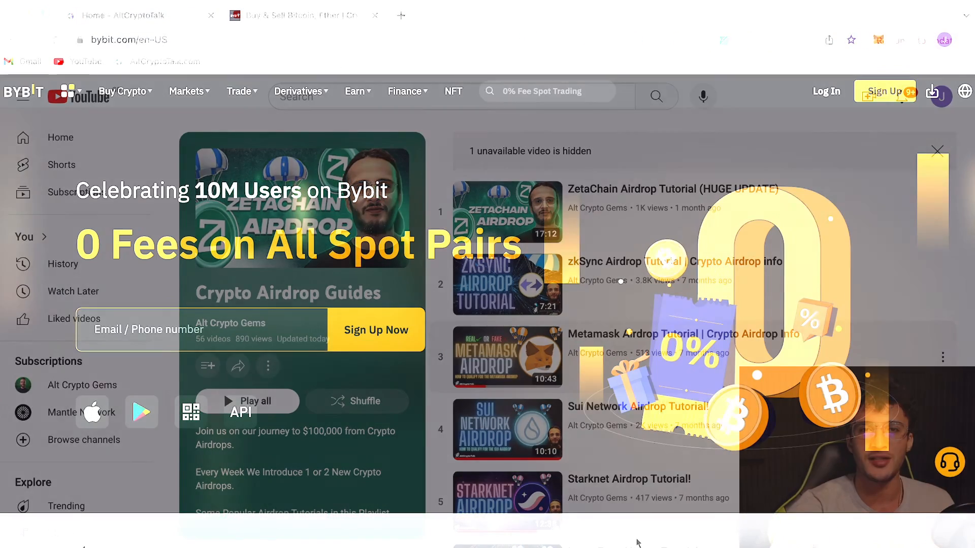
- Review Bybit's homepage zero-fee spot offer and Welcome Gift section, then return to AltCryptoTalk
left_click(301, 15)
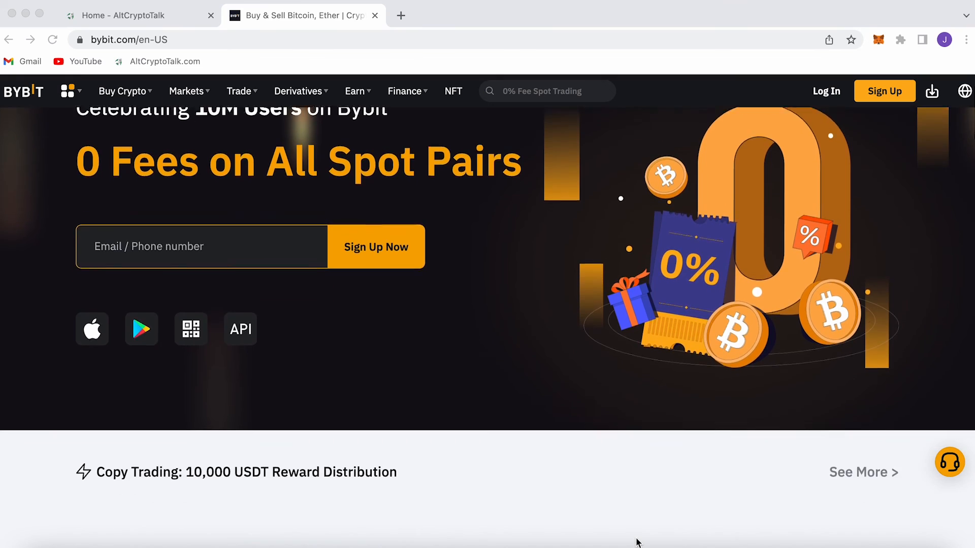
scroll("down", 3)
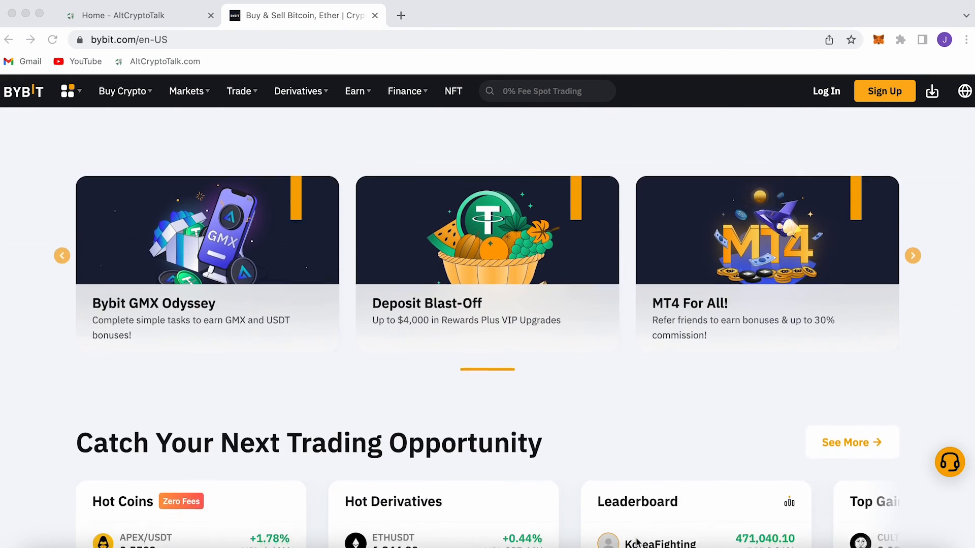
scroll("down", 3)
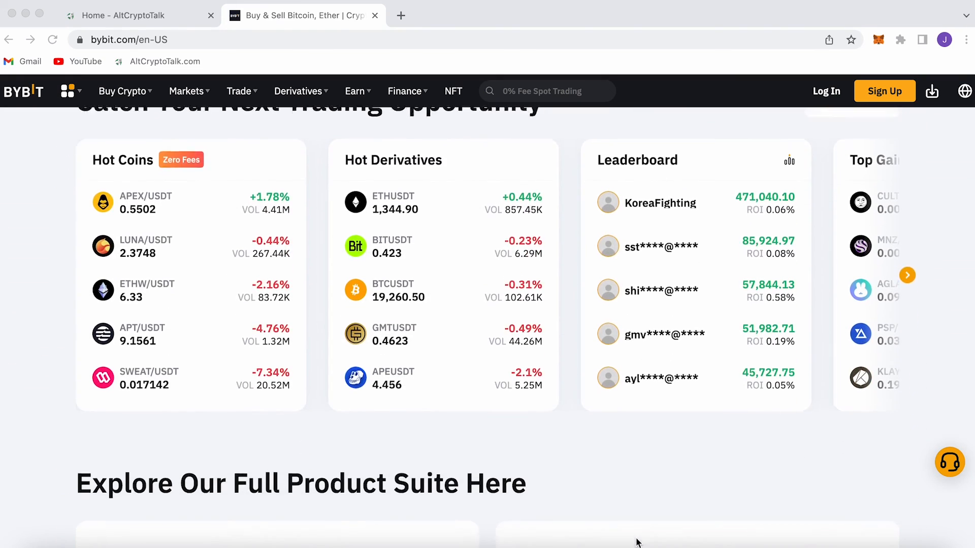
scroll("down", 3)
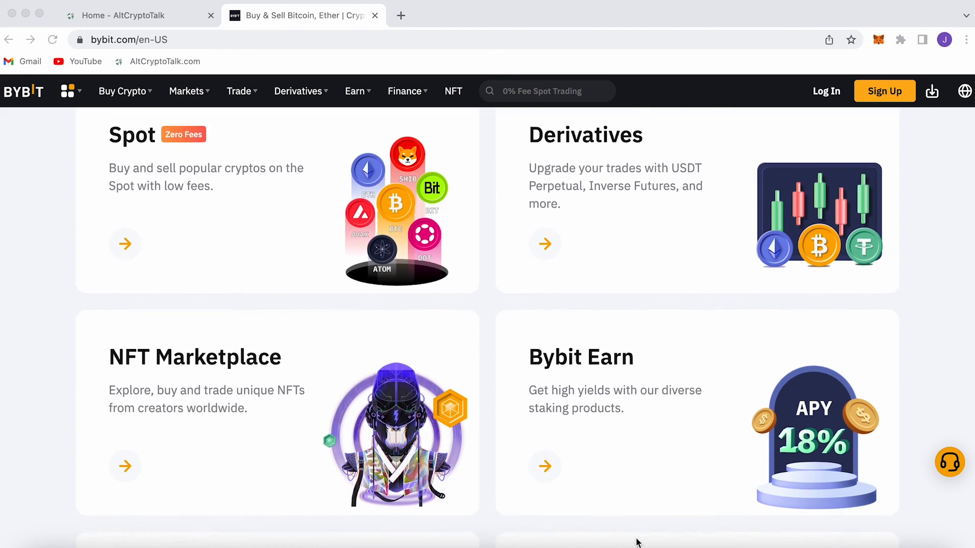
scroll("down", 3)
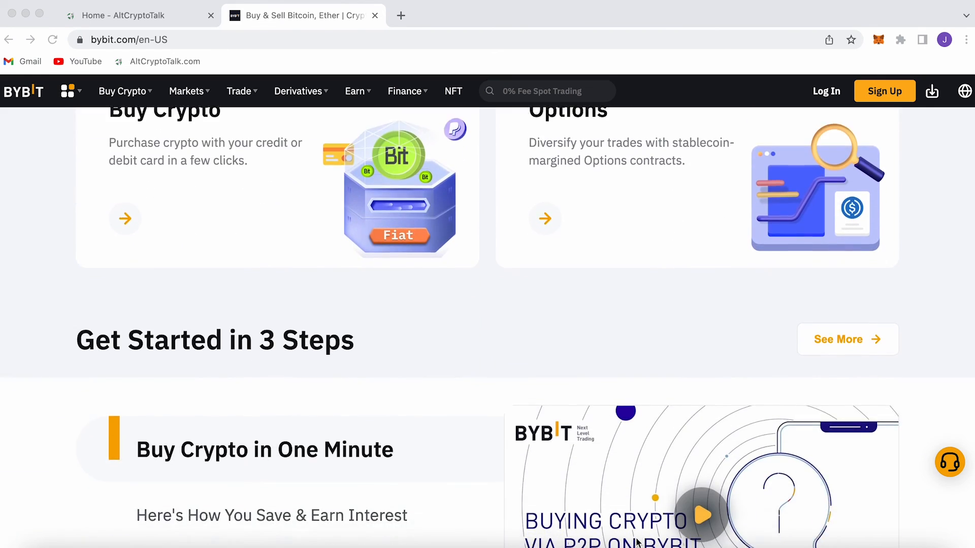
scroll("down", 3)
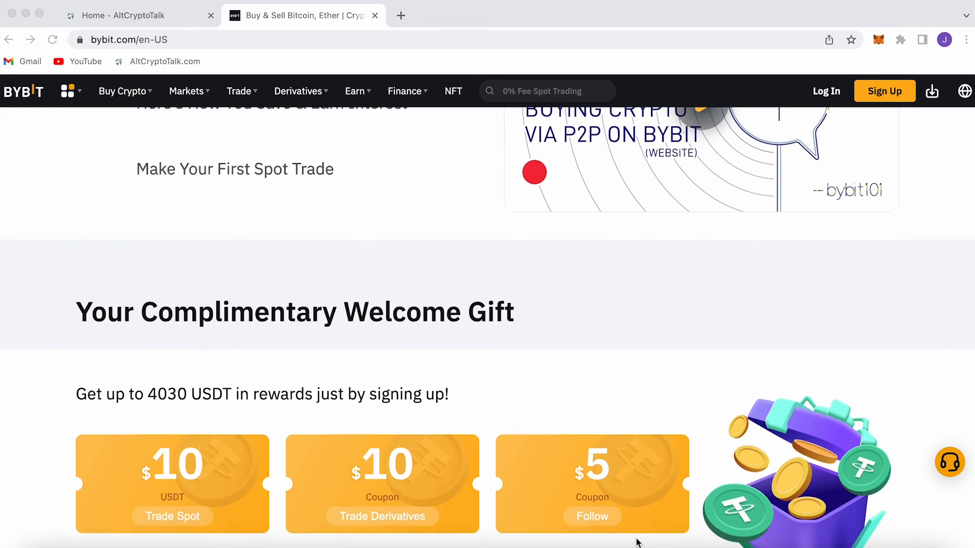
scroll("down", 3)
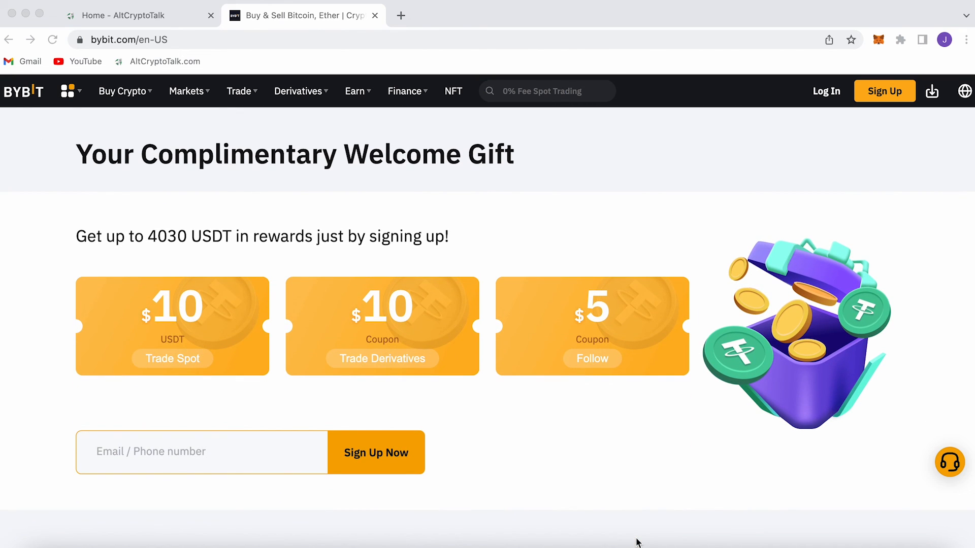
left_click(374, 15)
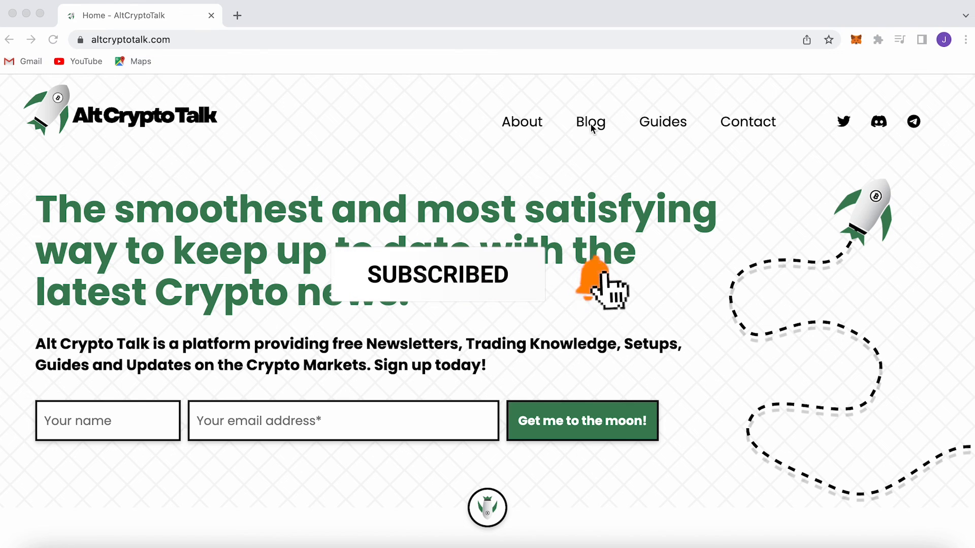
- View AltCryptoTalk's Crypto Guides page down to the project reviews, accepting the cookie notice
left_click(662, 120)
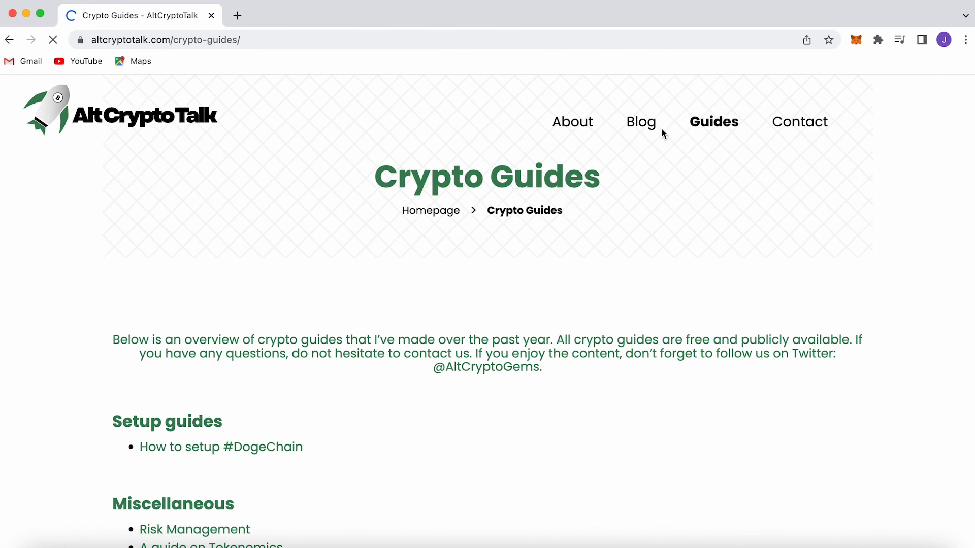
scroll("down", 3)
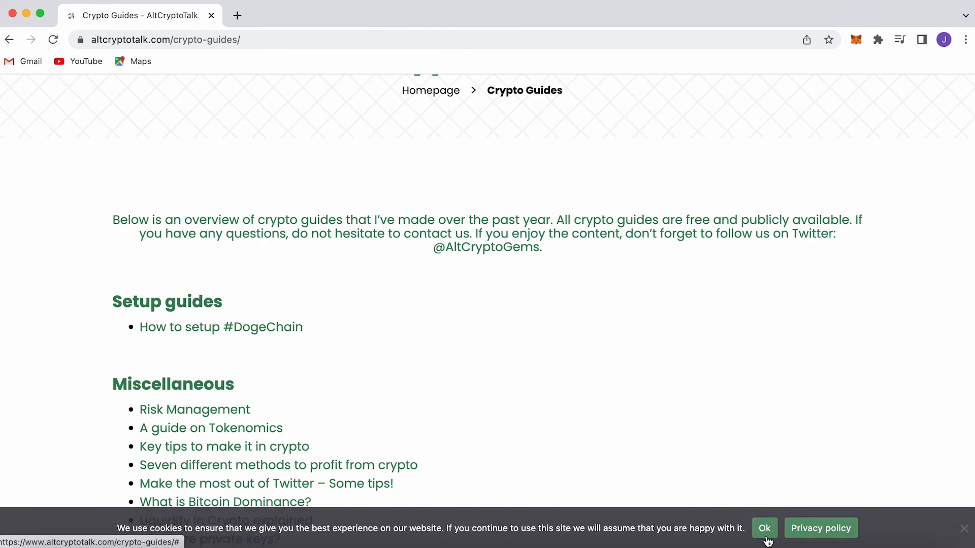
left_click(764, 528)
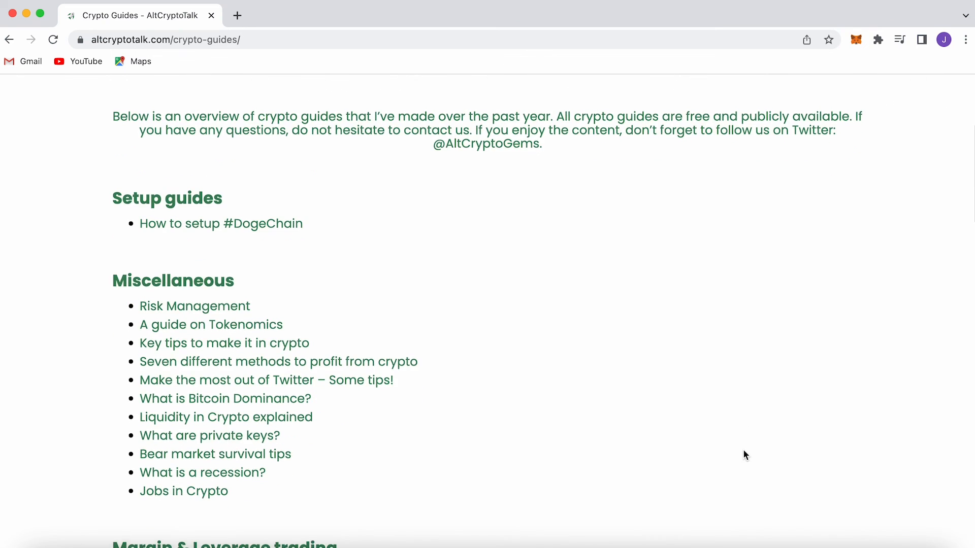
scroll("down", 3)
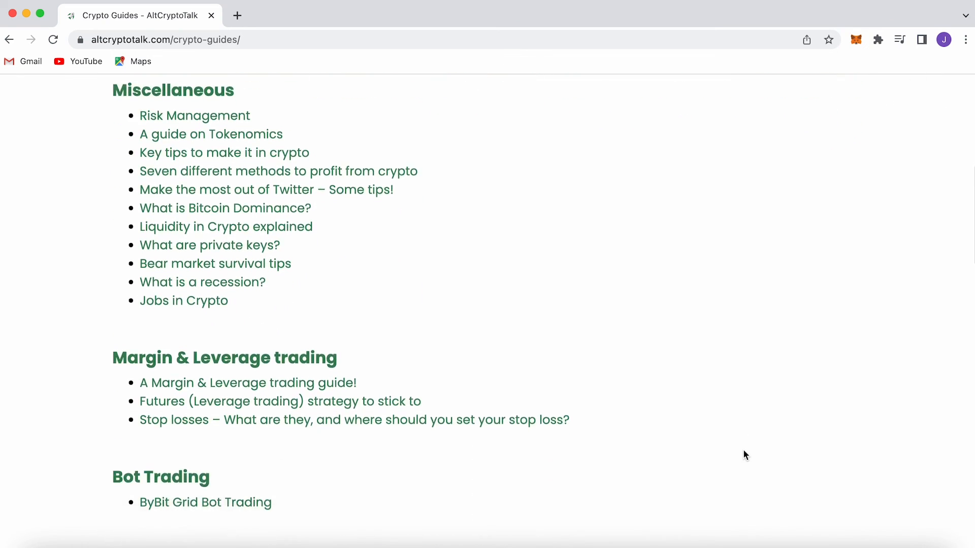
scroll("down", 3)
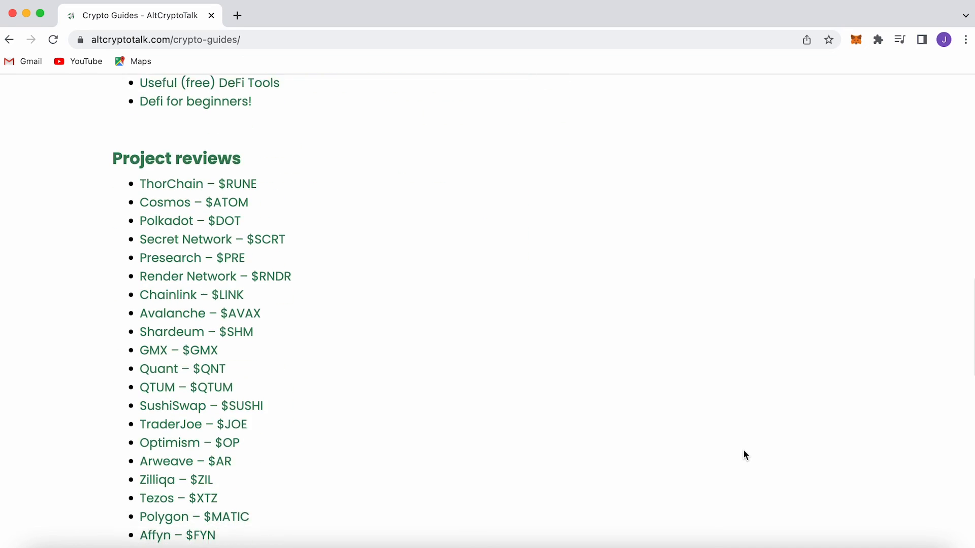